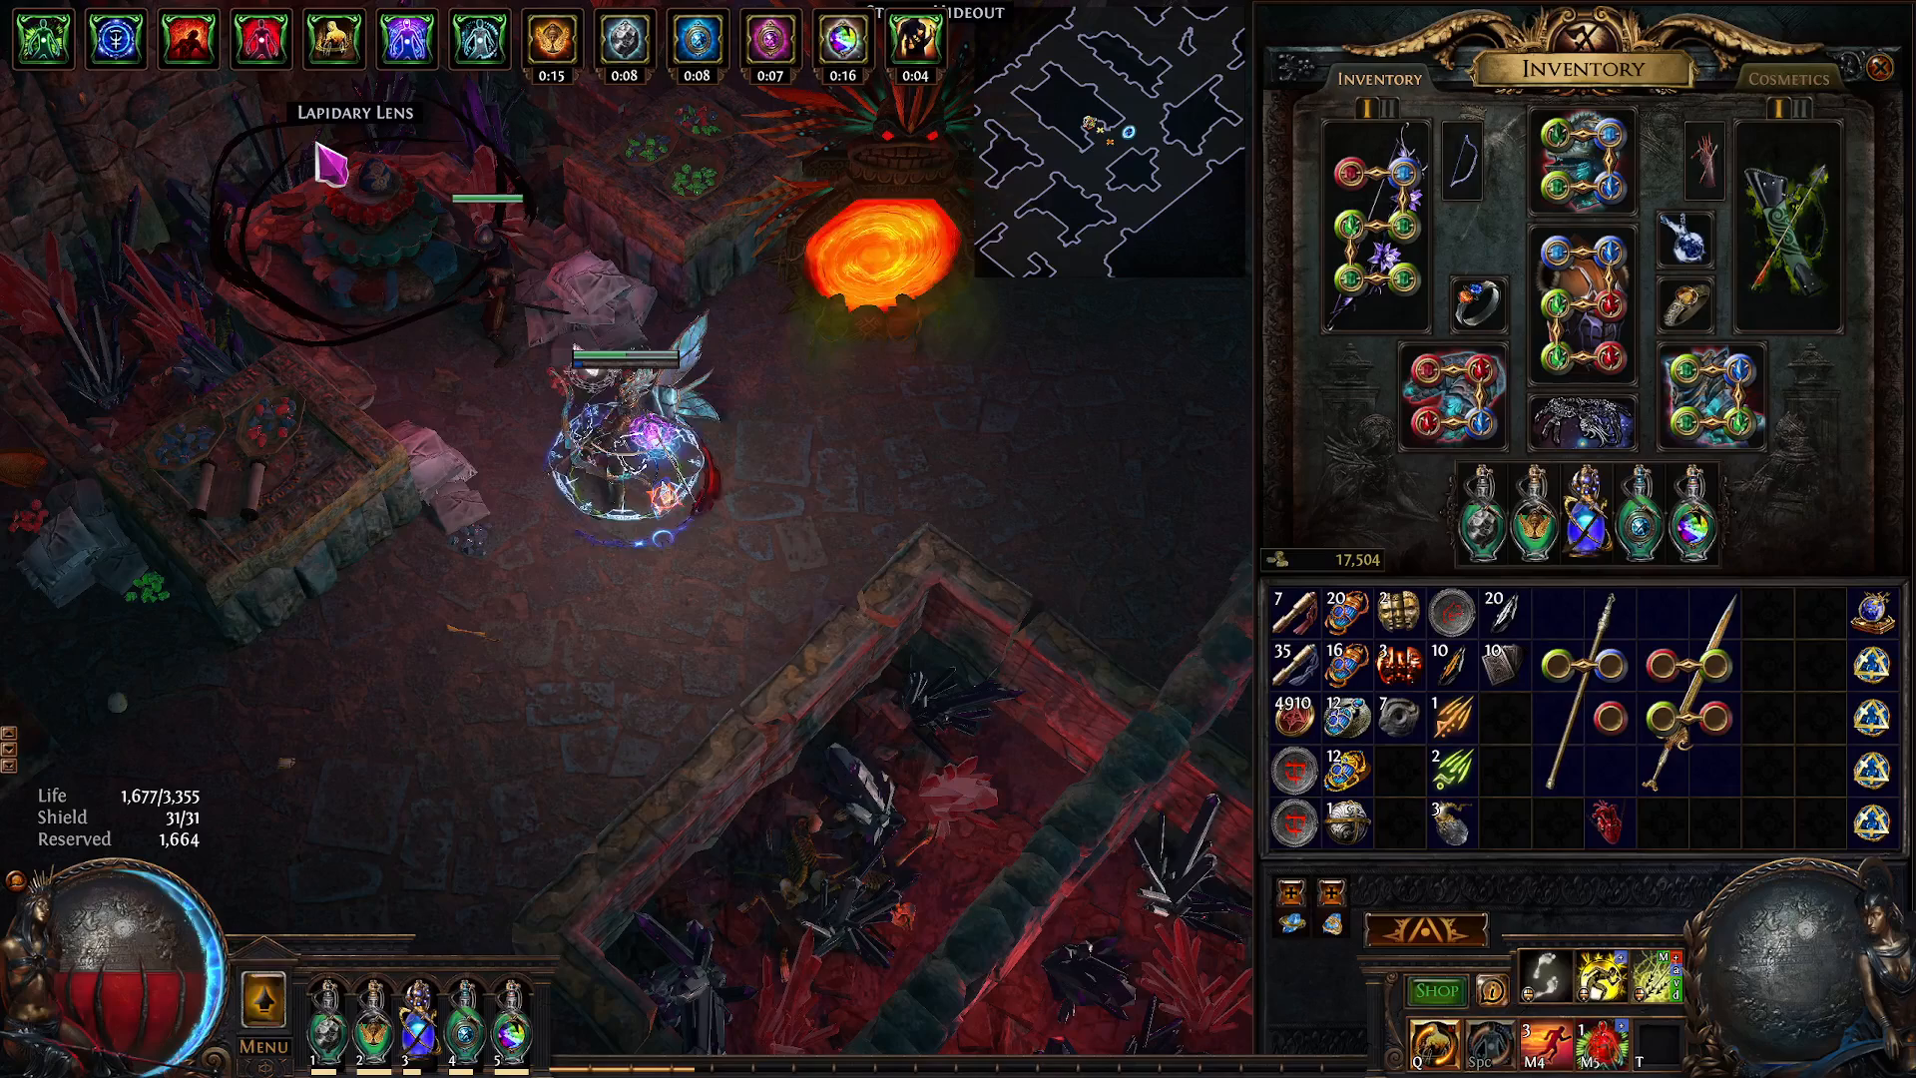
mouse_move(1521, 666)
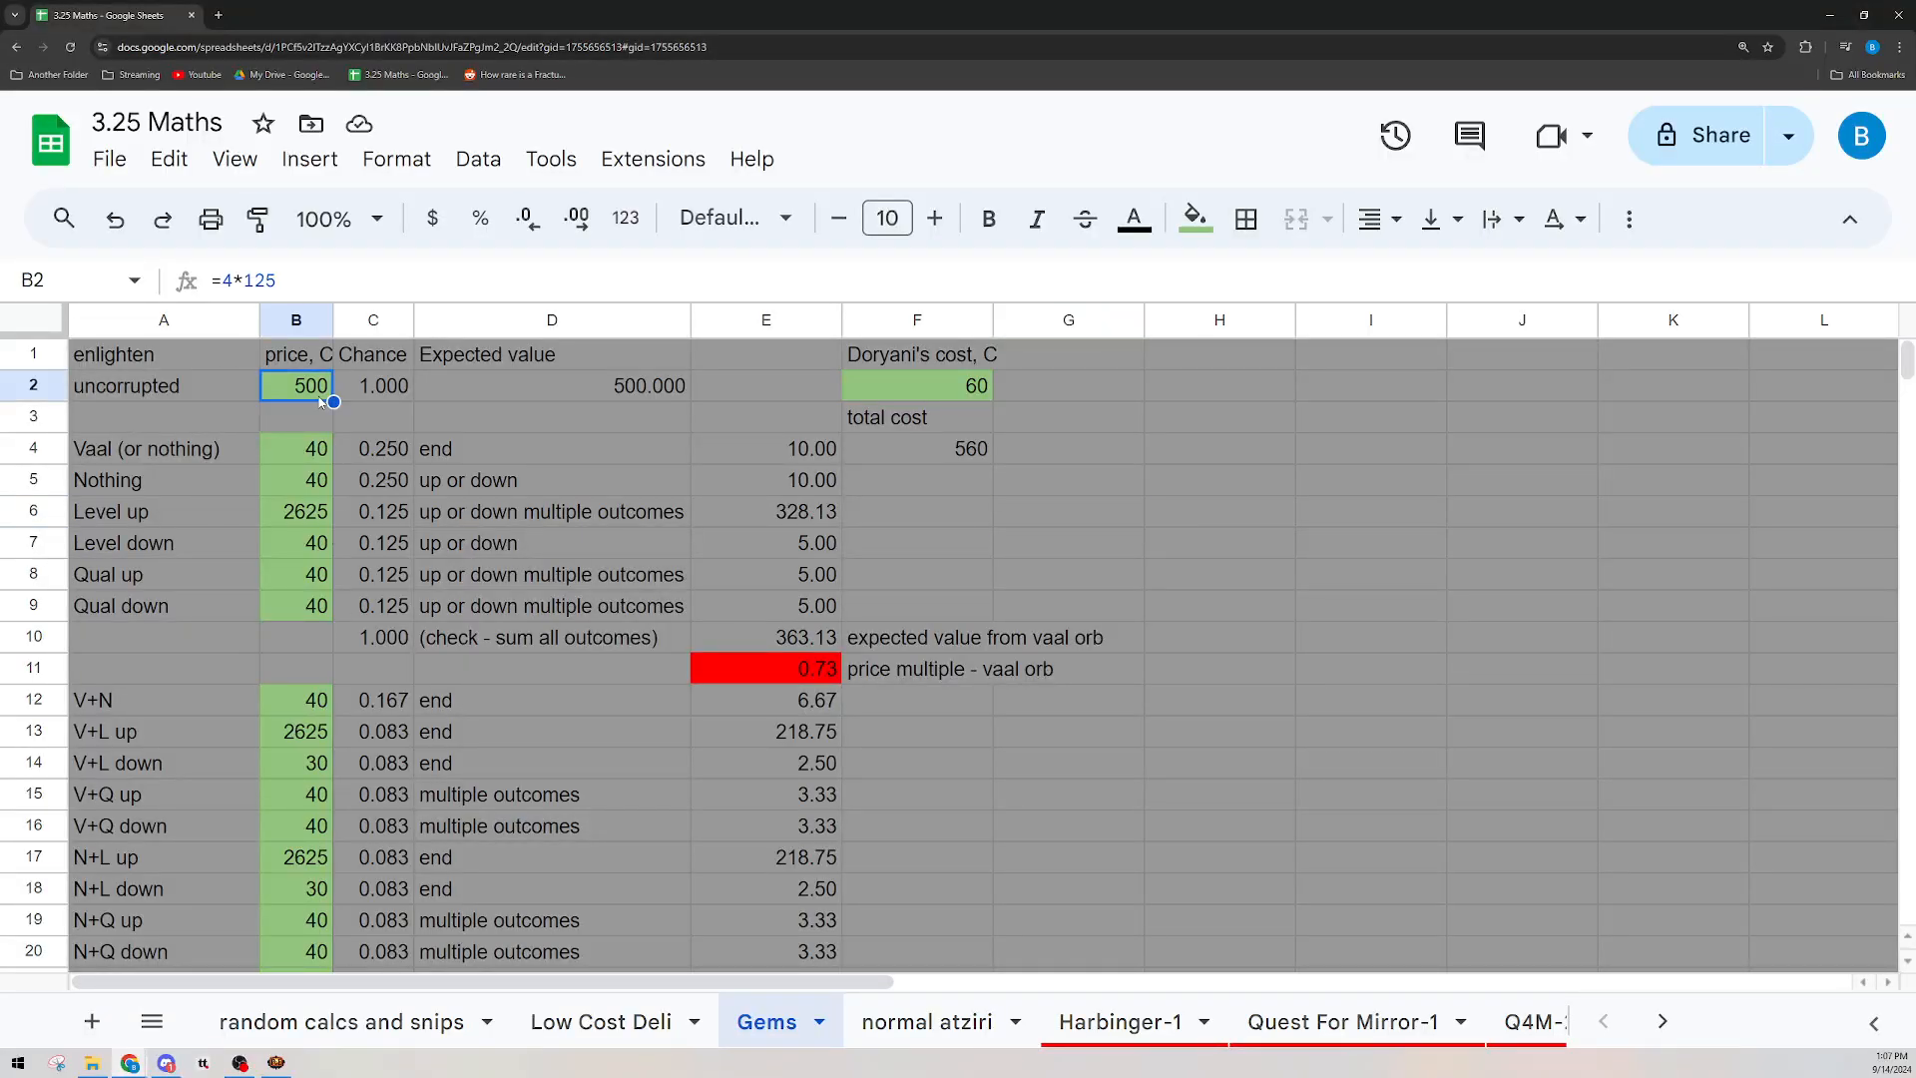
Enter the label Doryani's in cell A11 above the V+N outcomes section
left_click(374, 415)
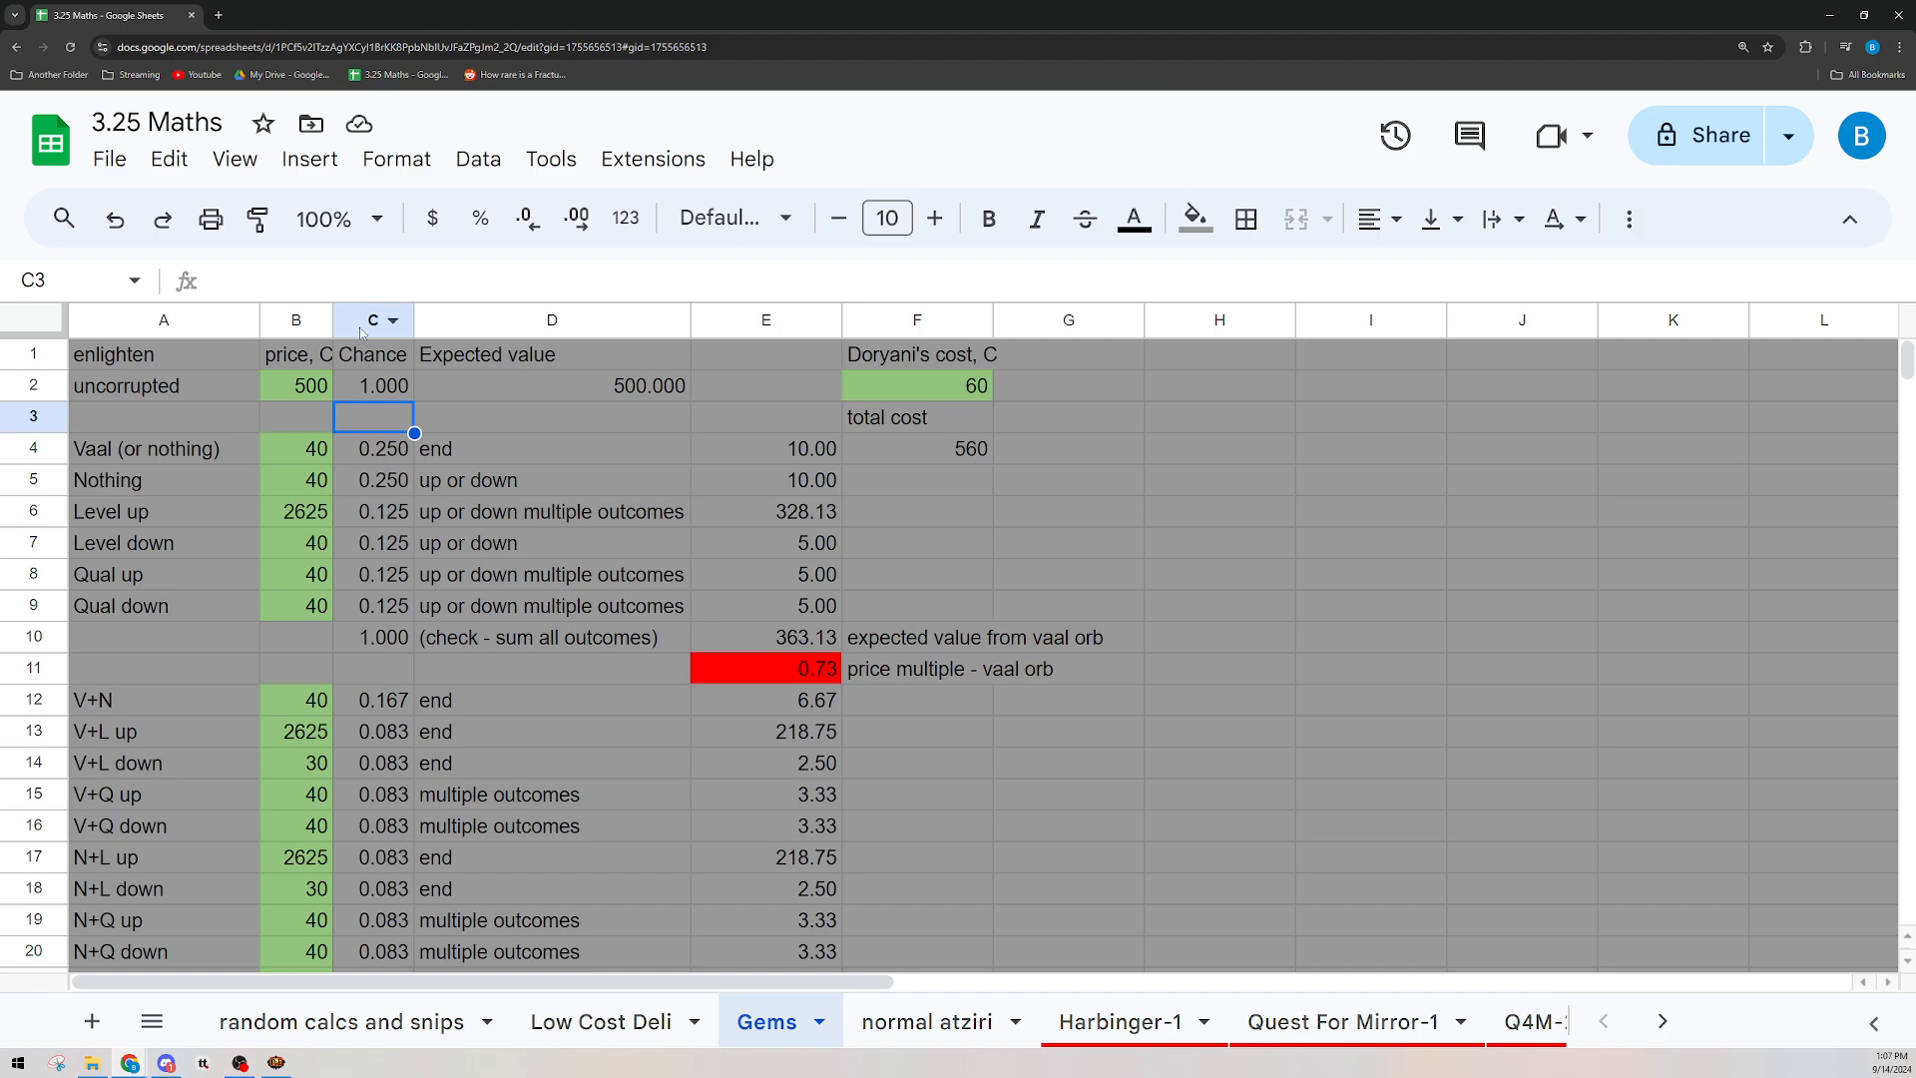
mouse_move(139, 431)
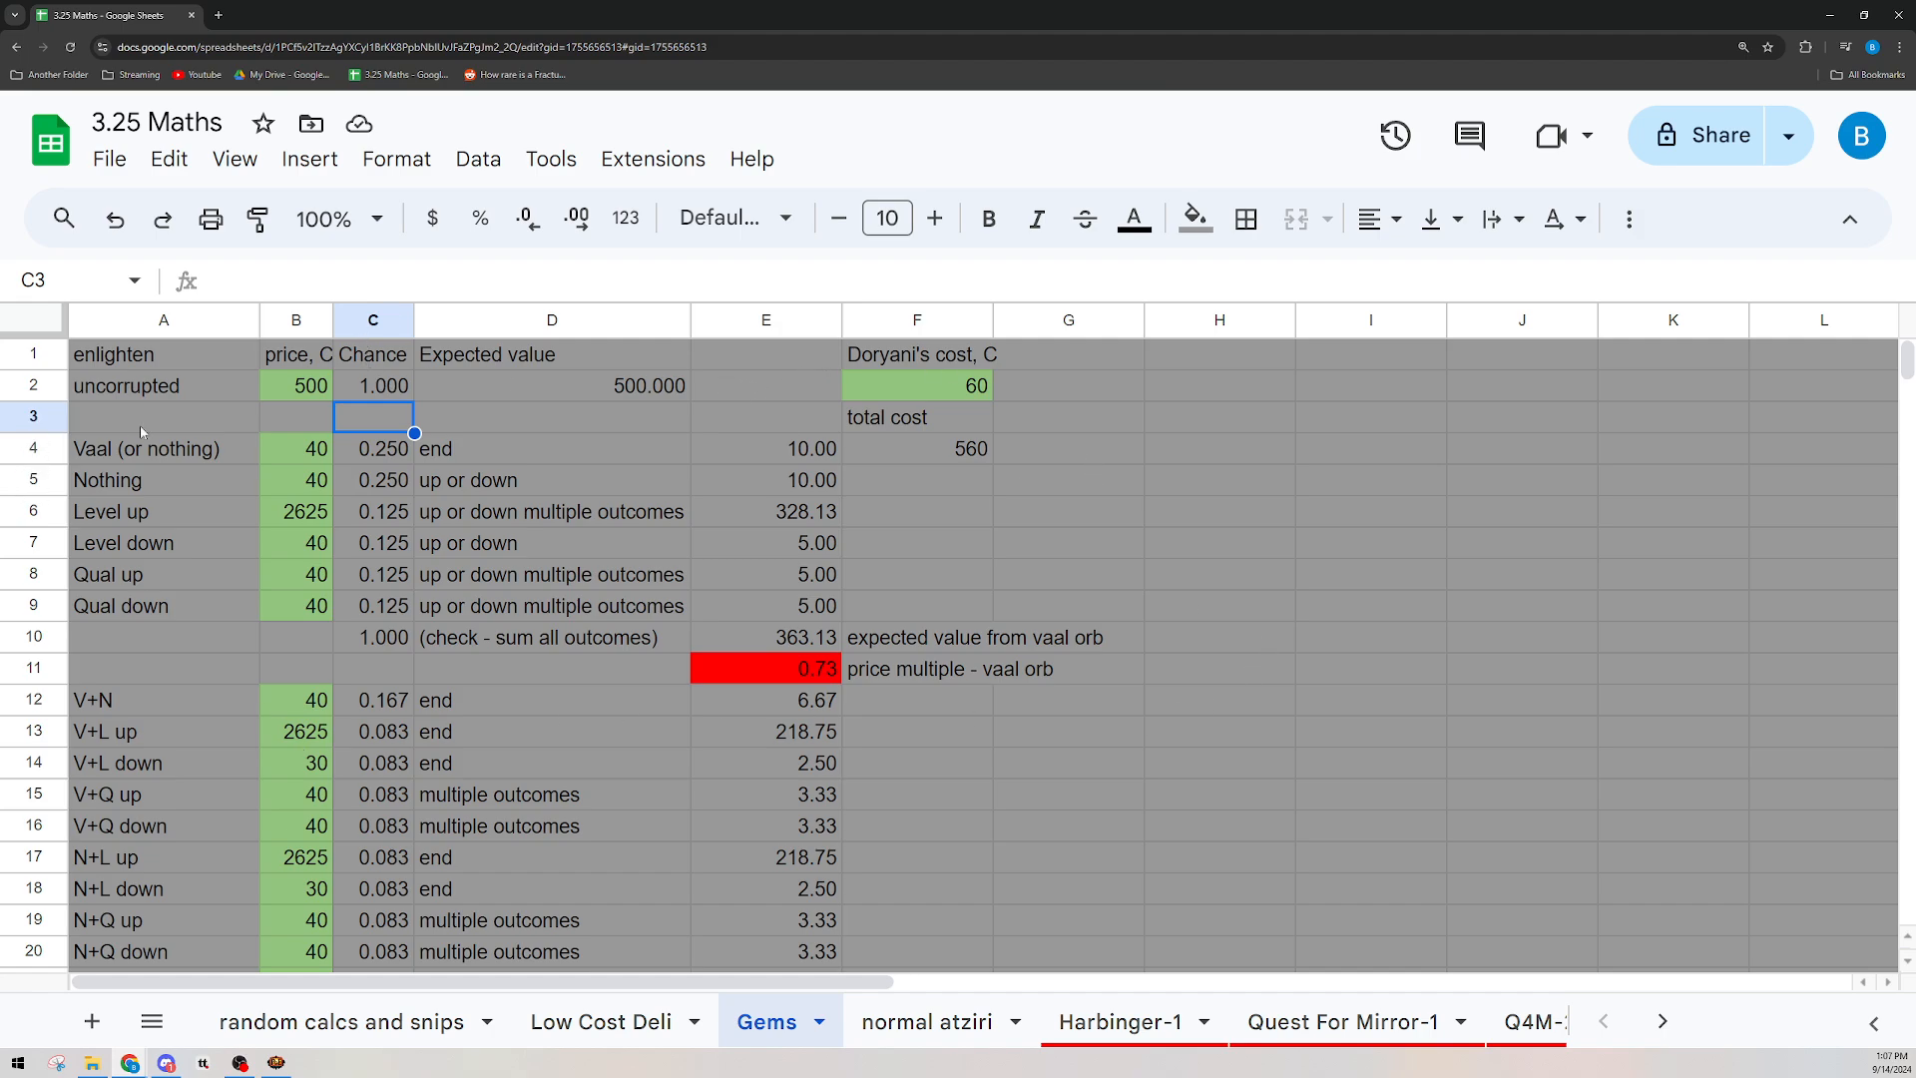
left_click(162, 668)
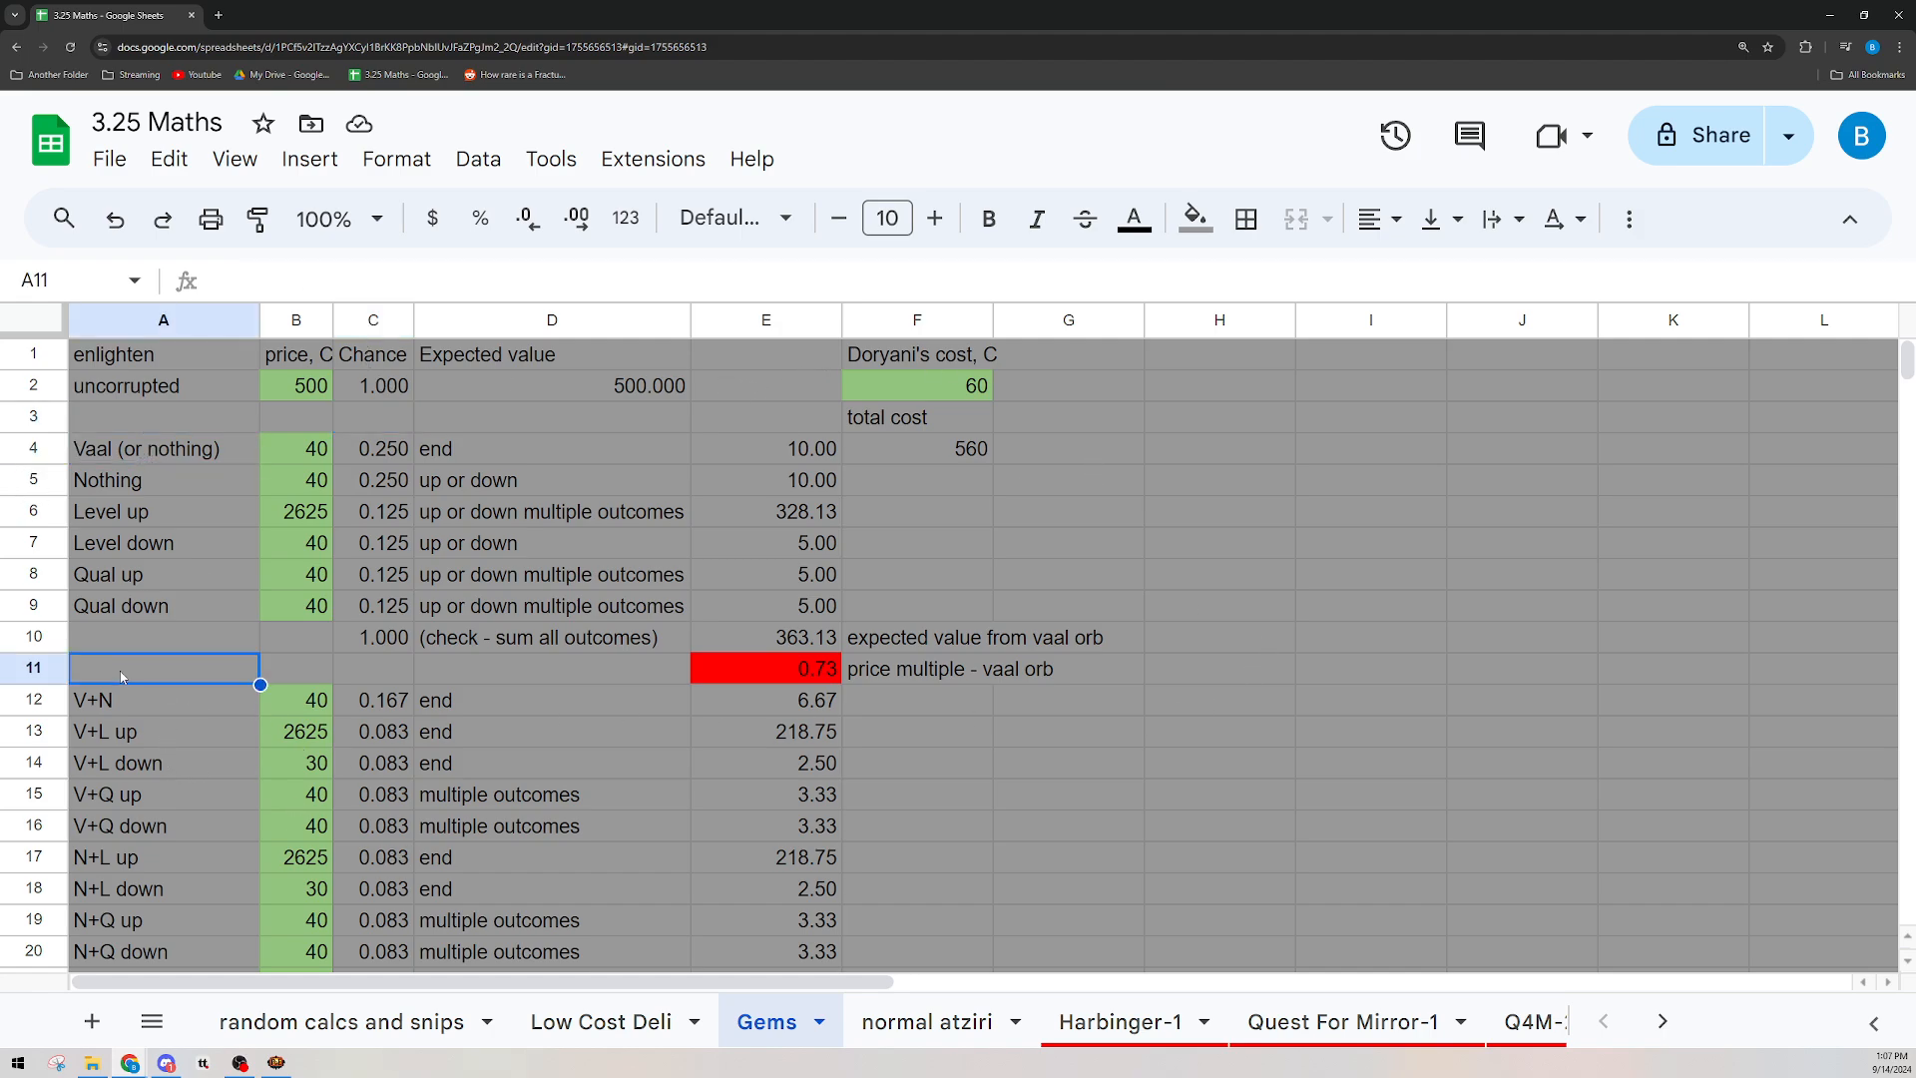
type("Dorya")
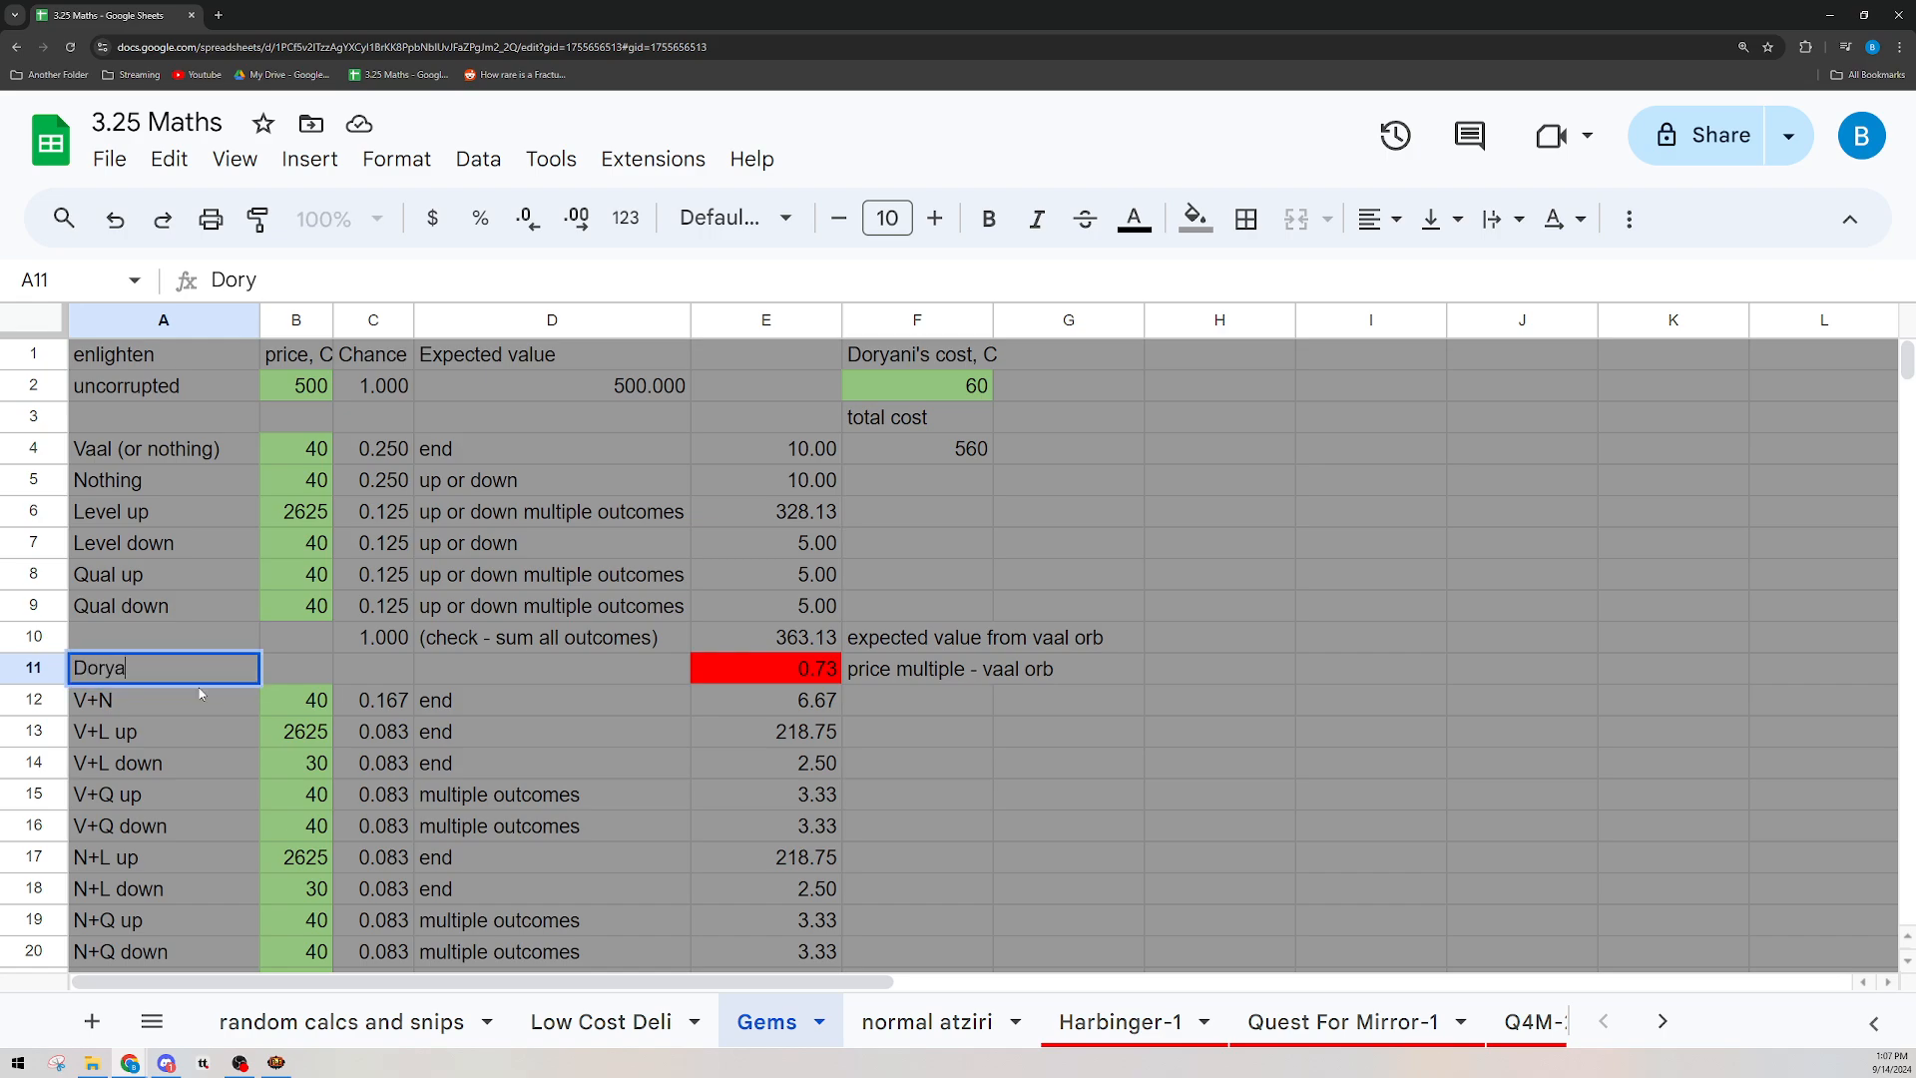
type("n'")
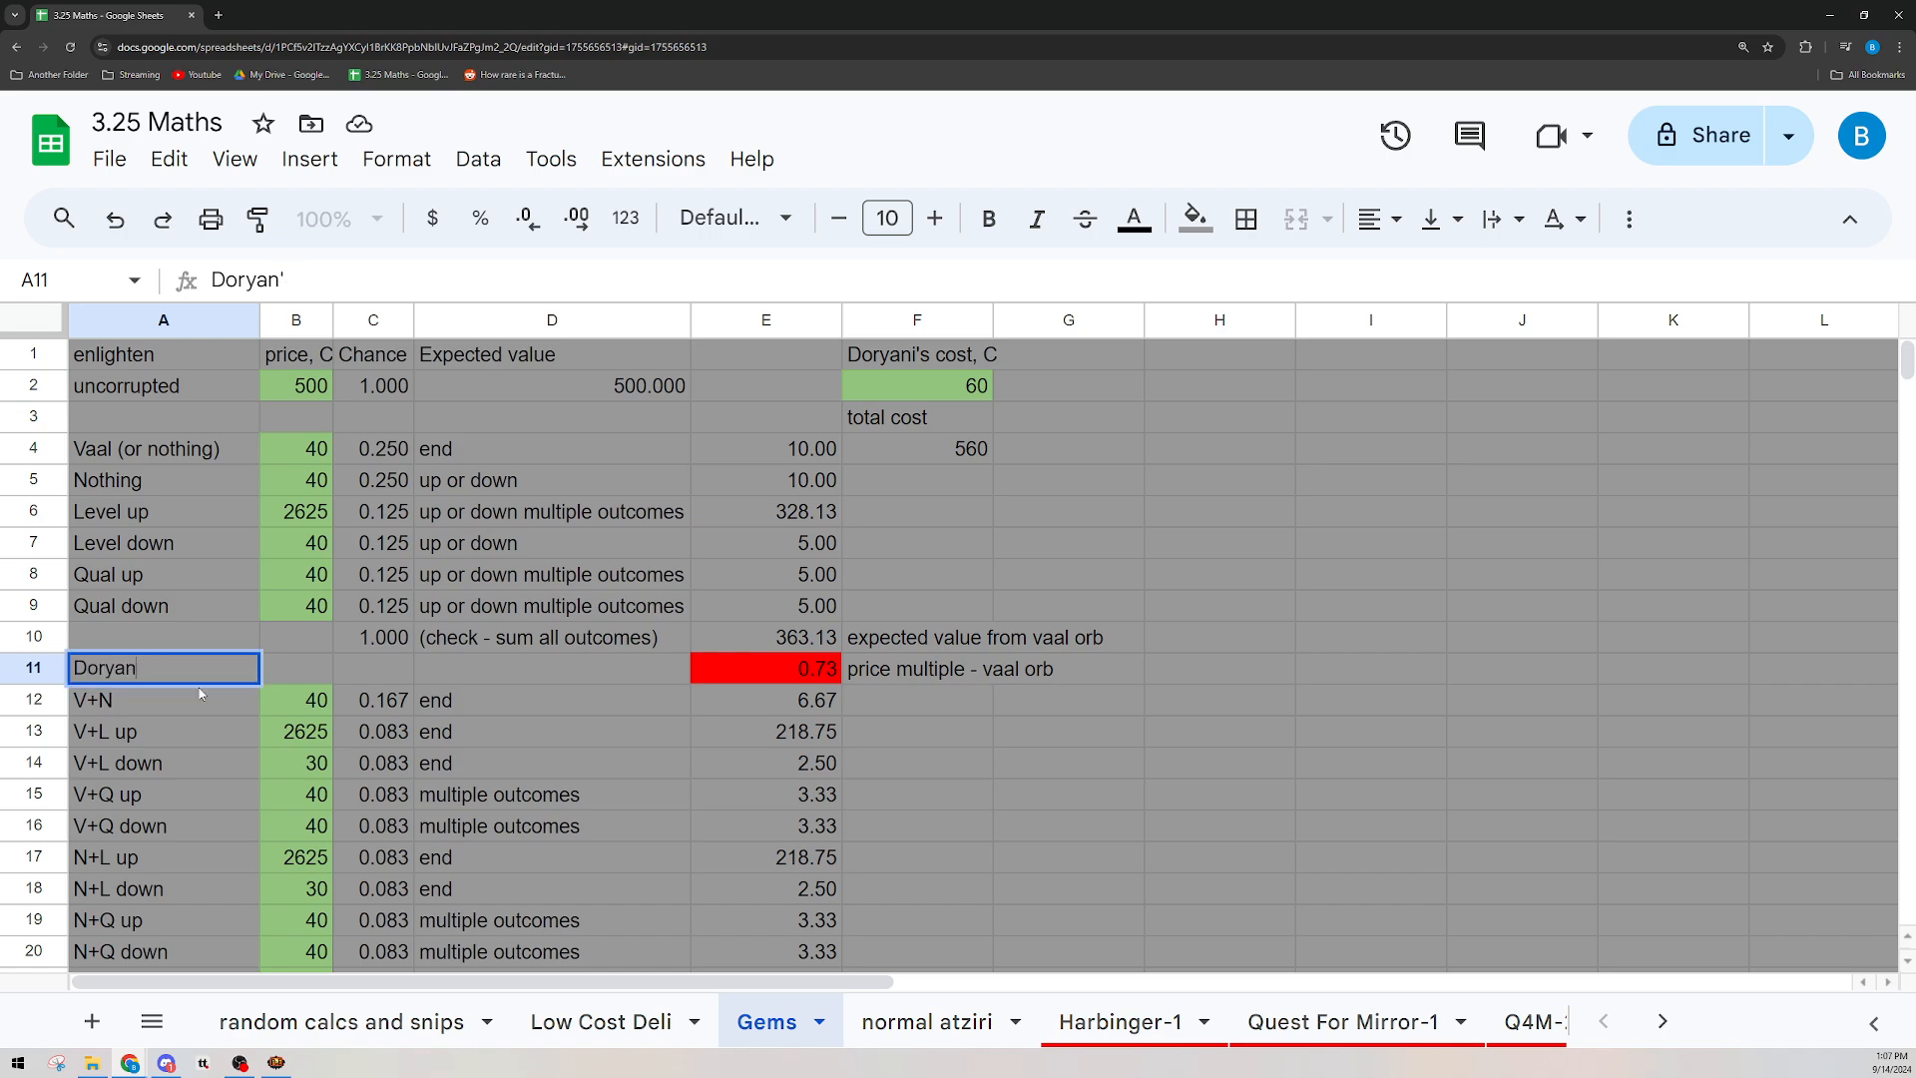
key("enter")
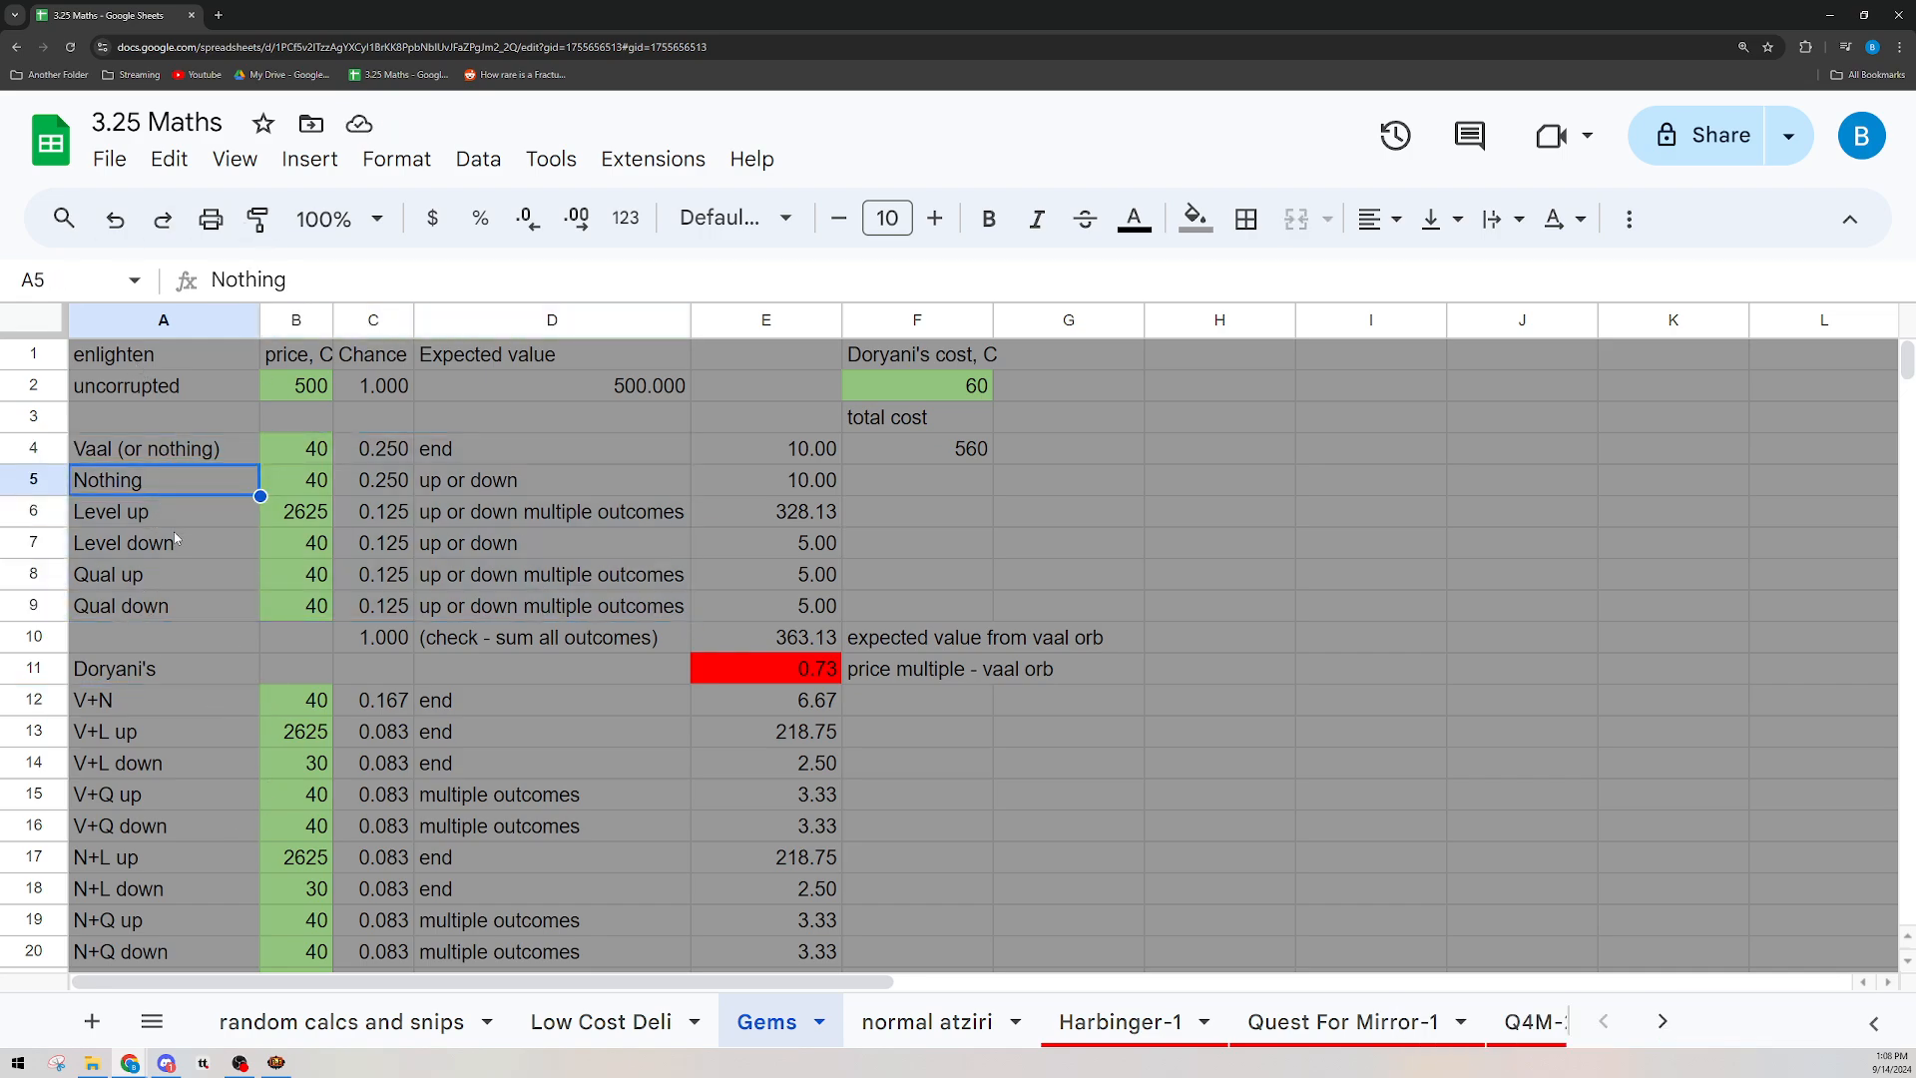
mouse_move(213, 706)
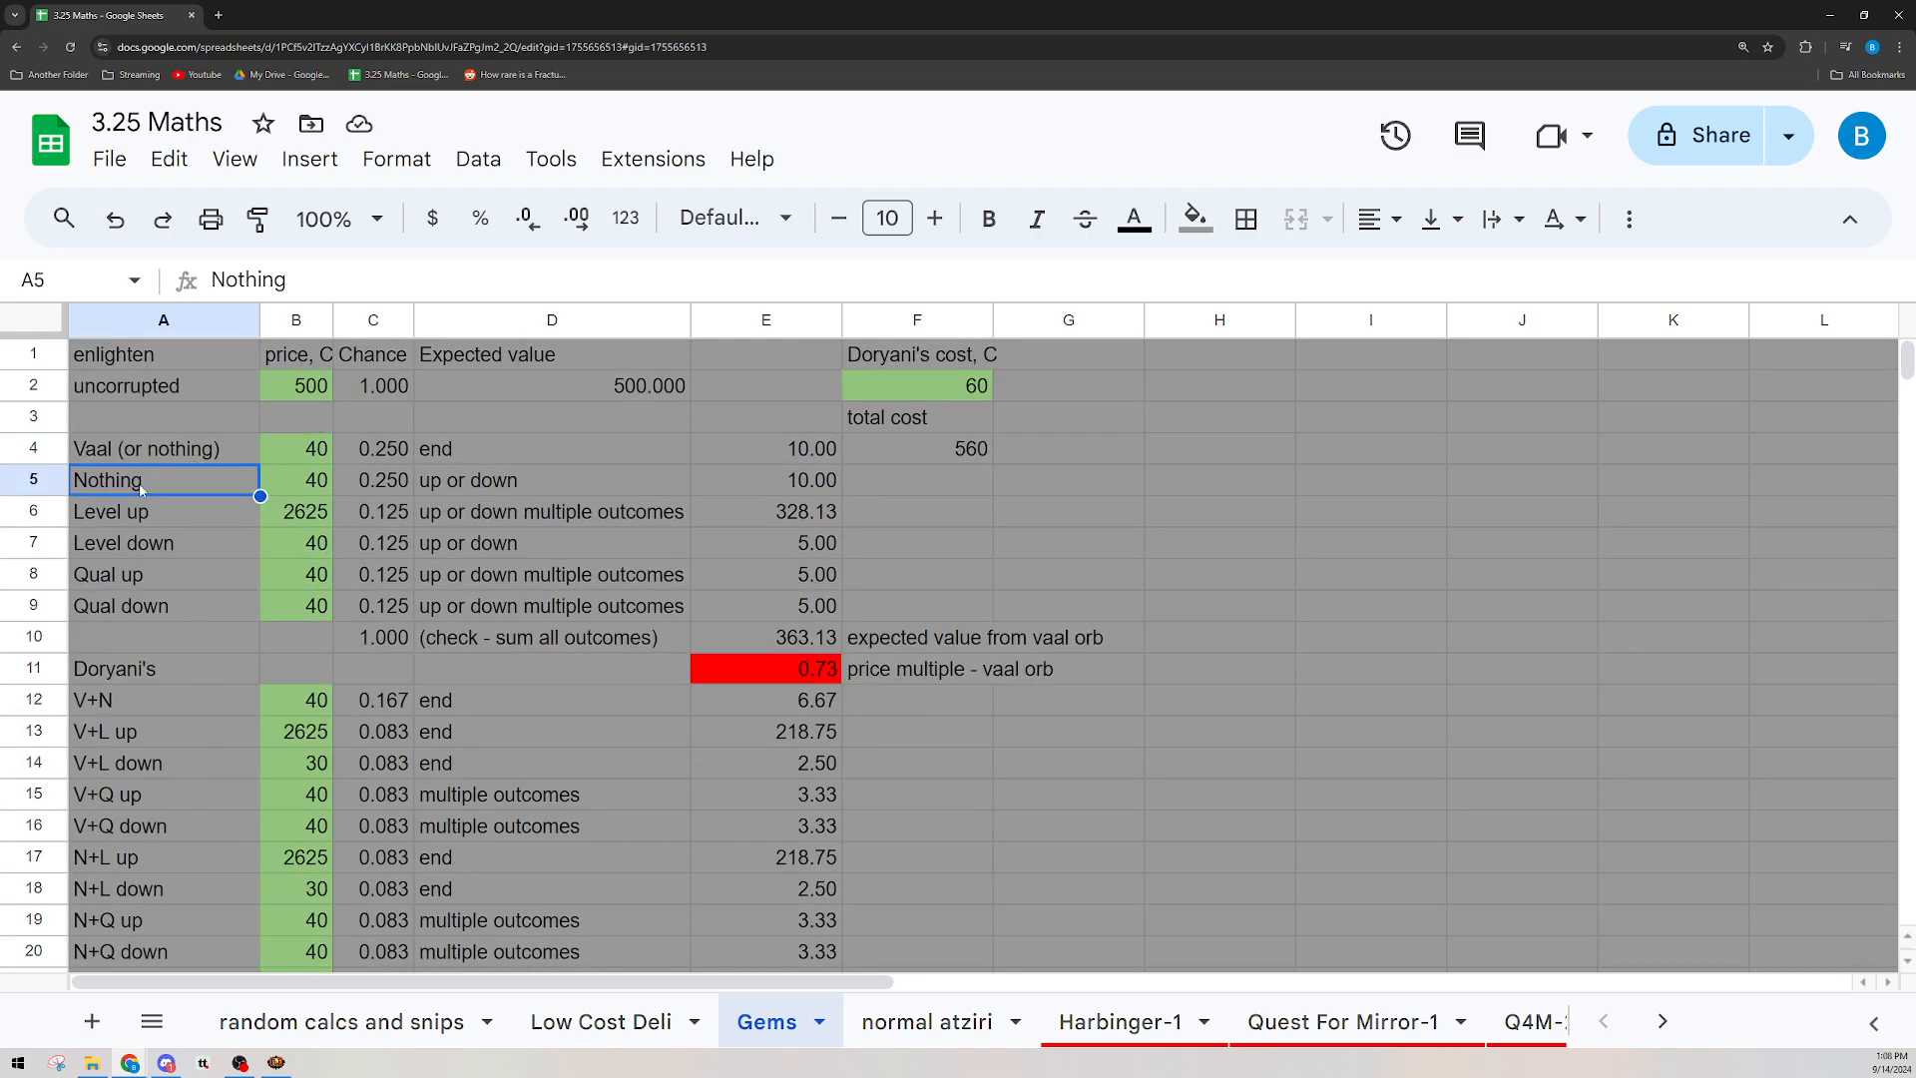
left_click(162, 449)
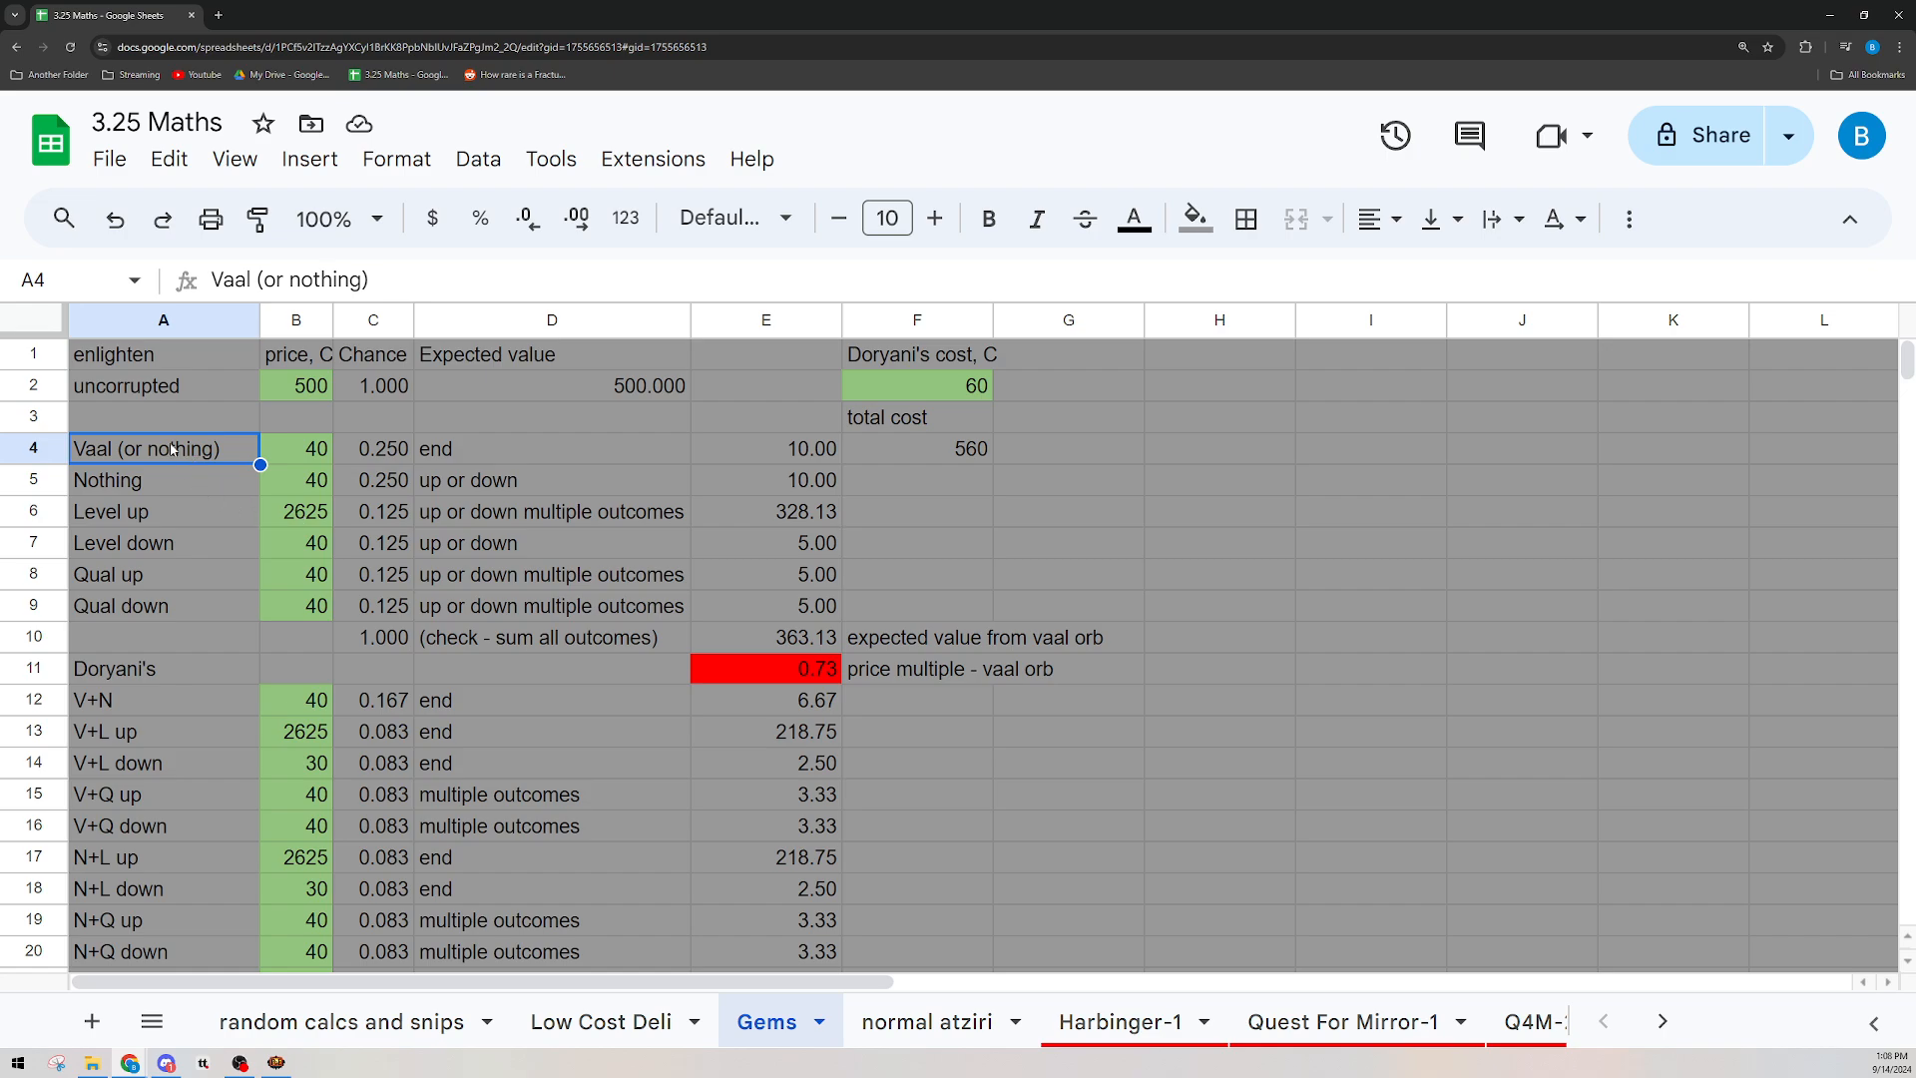
left_click(766, 669)
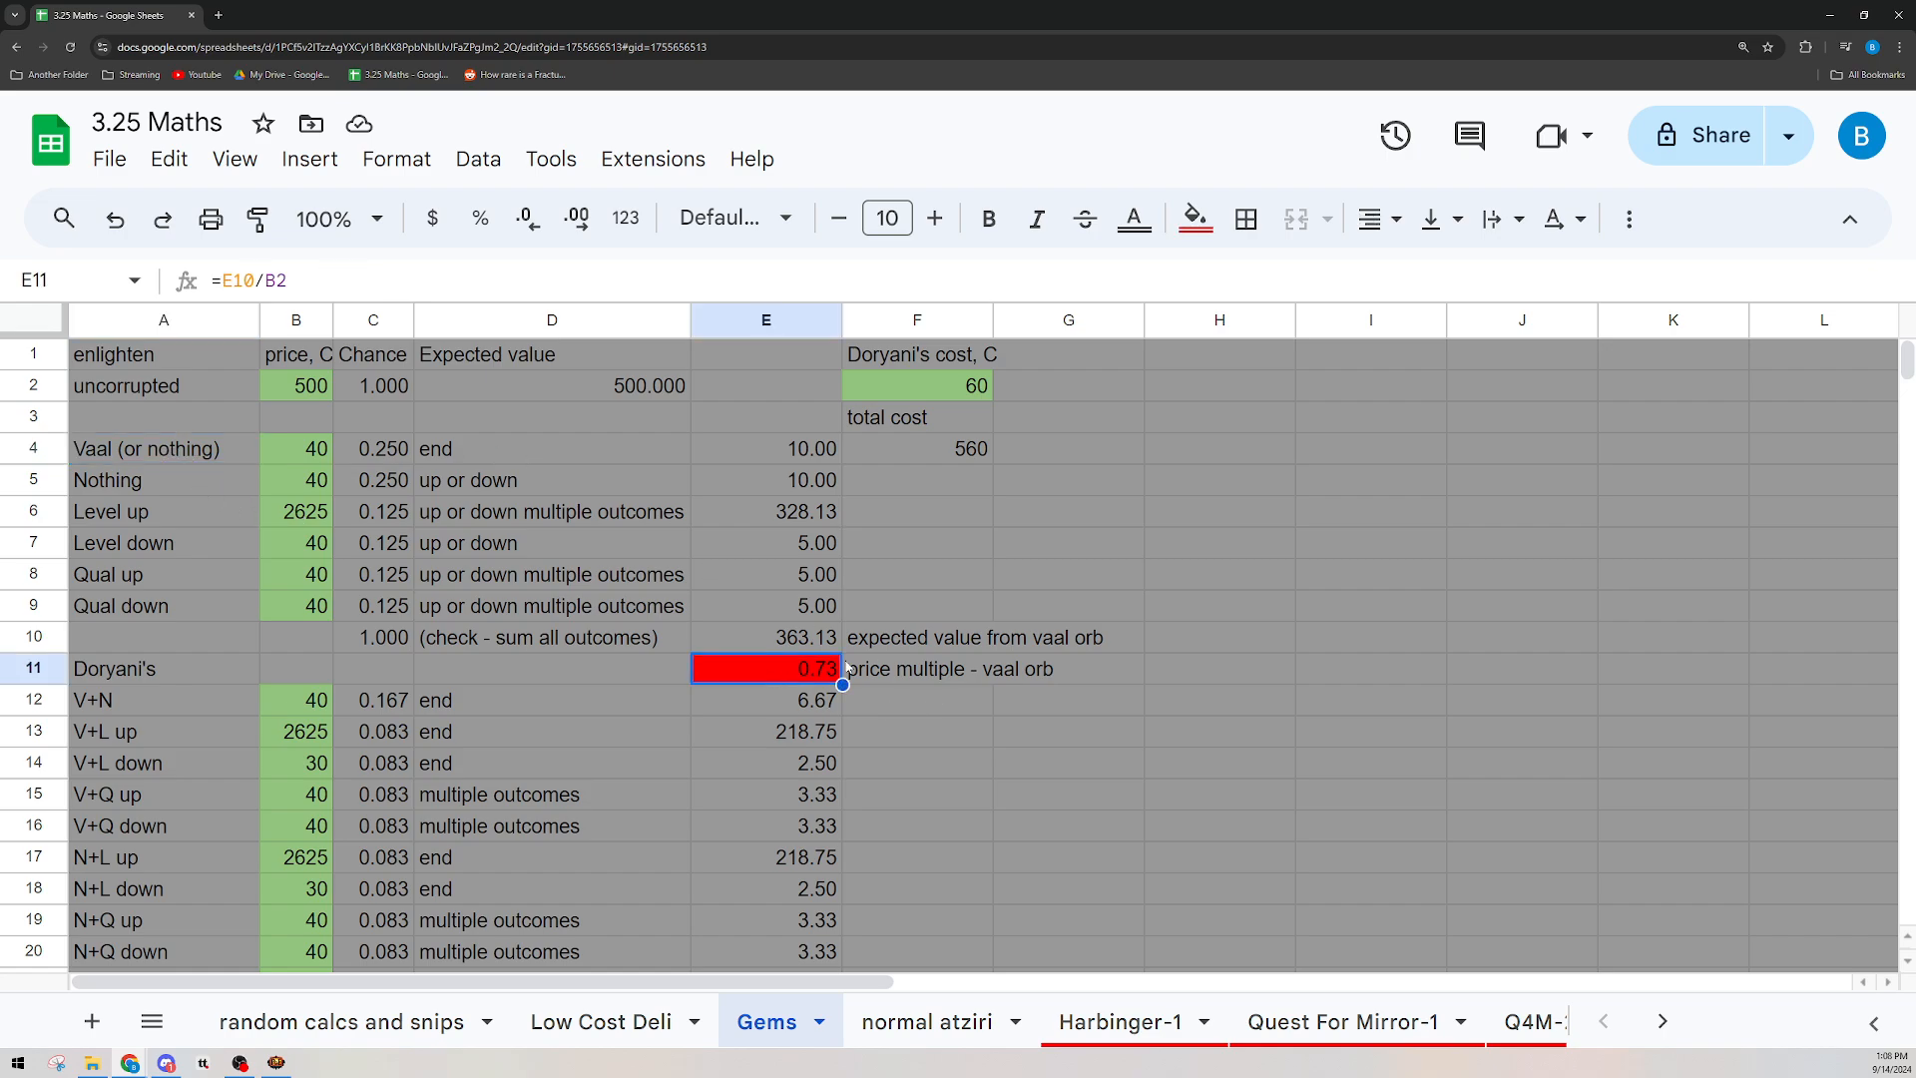
left_click(767, 637)
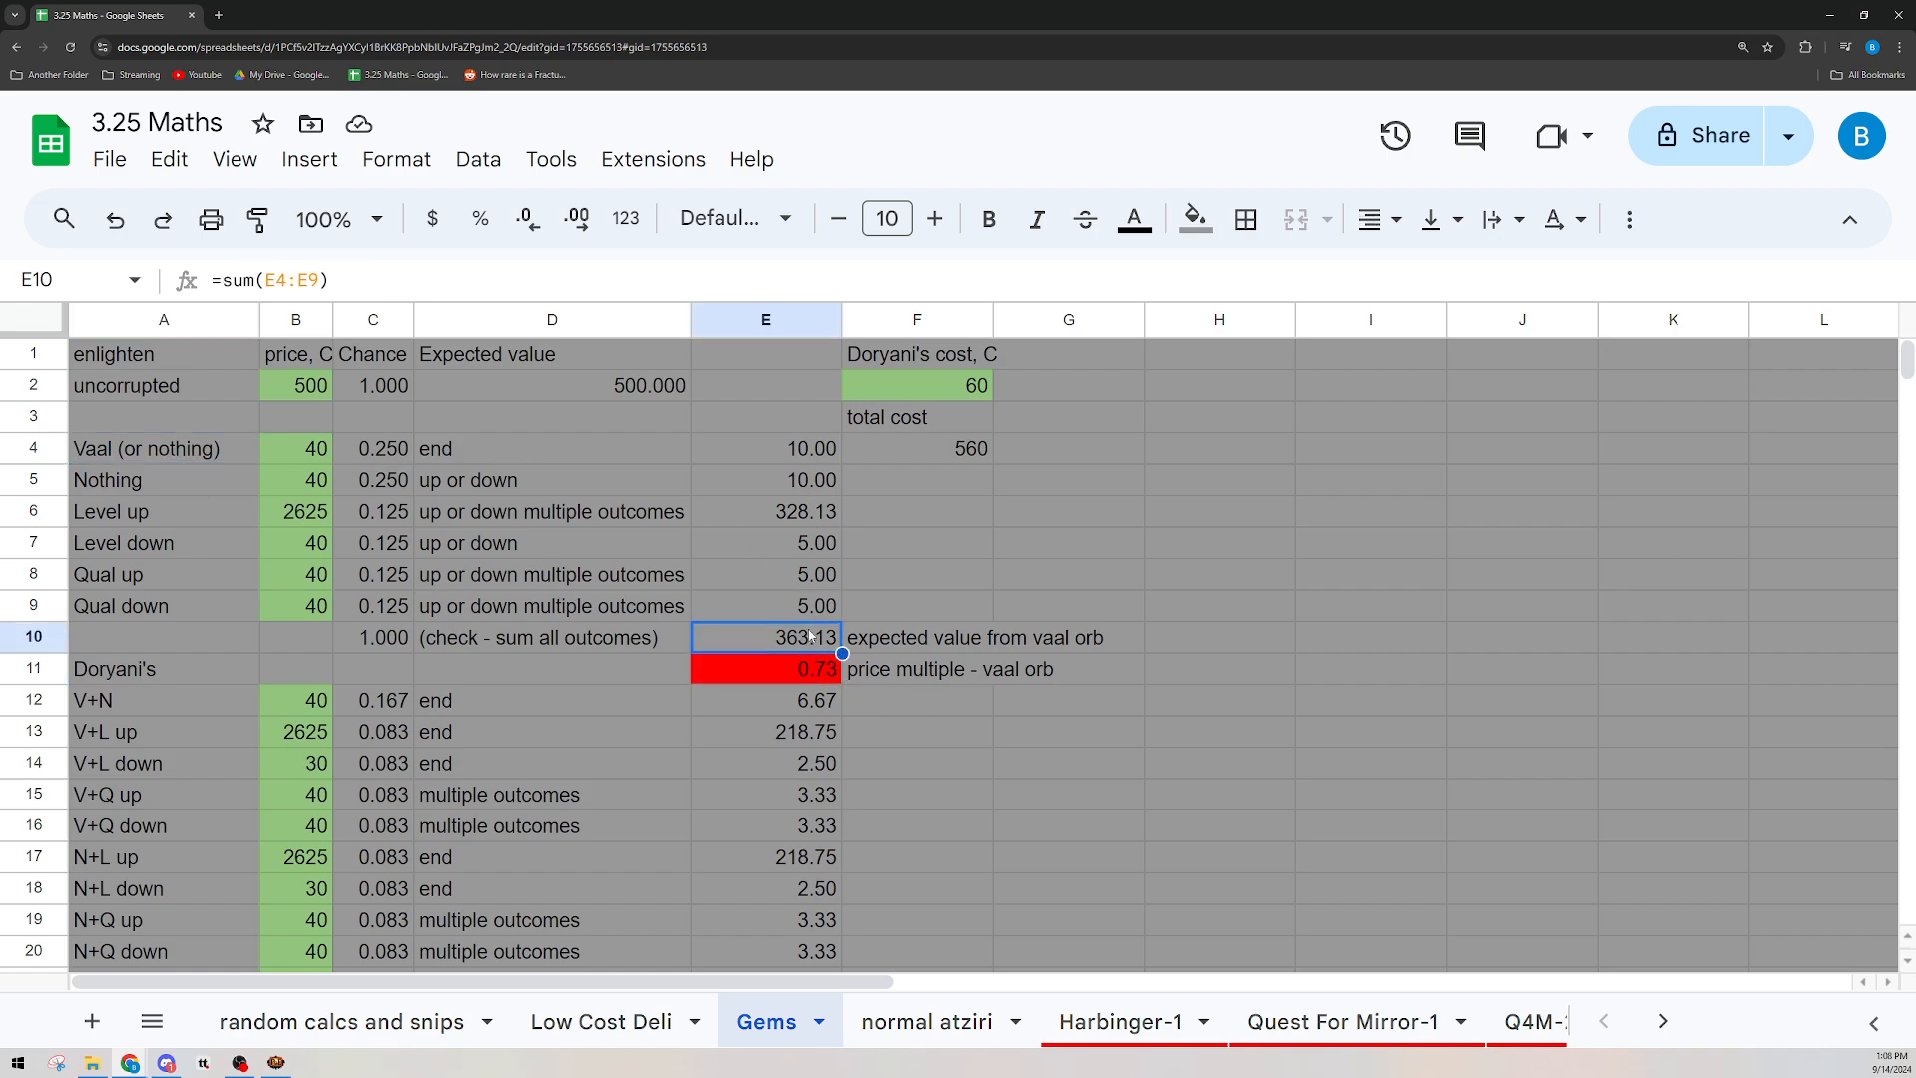
mouse_move(535, 704)
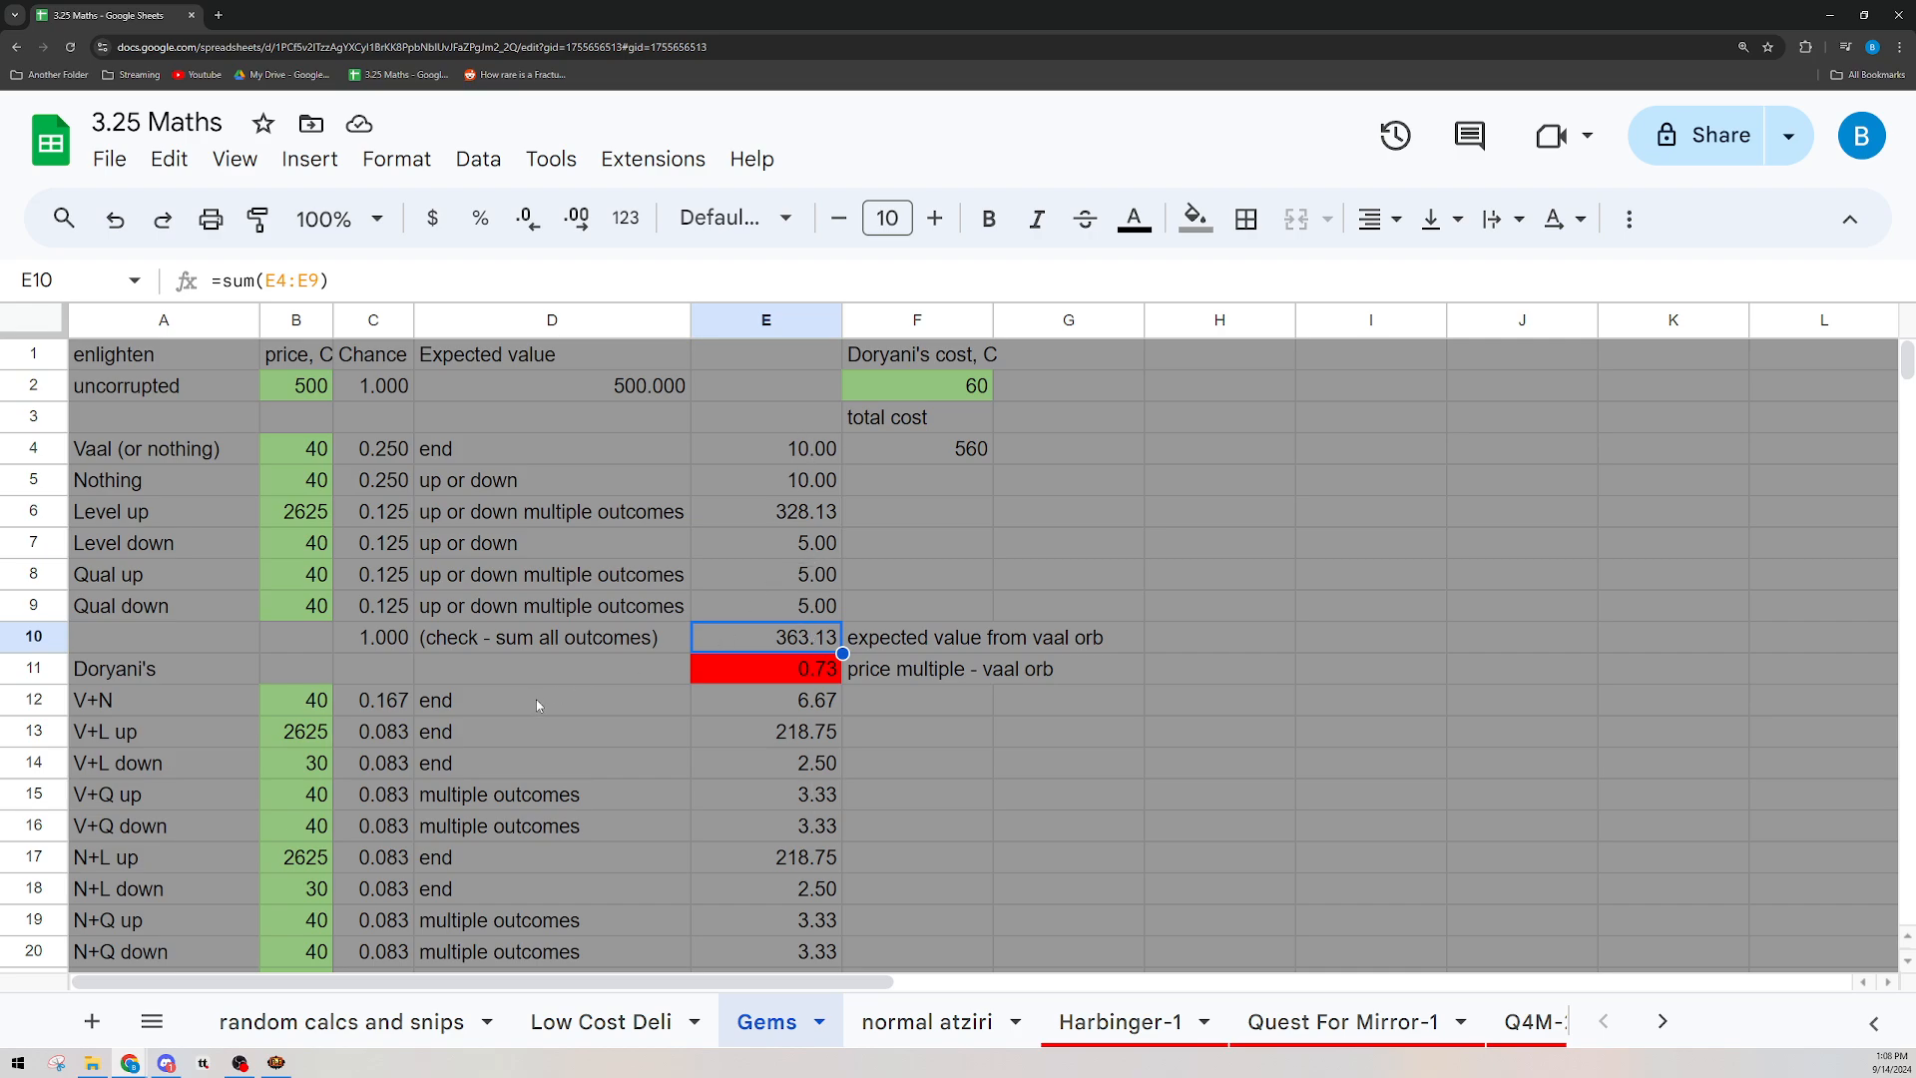
left_click(766, 669)
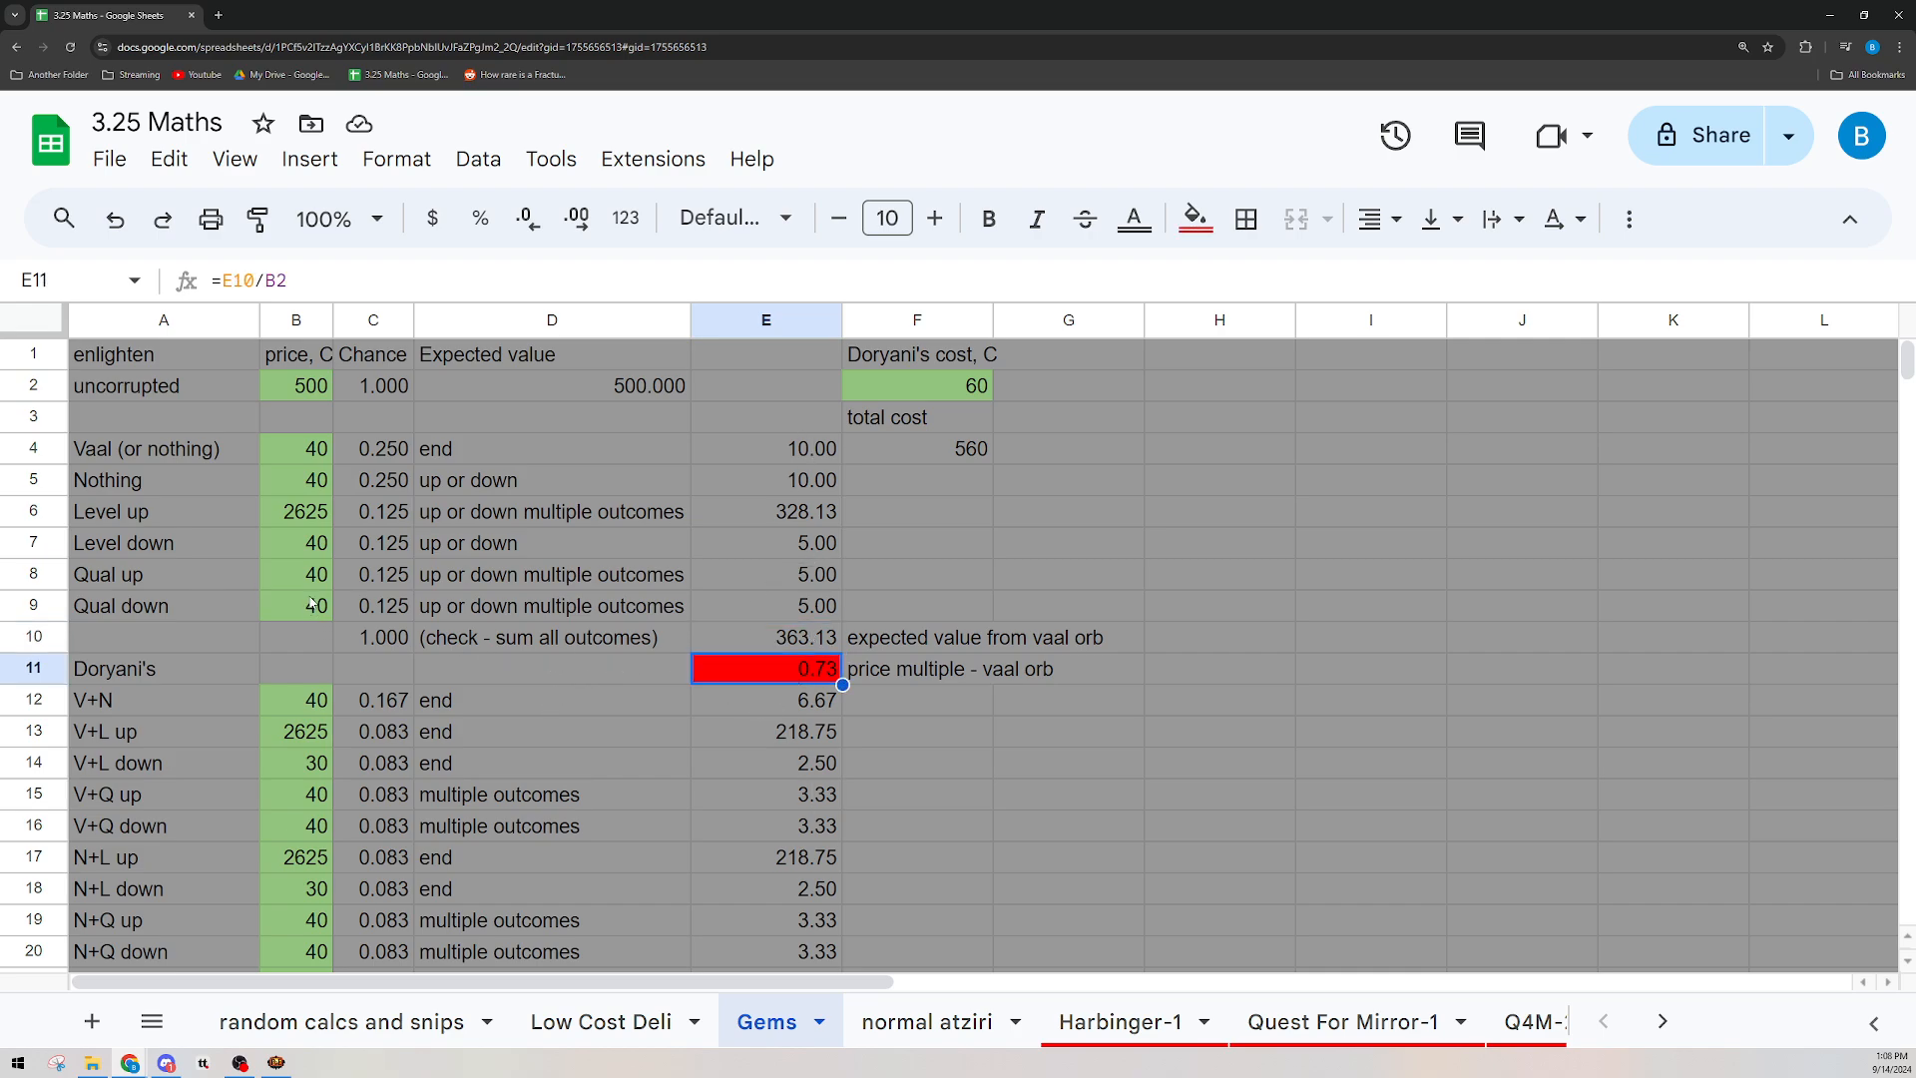
left_click(373, 511)
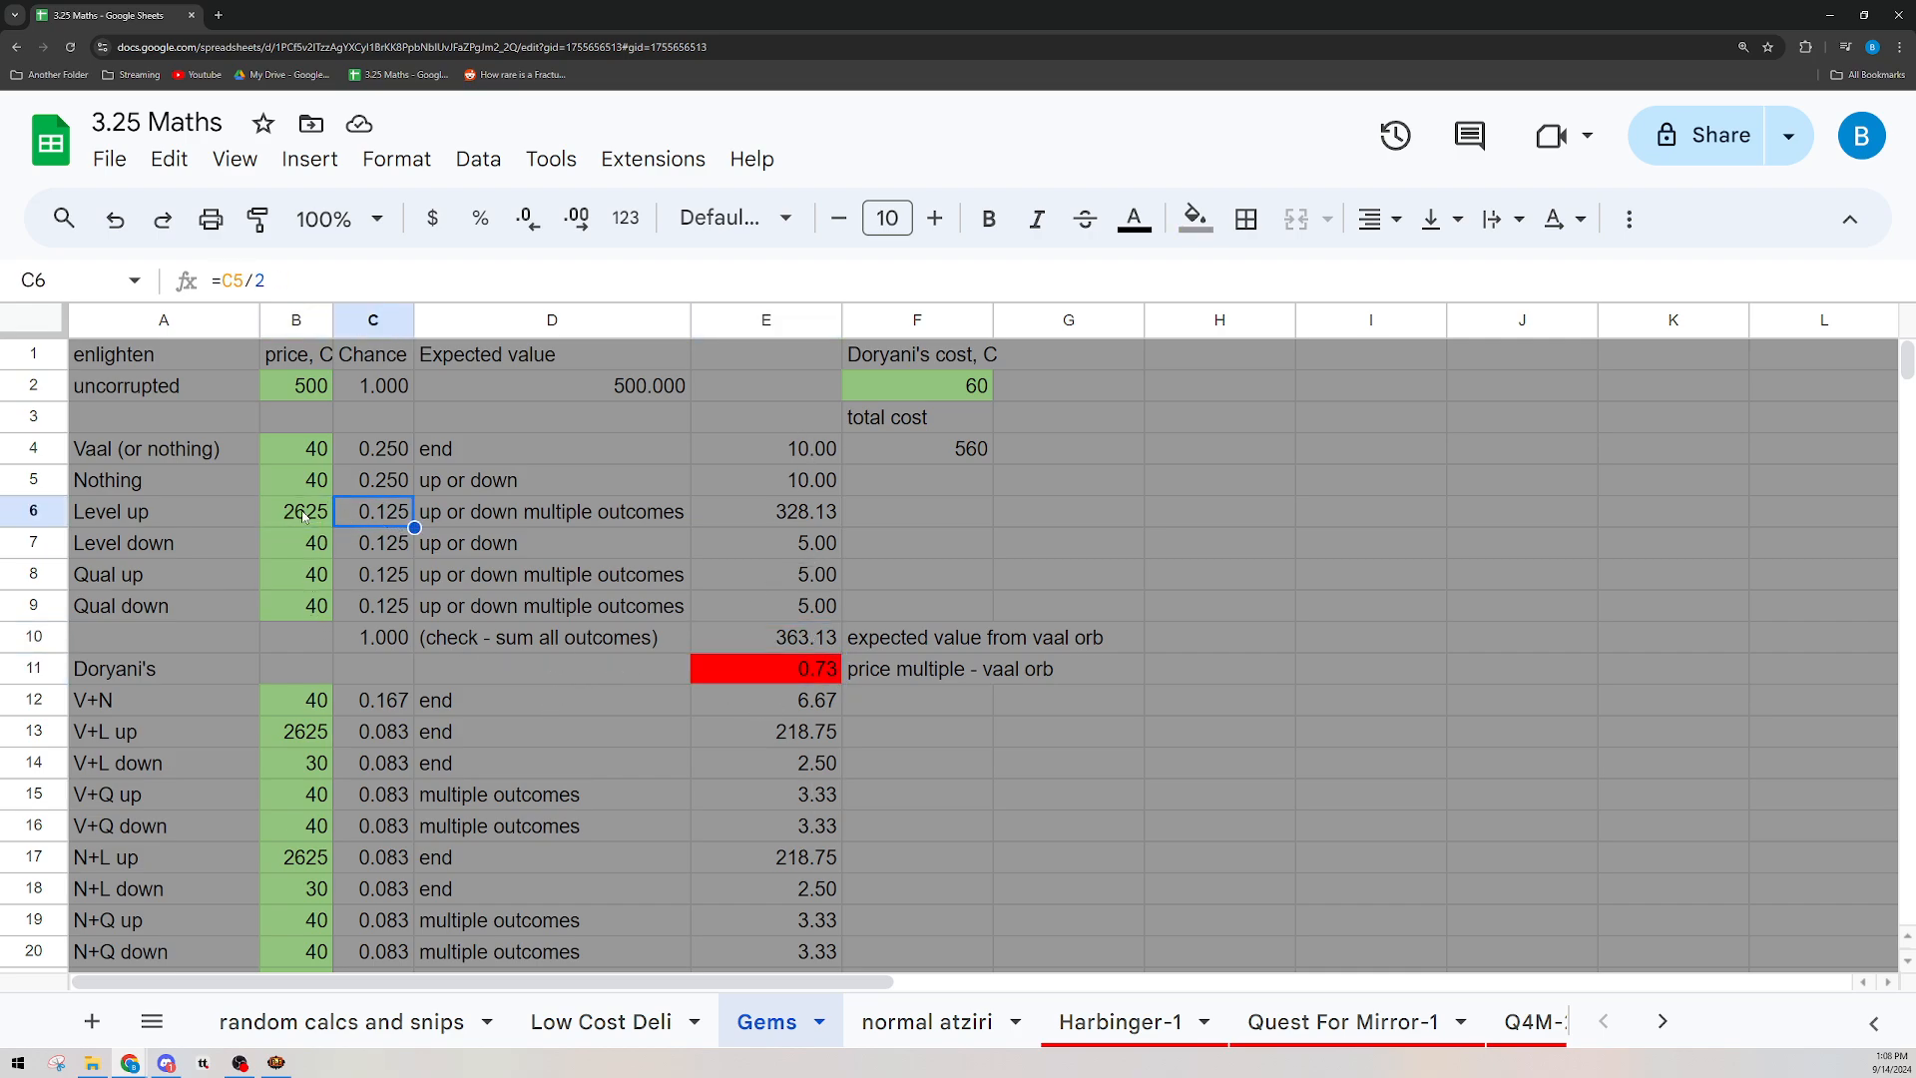
left_click(295, 511)
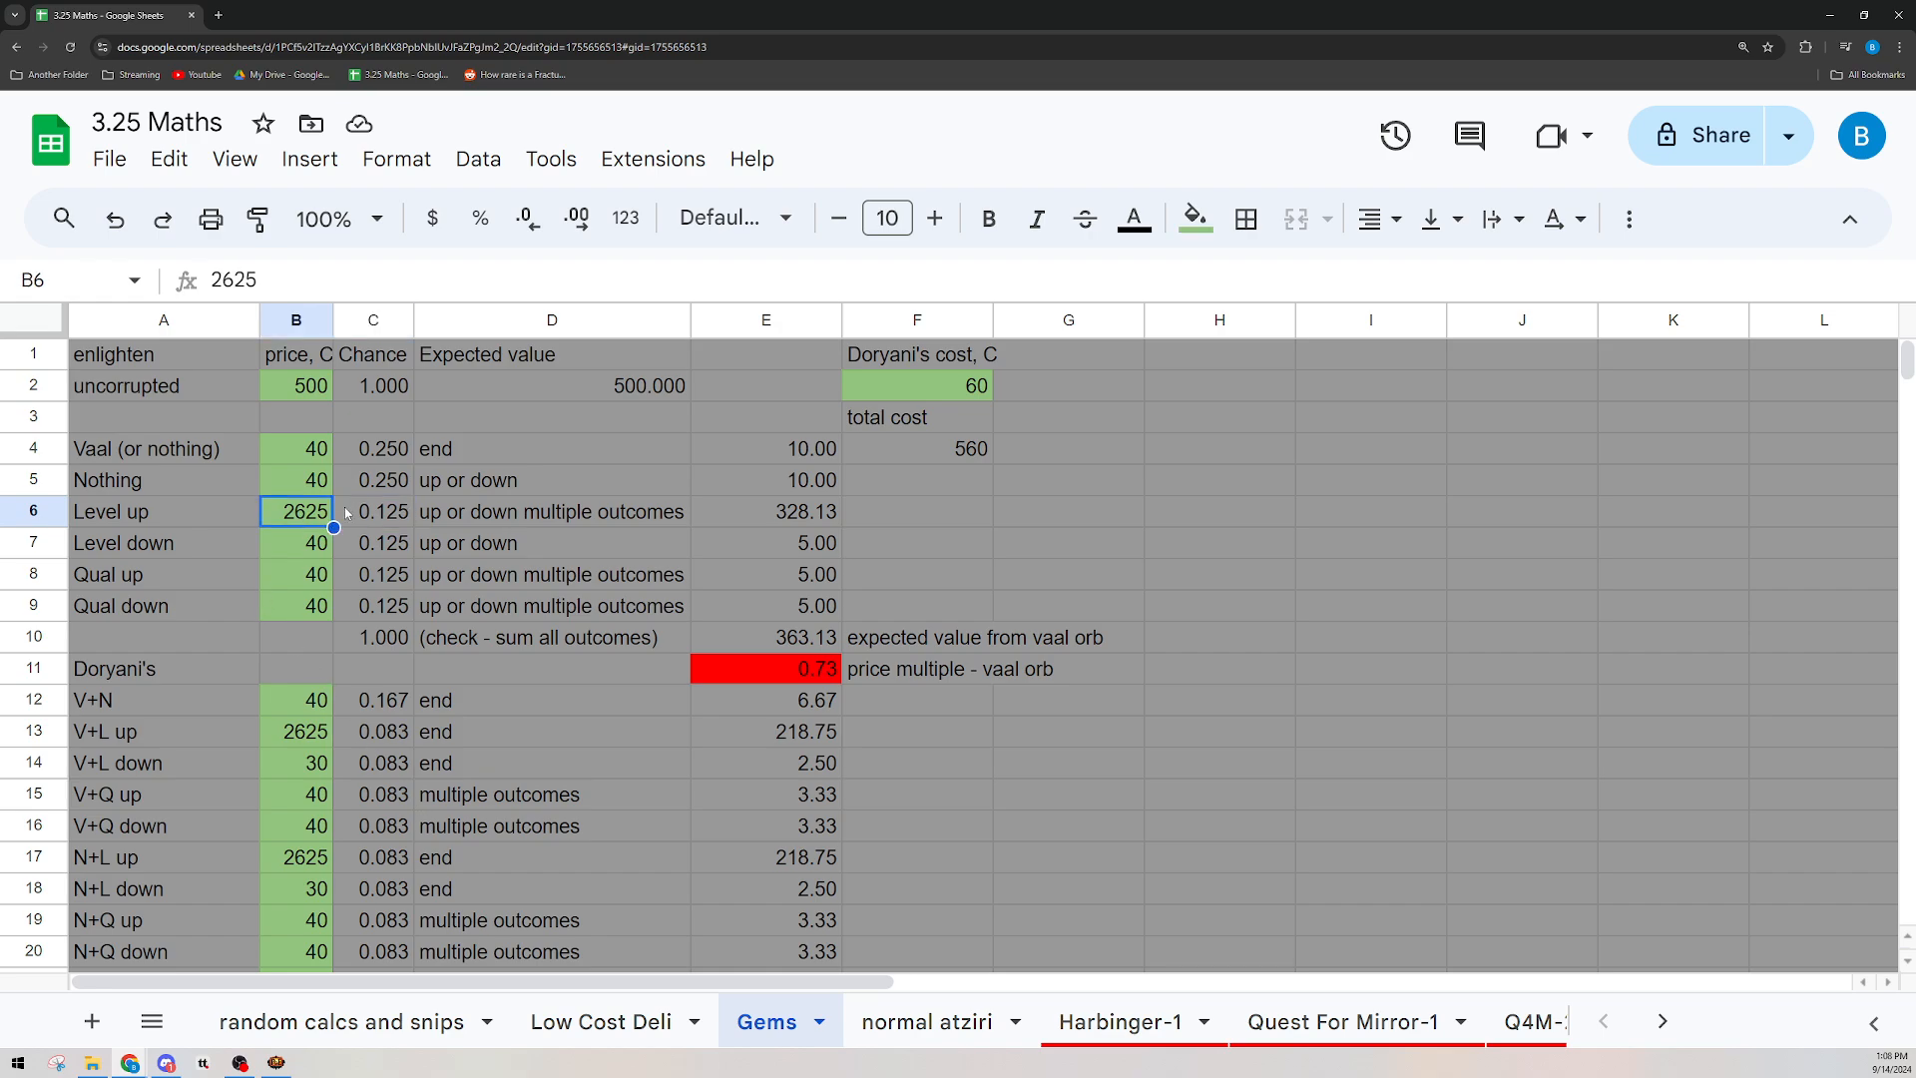
scroll("down", 3)
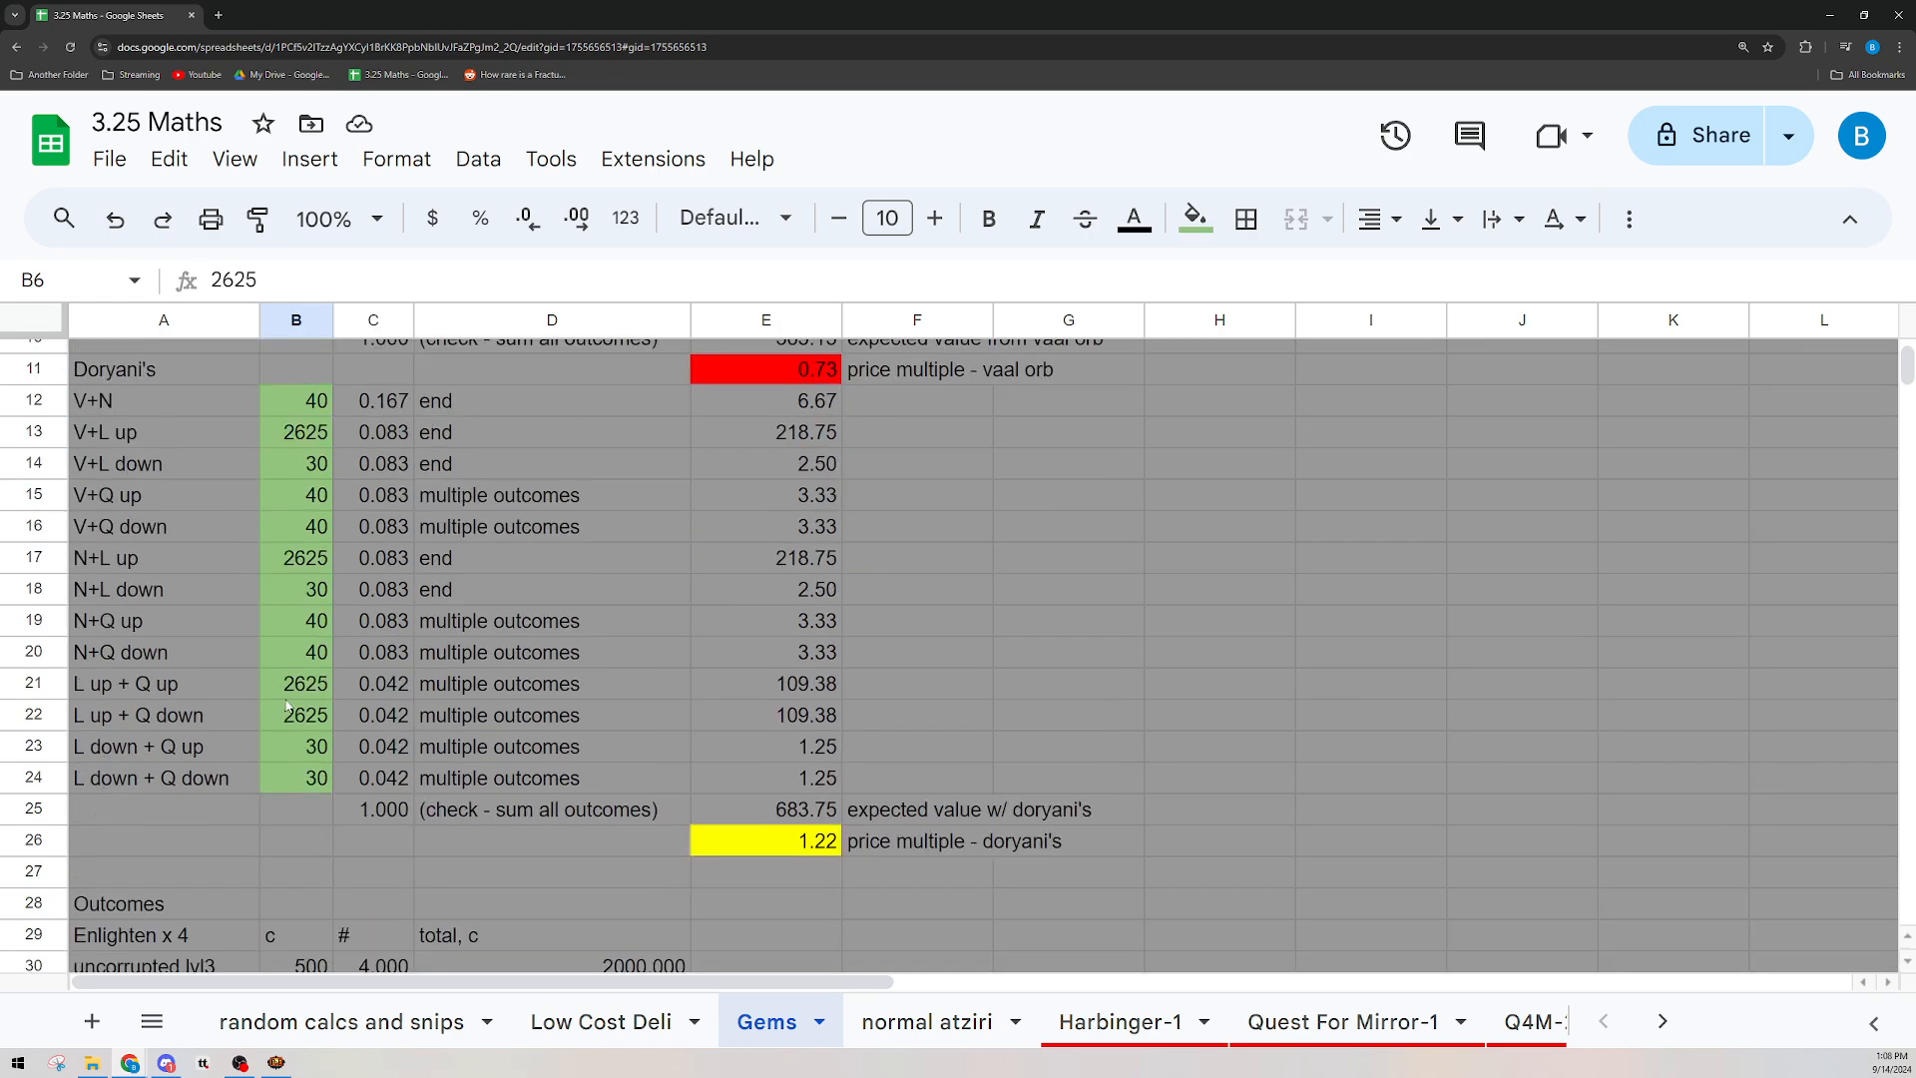
left_click(766, 841)
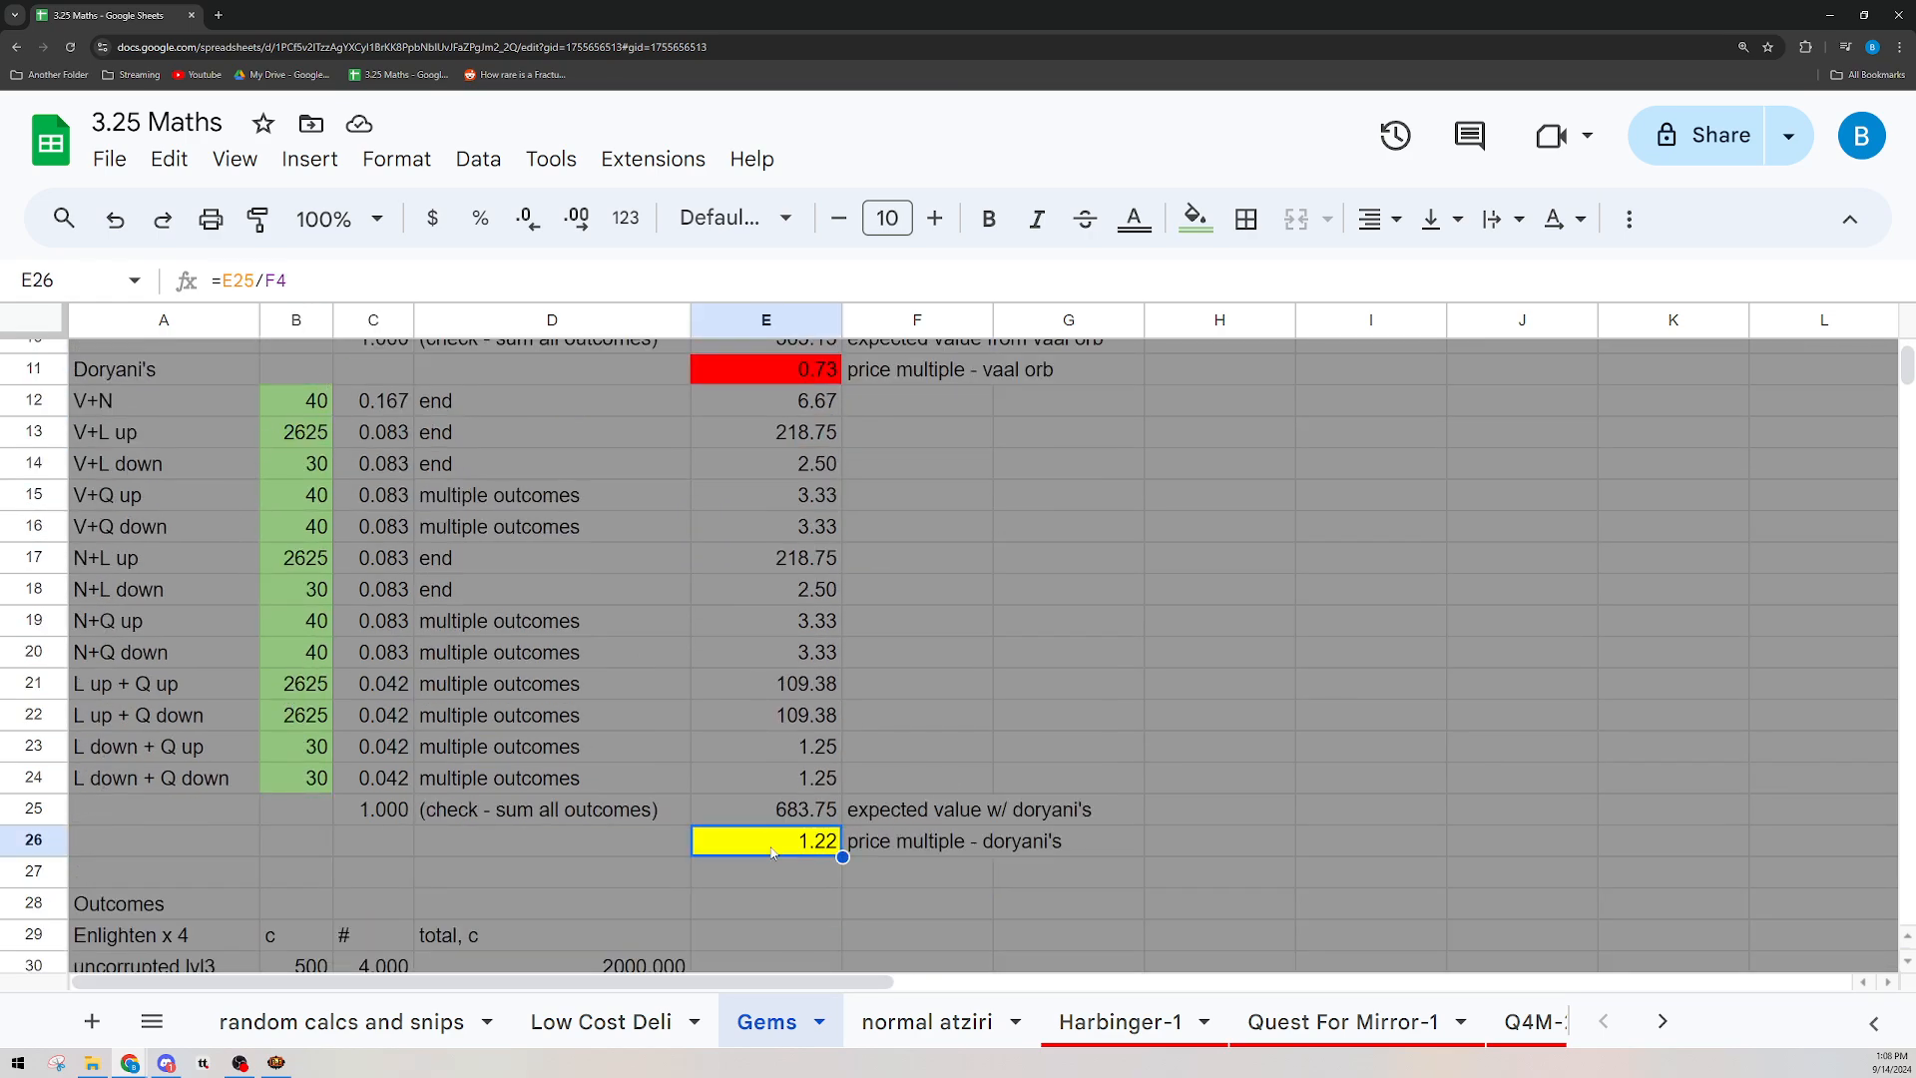
mouse_move(801, 872)
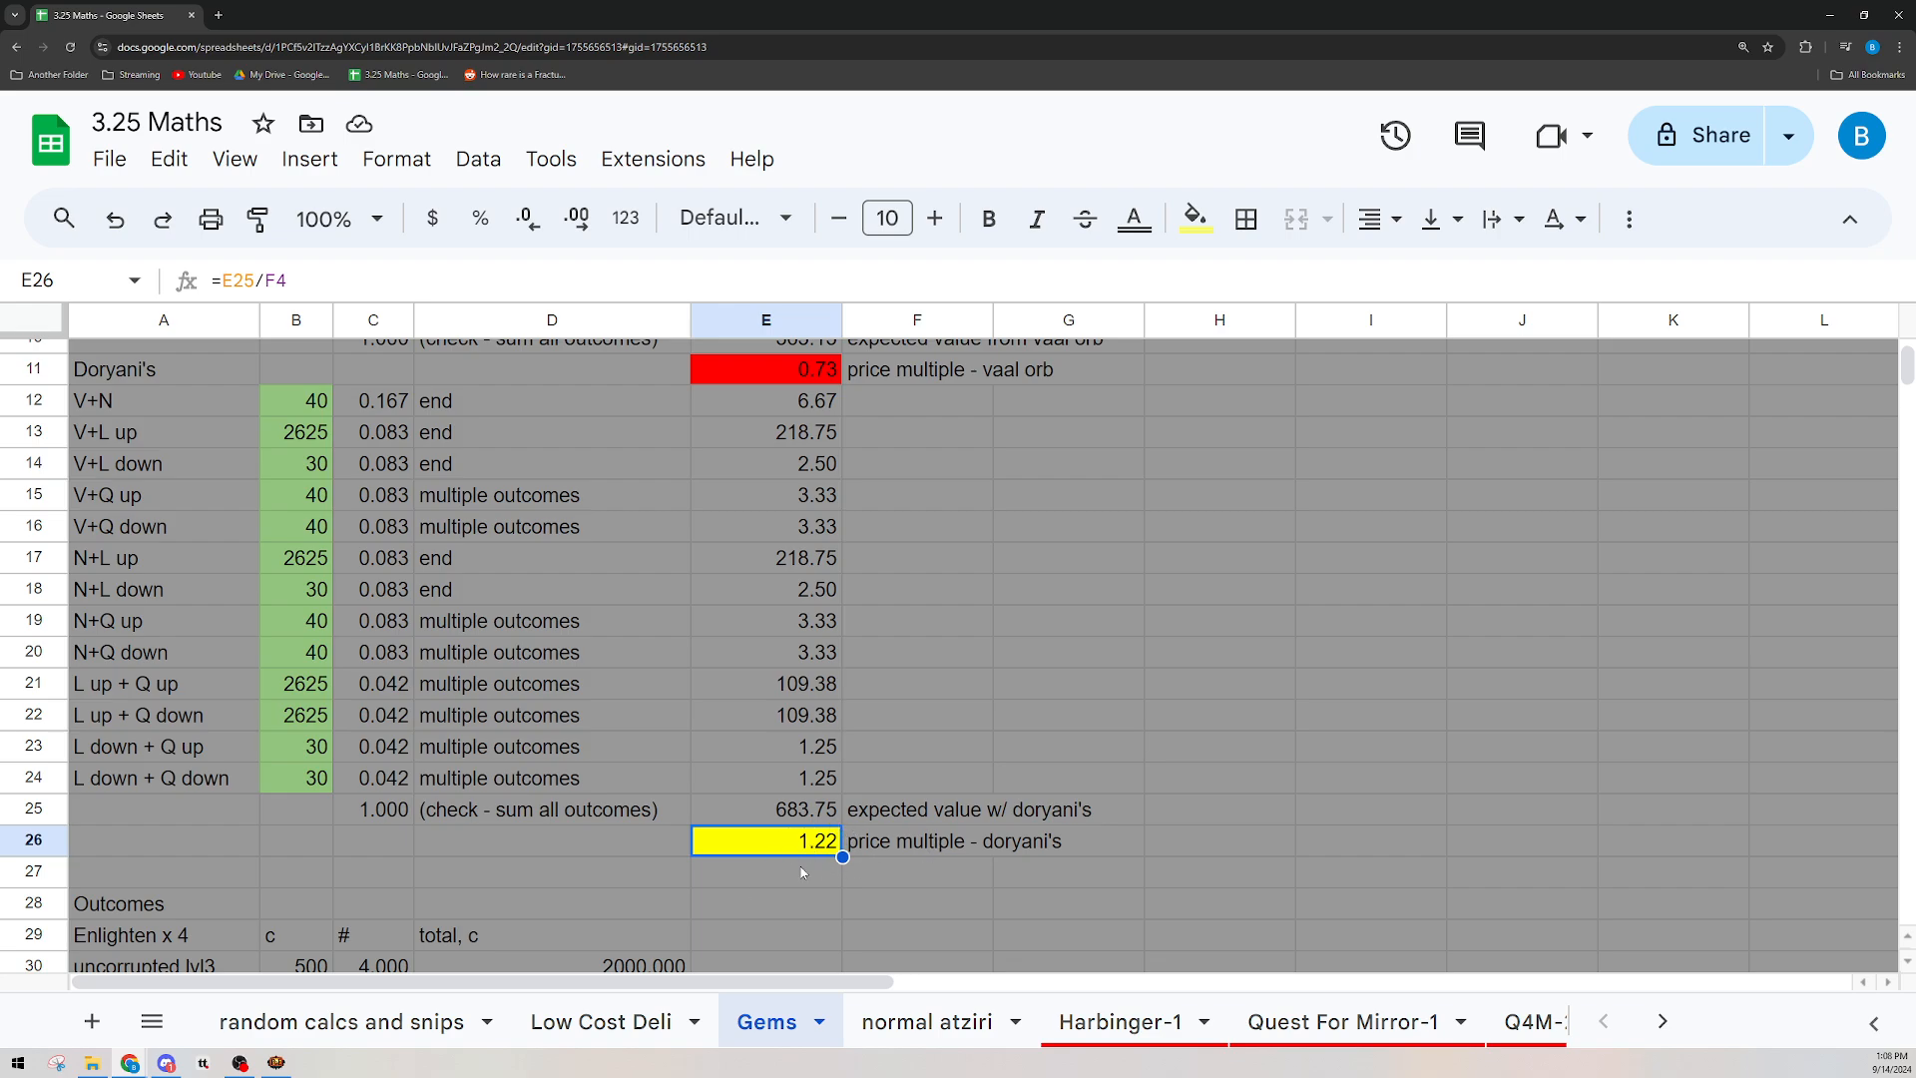
mouse_move(345, 826)
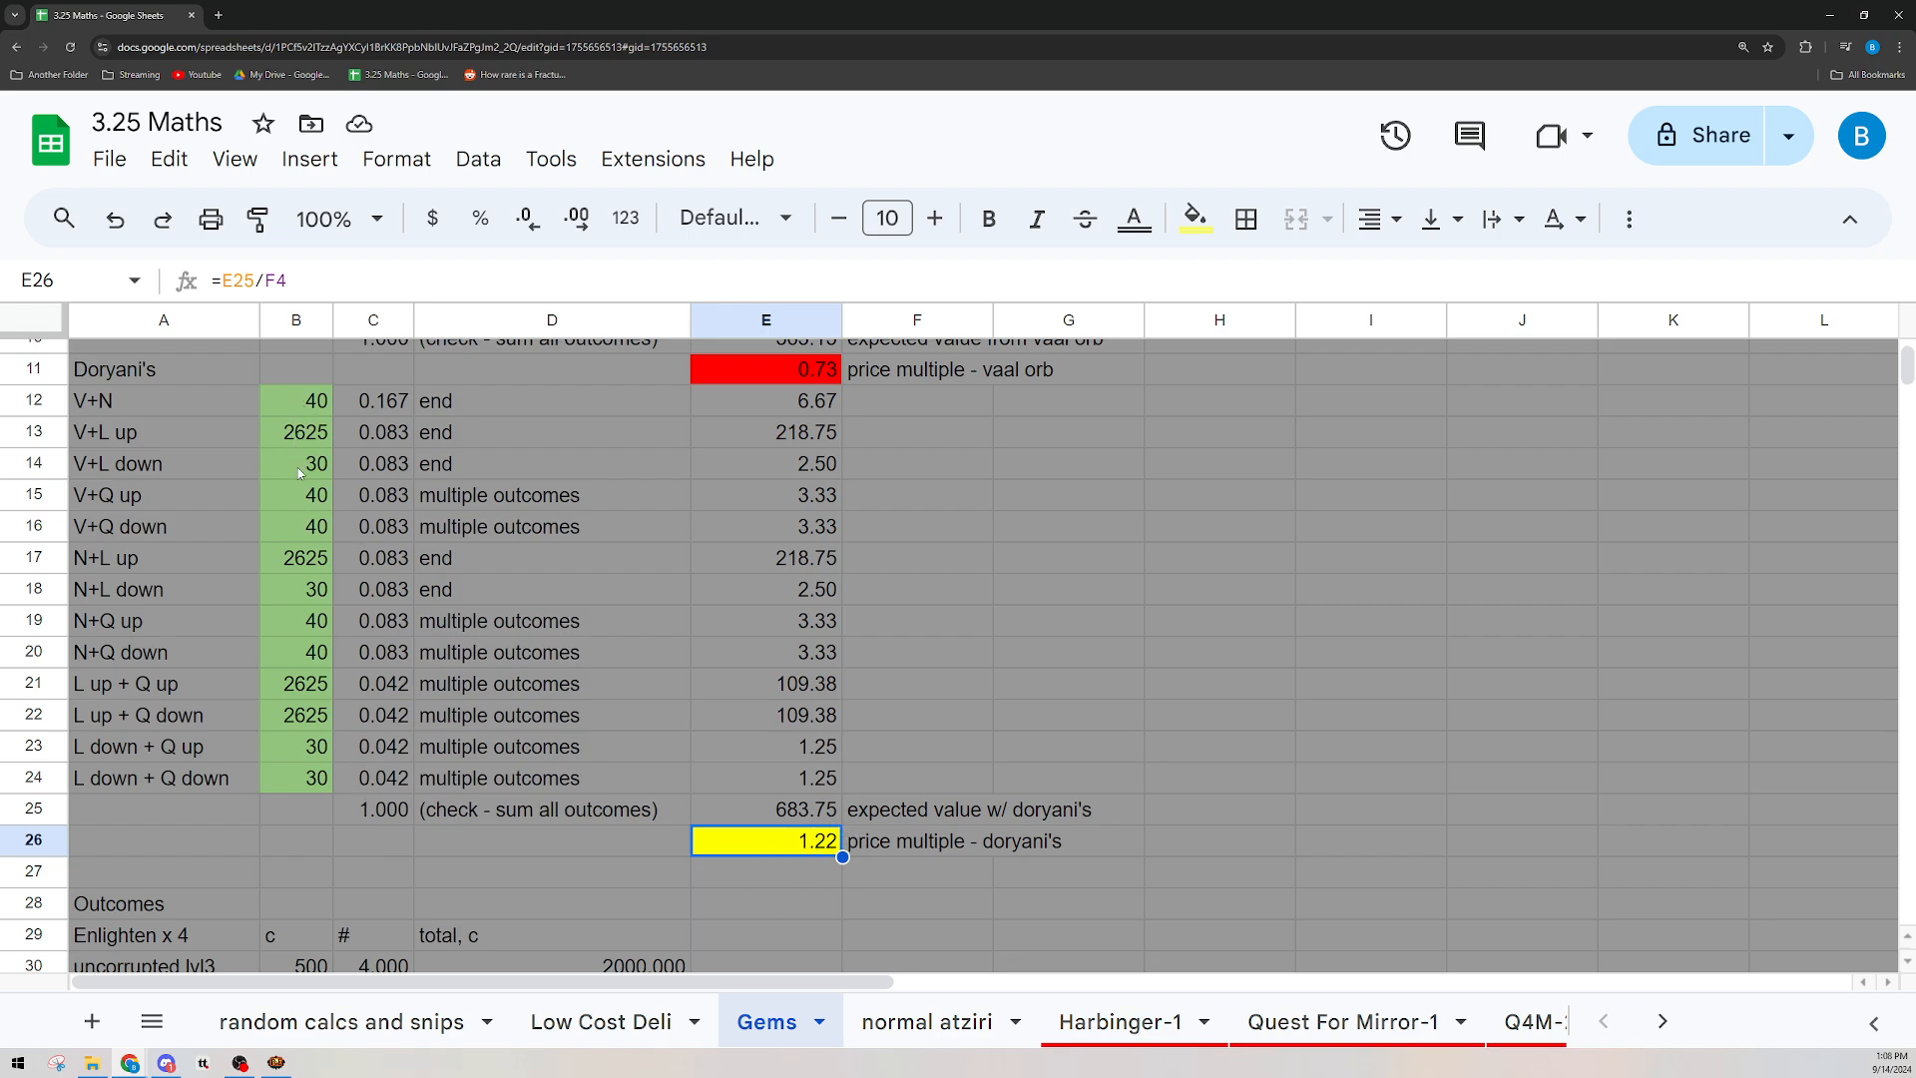
left_click(164, 431)
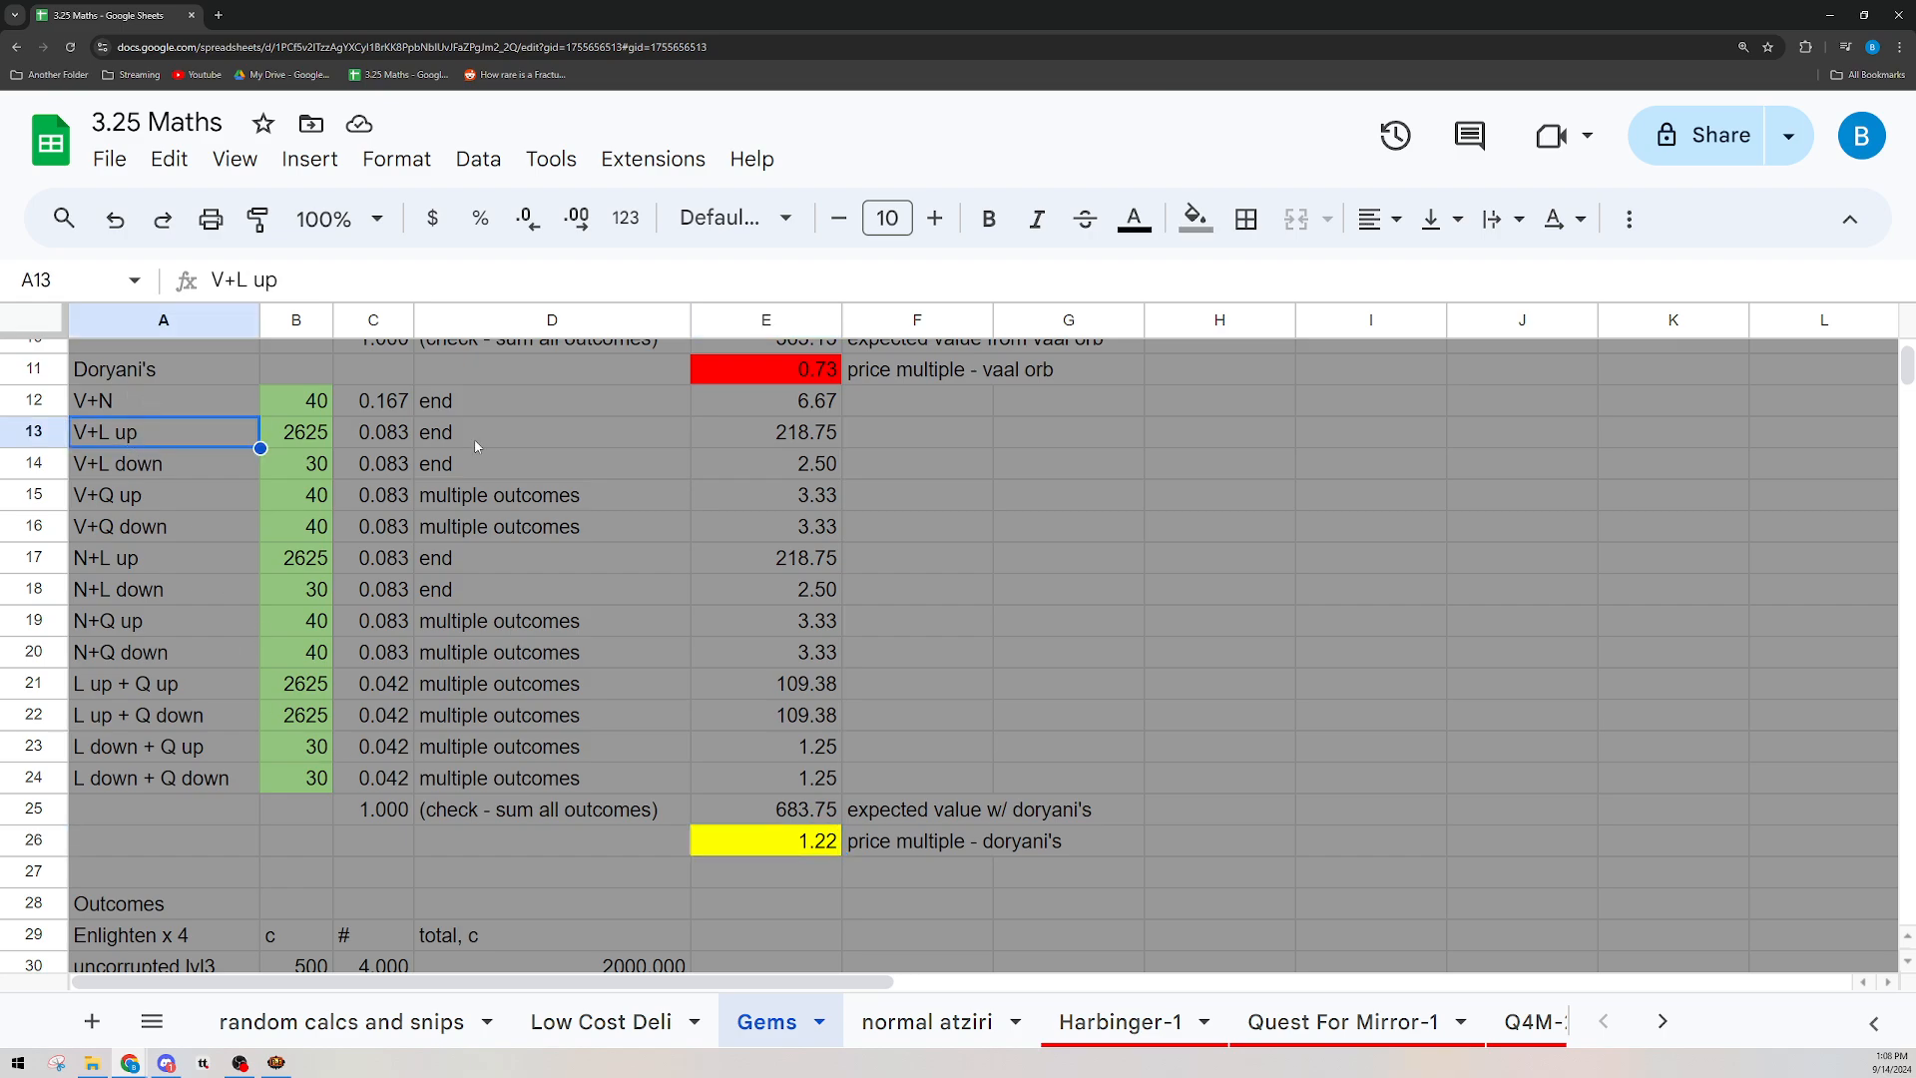
left_click(373, 431)
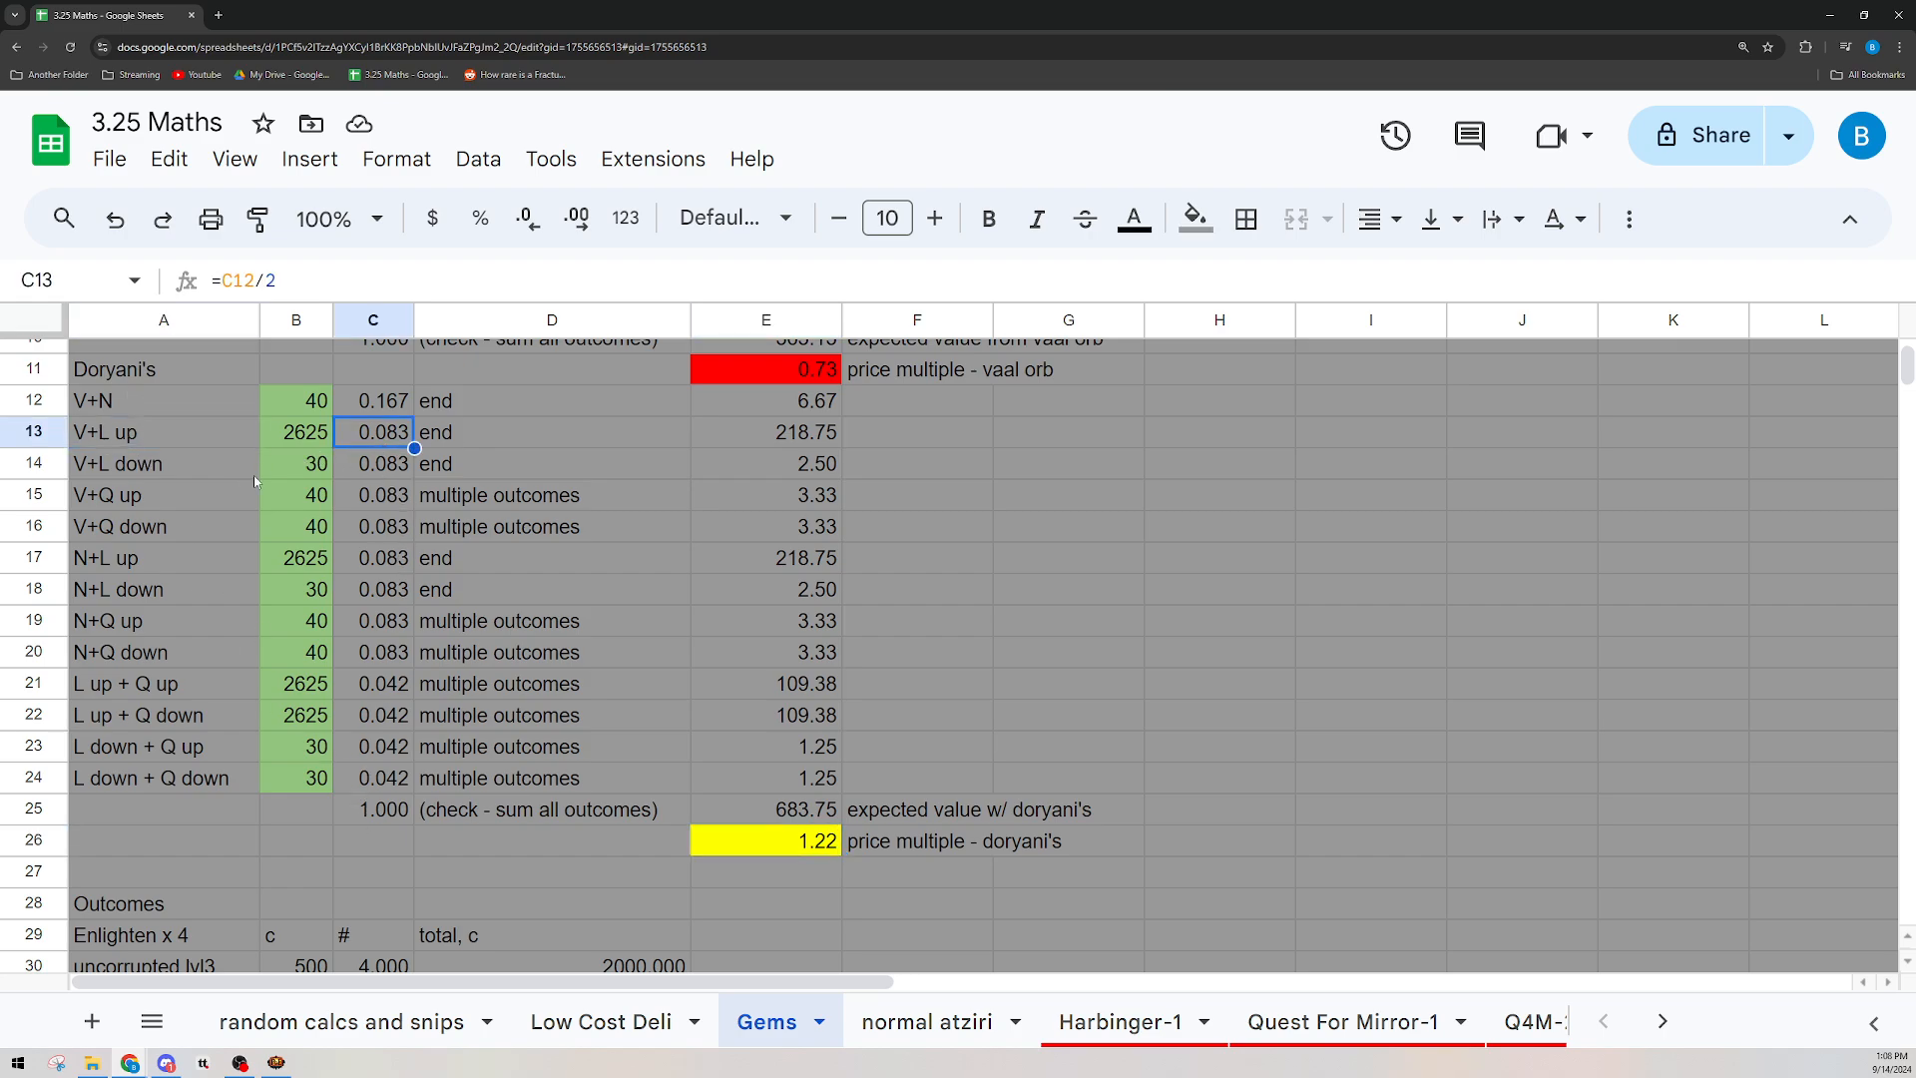
left_click(551, 651)
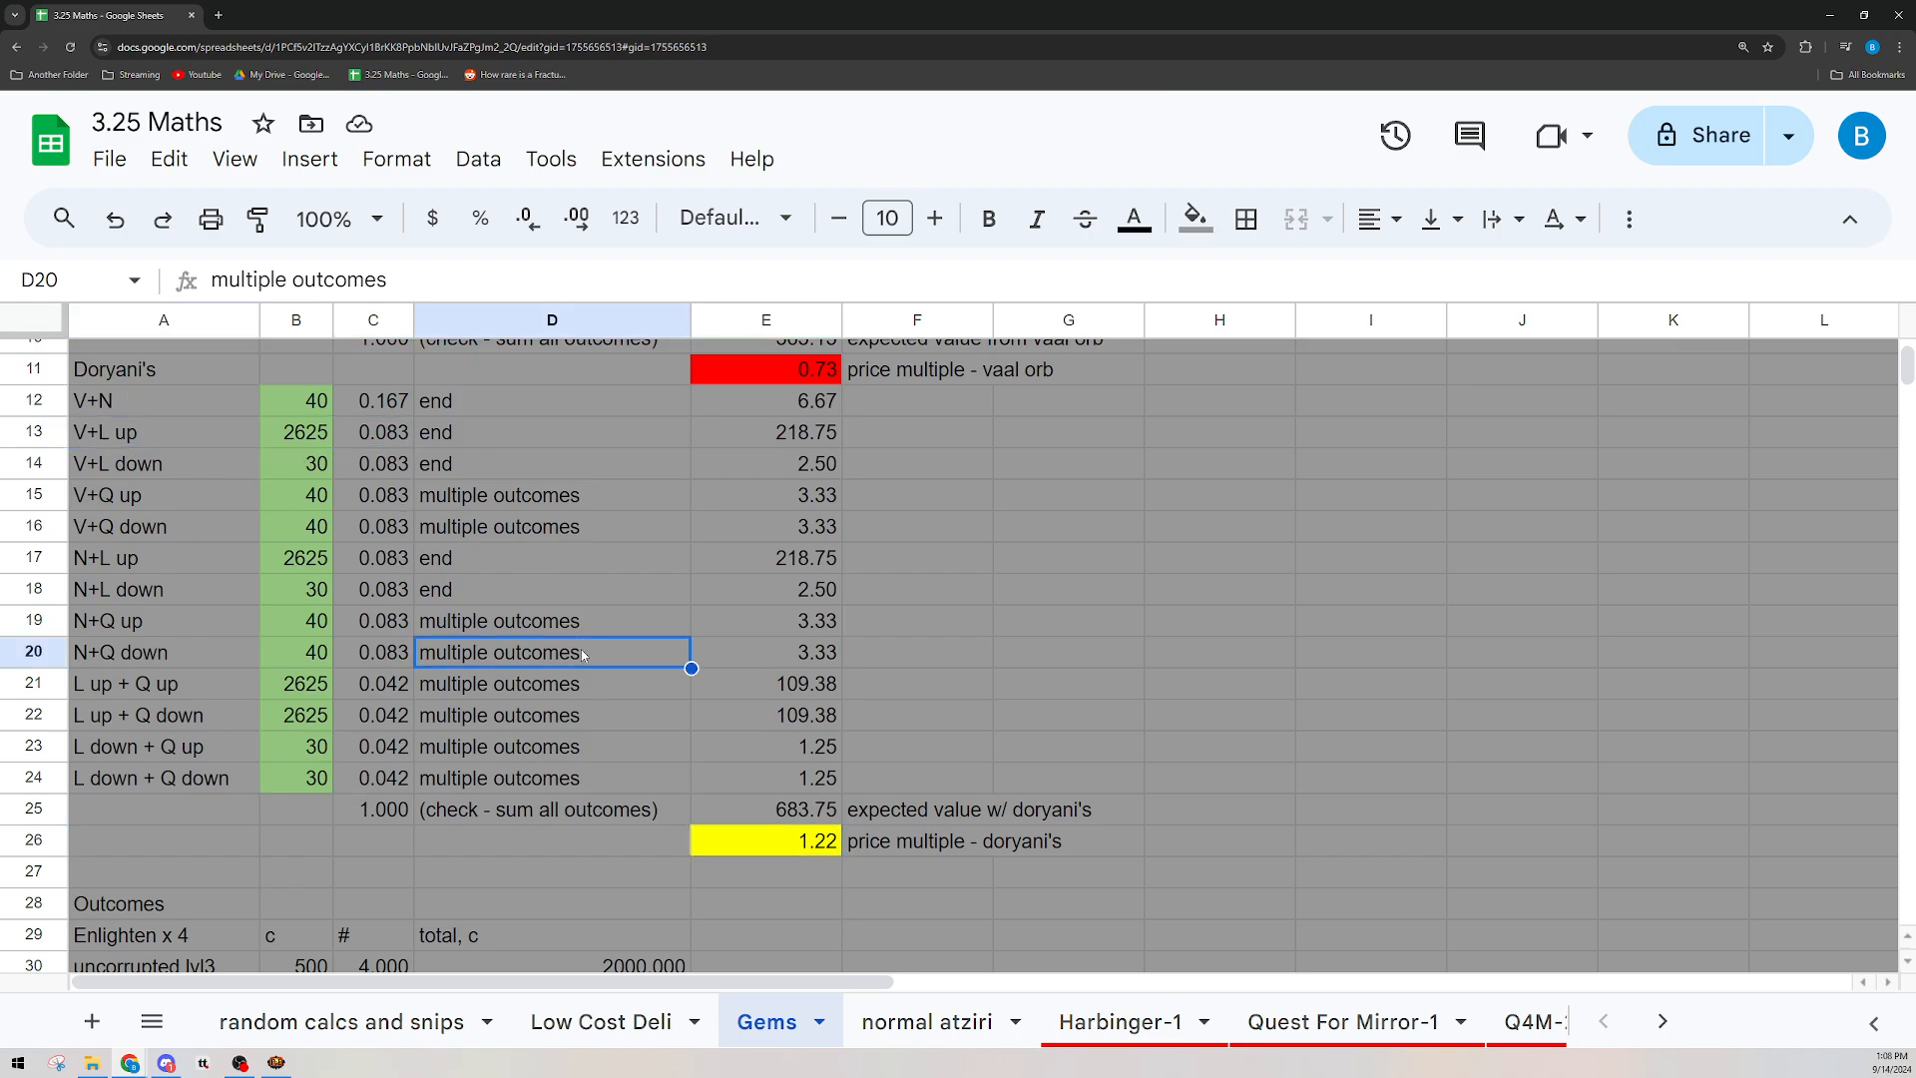
scroll("down", 3)
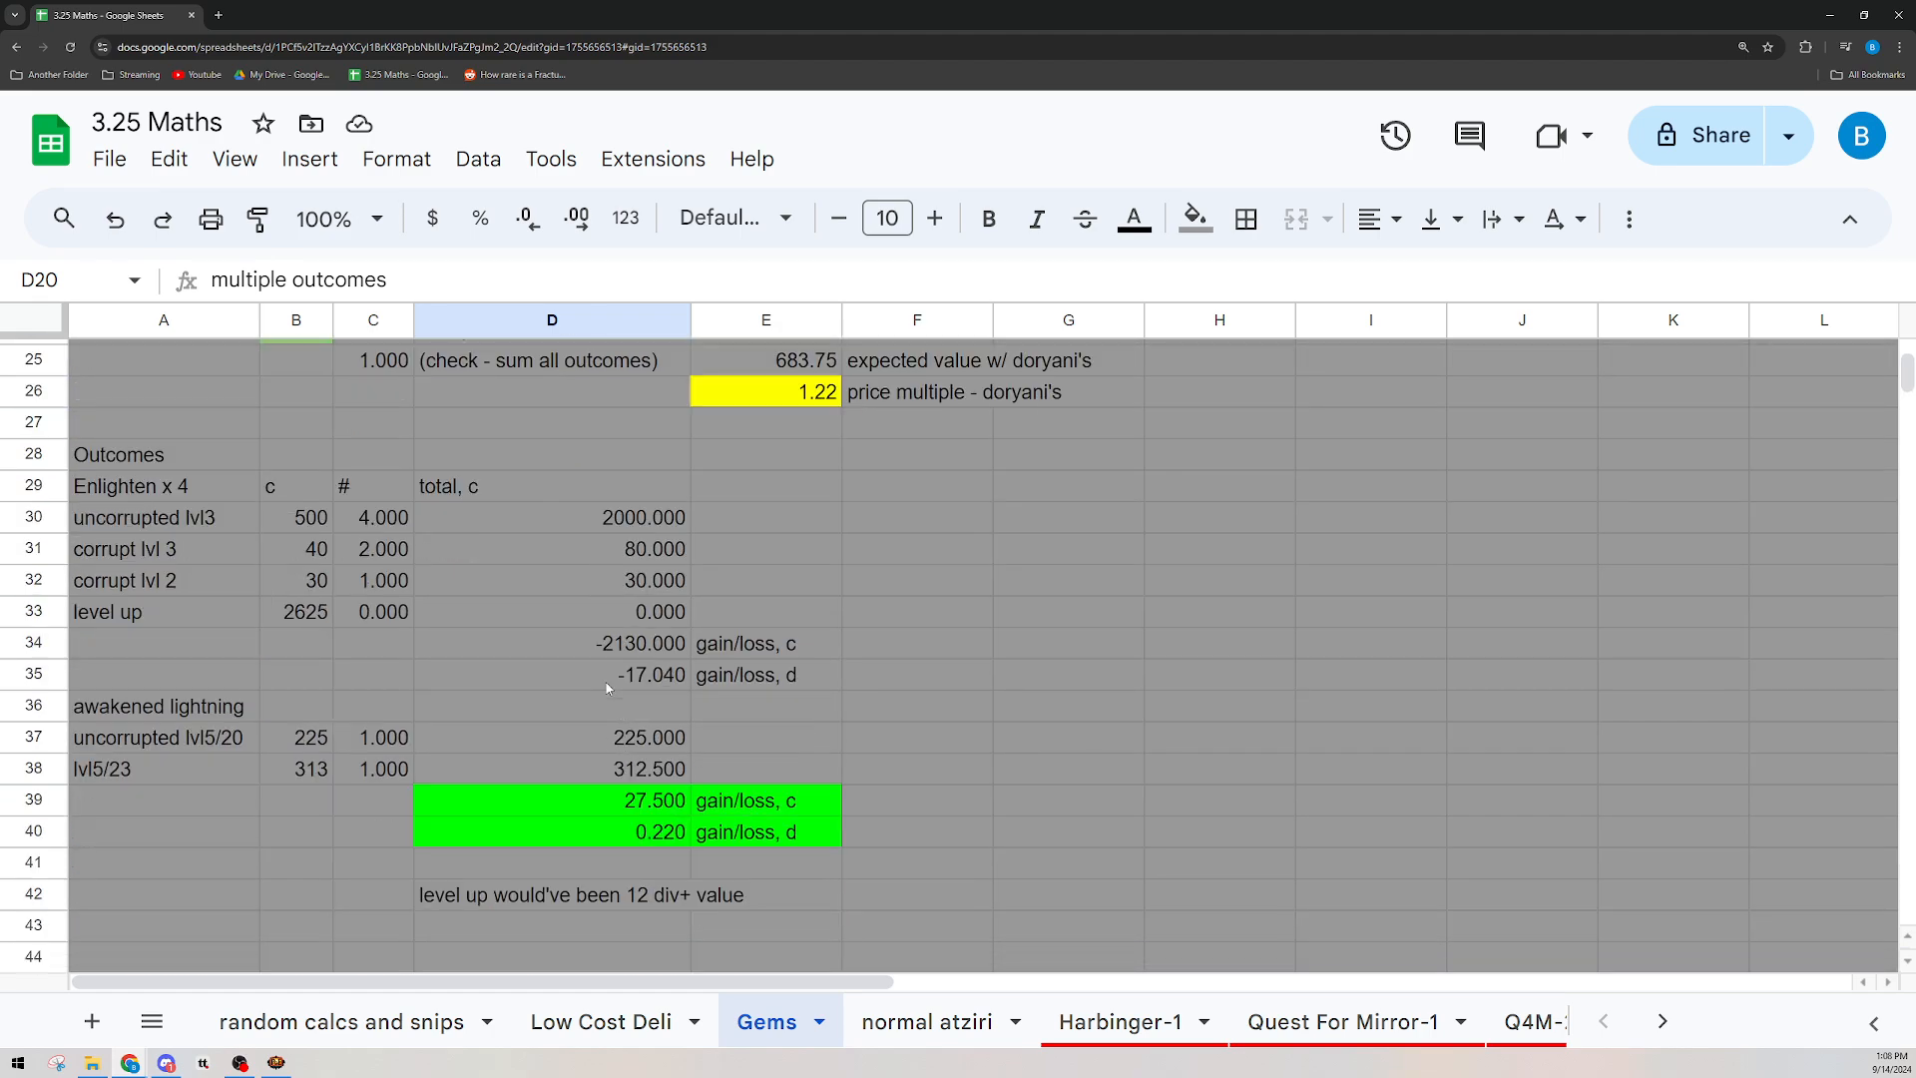
left_click(374, 517)
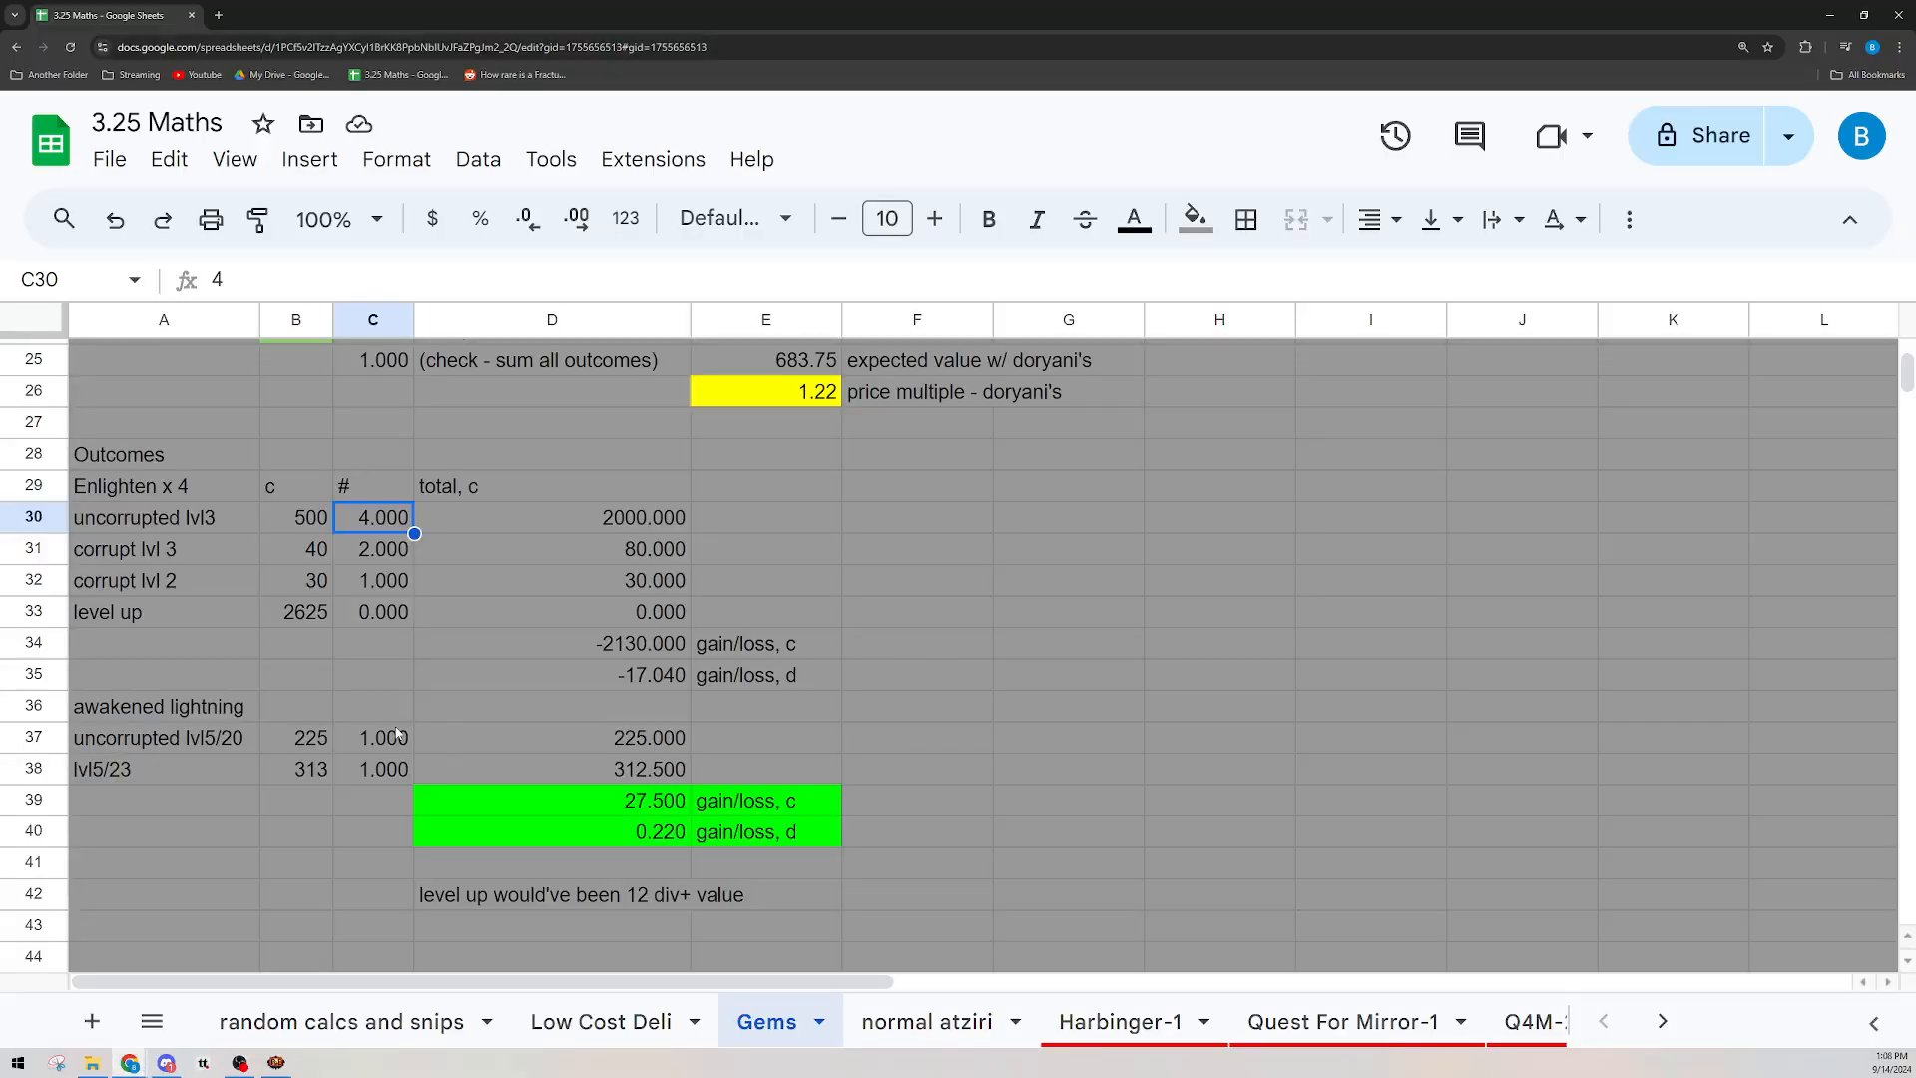
key("alt+tab")
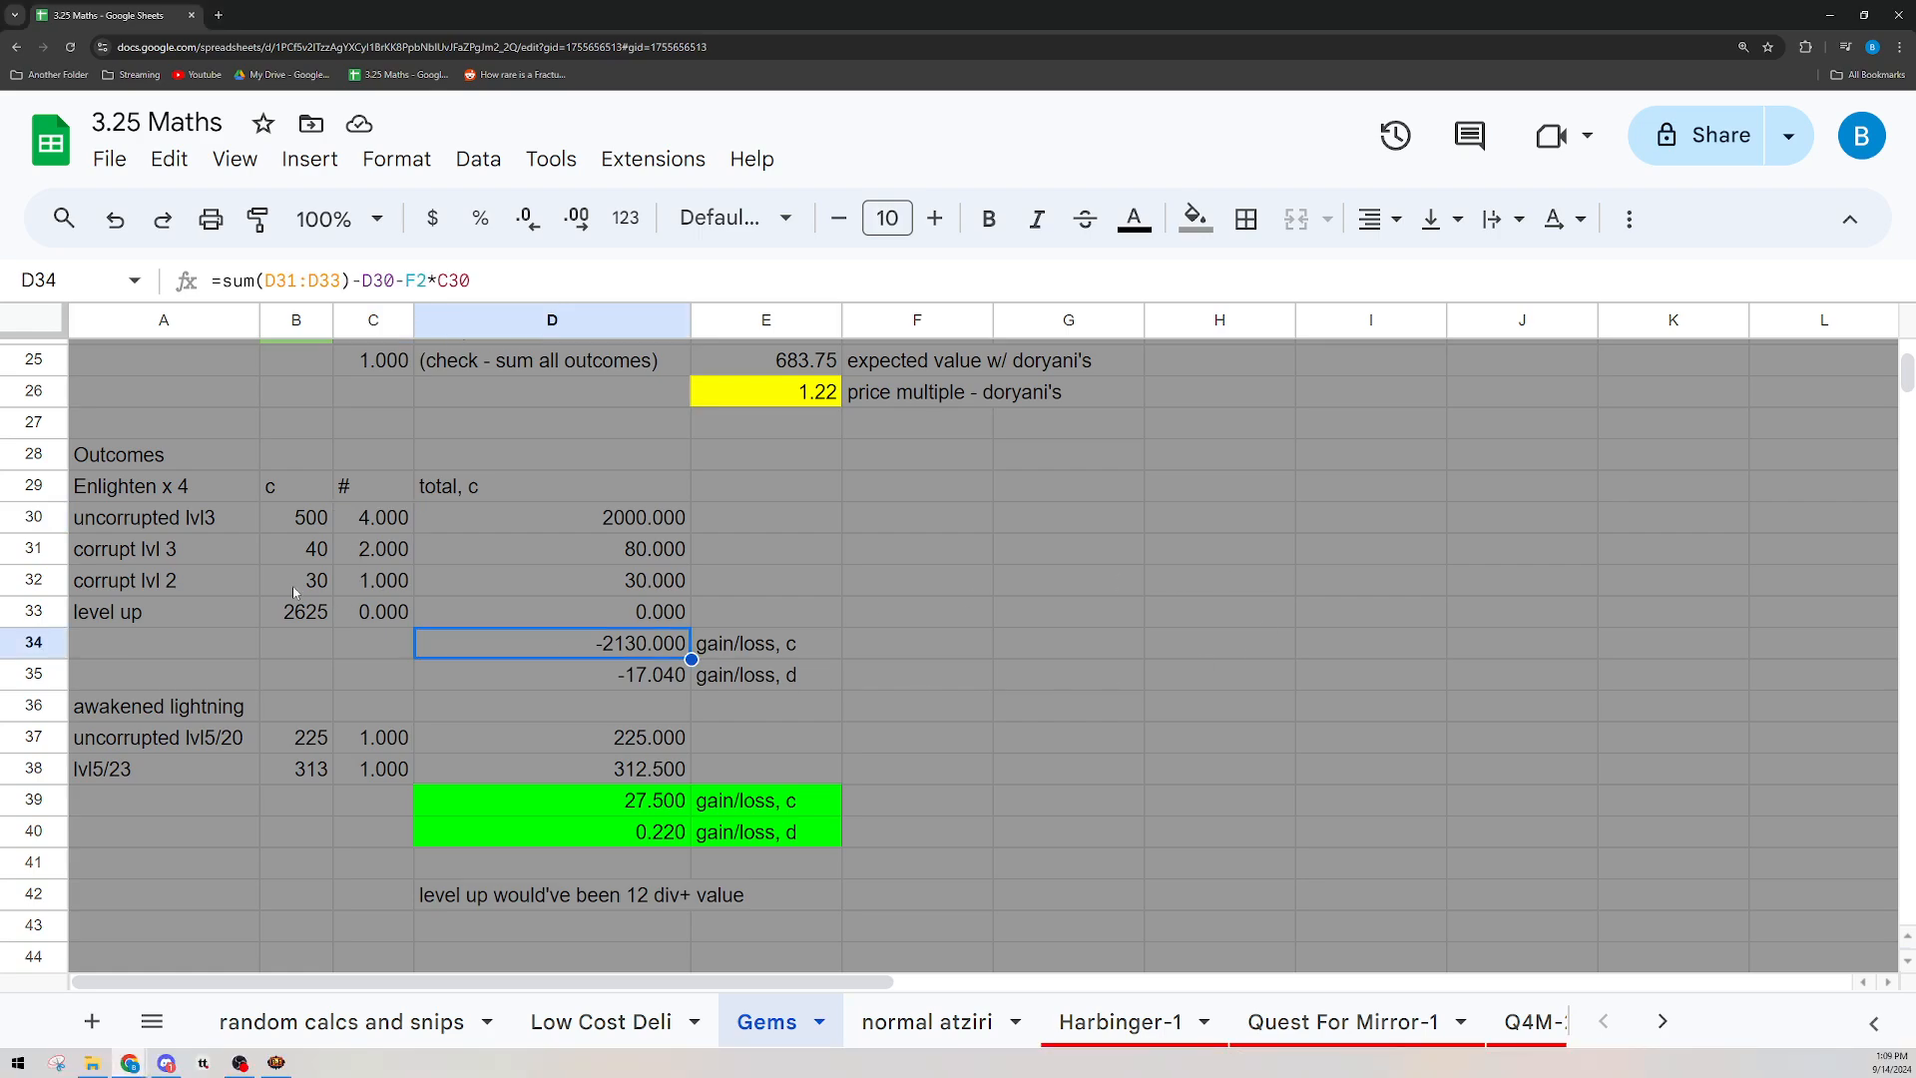
Set the corrupted level 2 Enlighten count to 2 and review the total and divine loss formulas (-2100 c, -16.8 d)
left_click(381, 579)
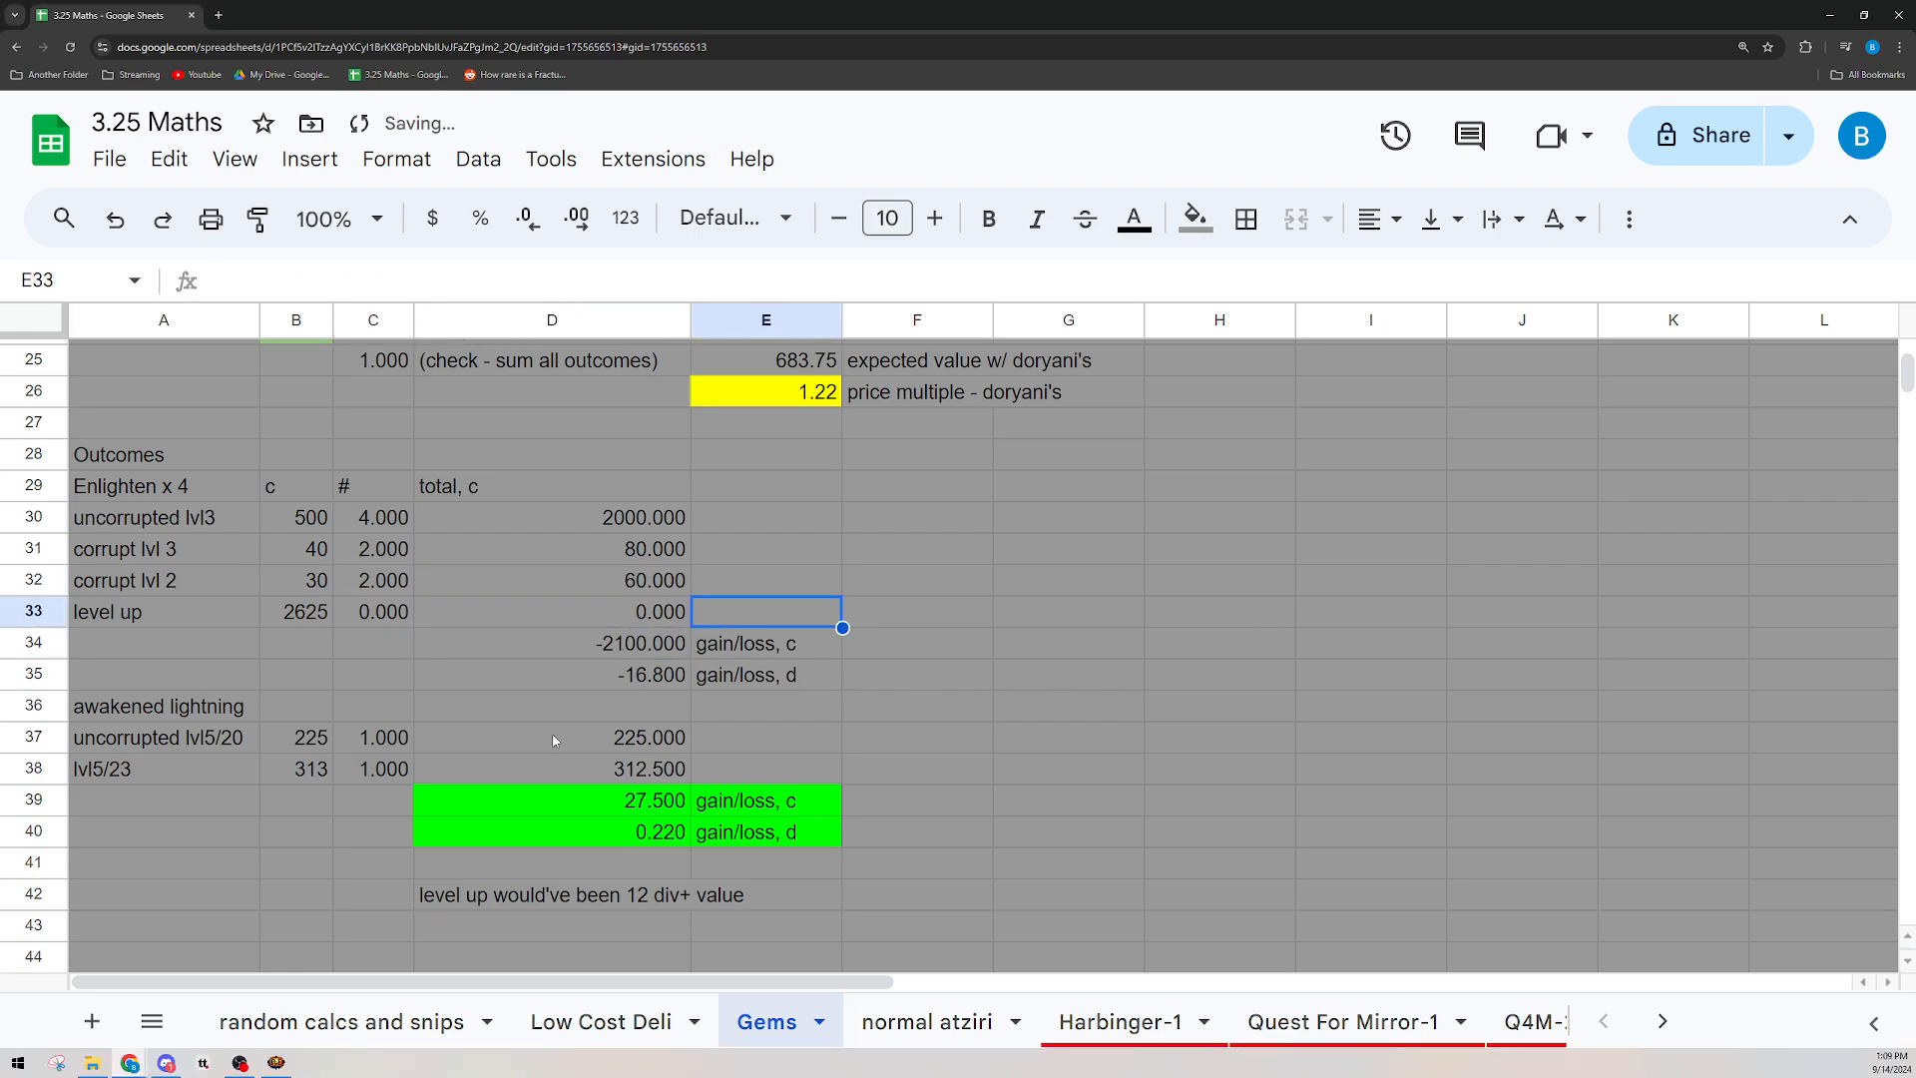
left_click(551, 610)
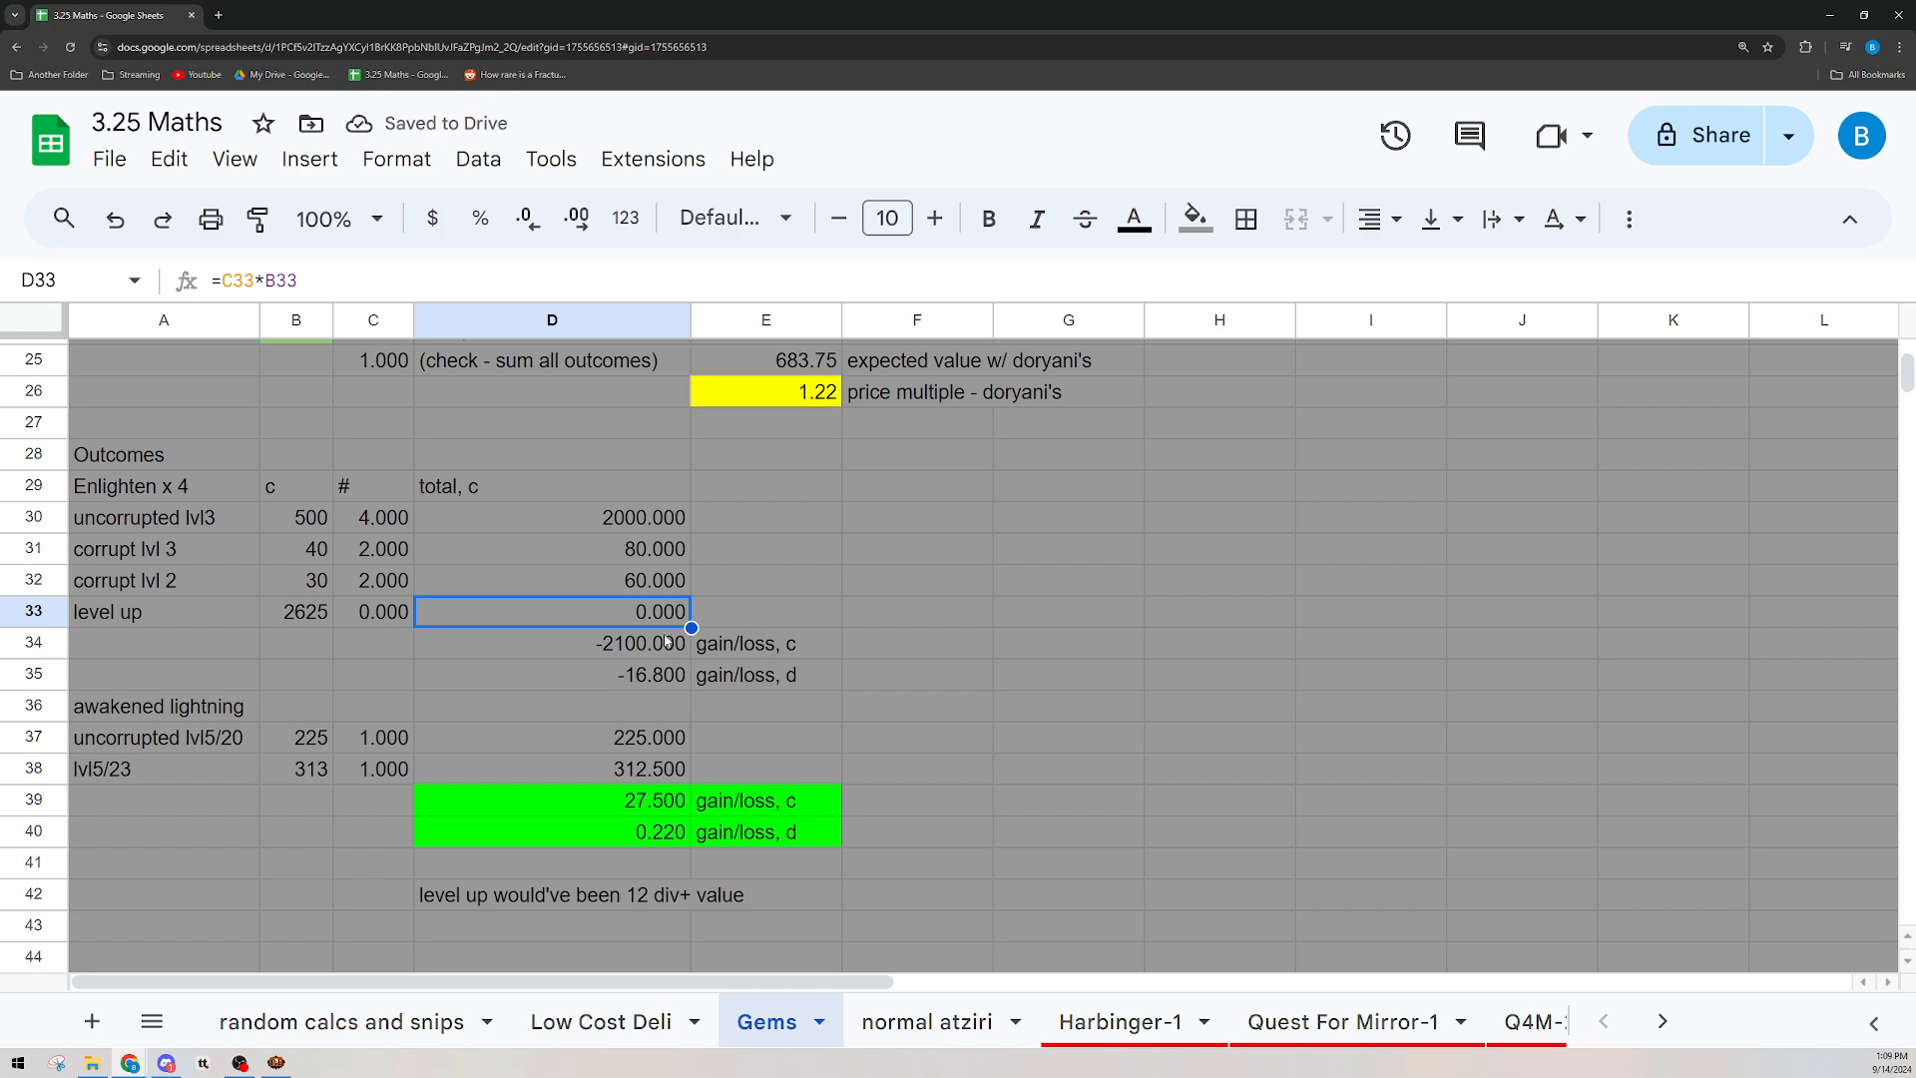
left_click(551, 674)
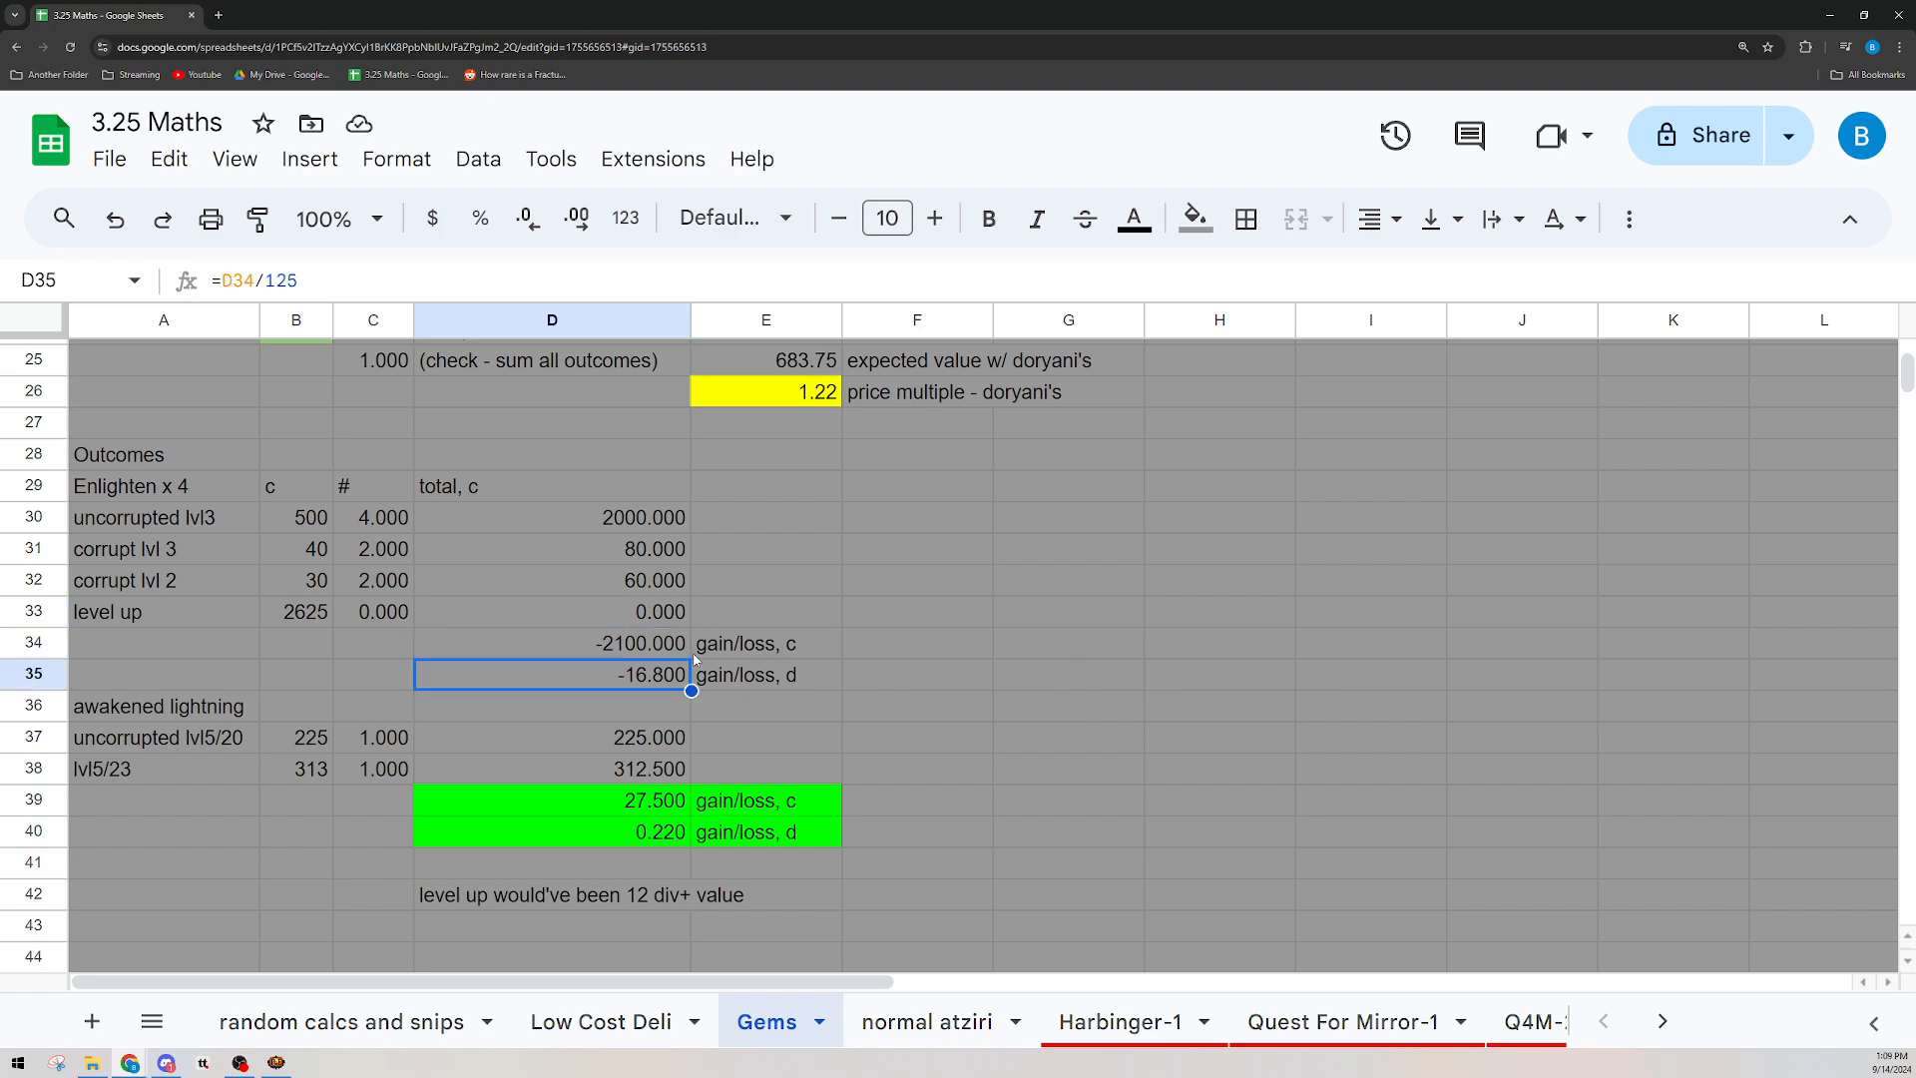
left_click(161, 485)
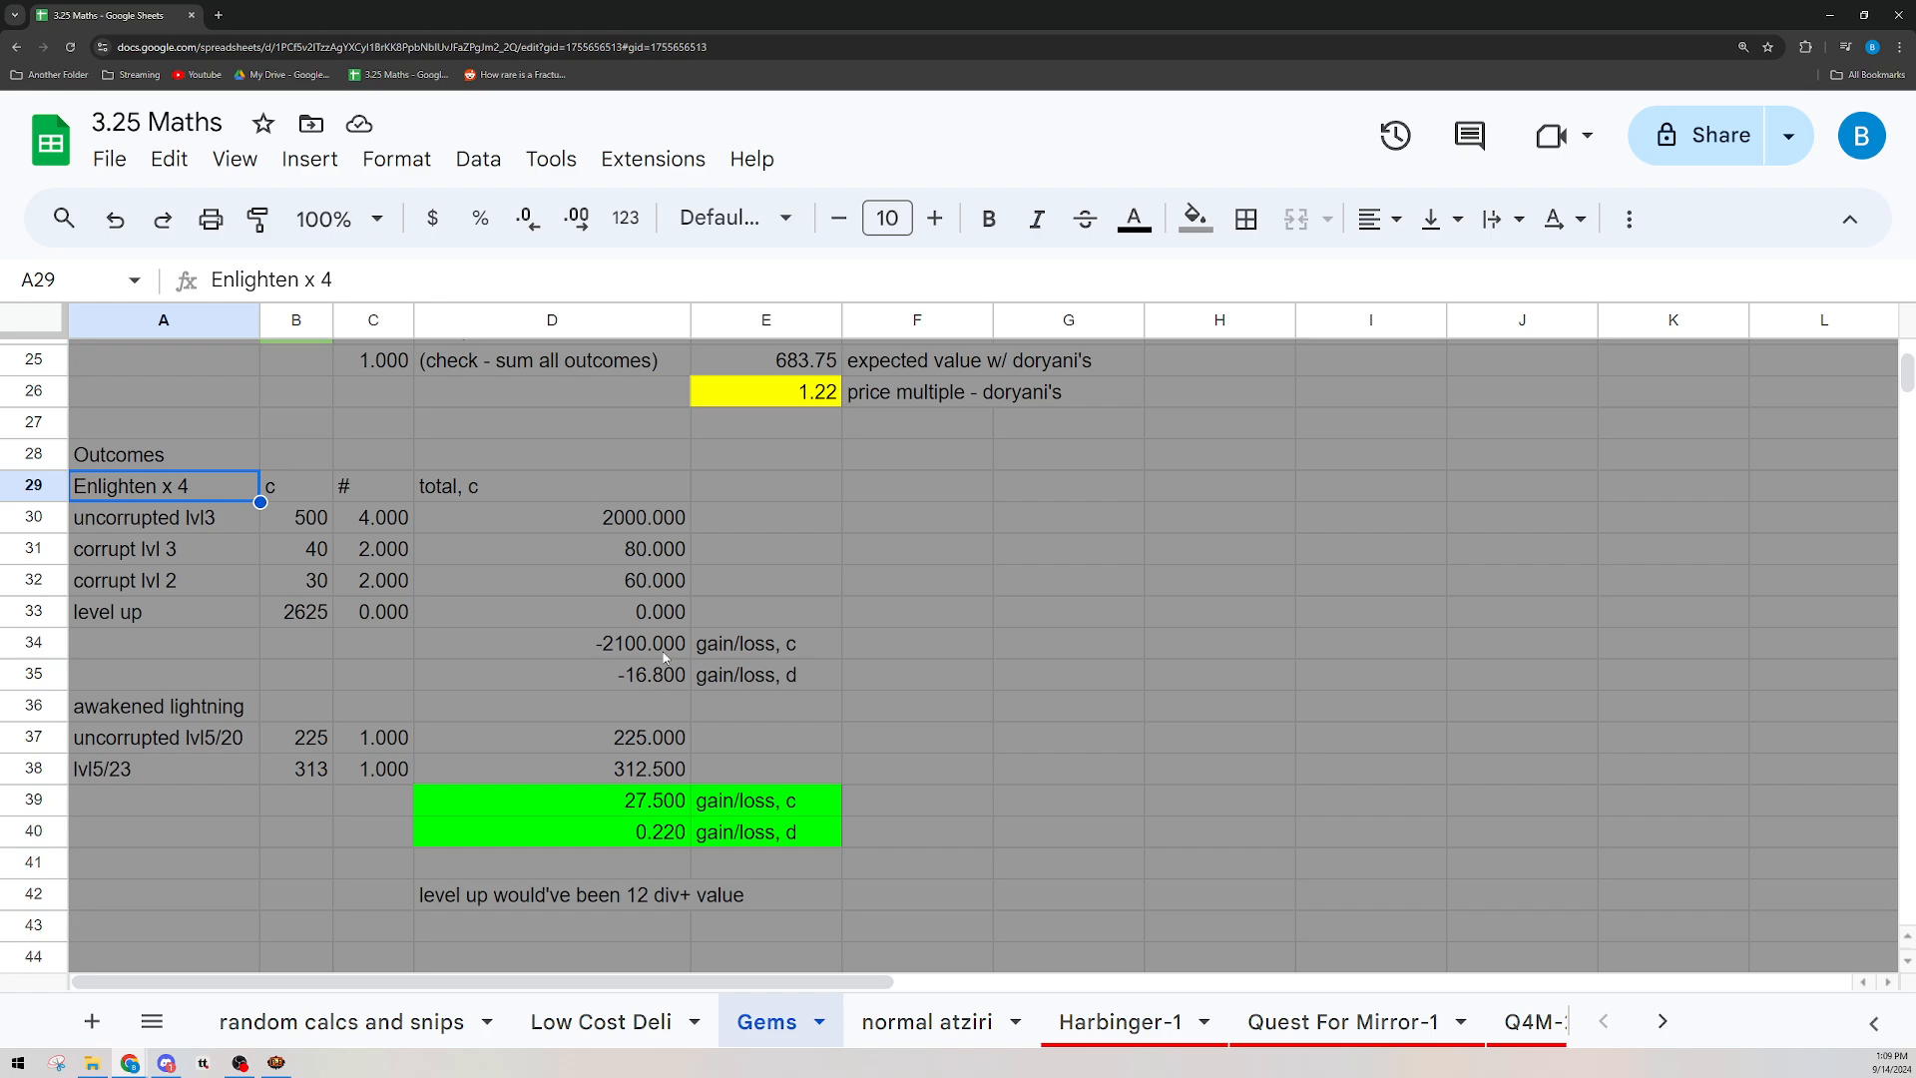
mouse_move(579, 656)
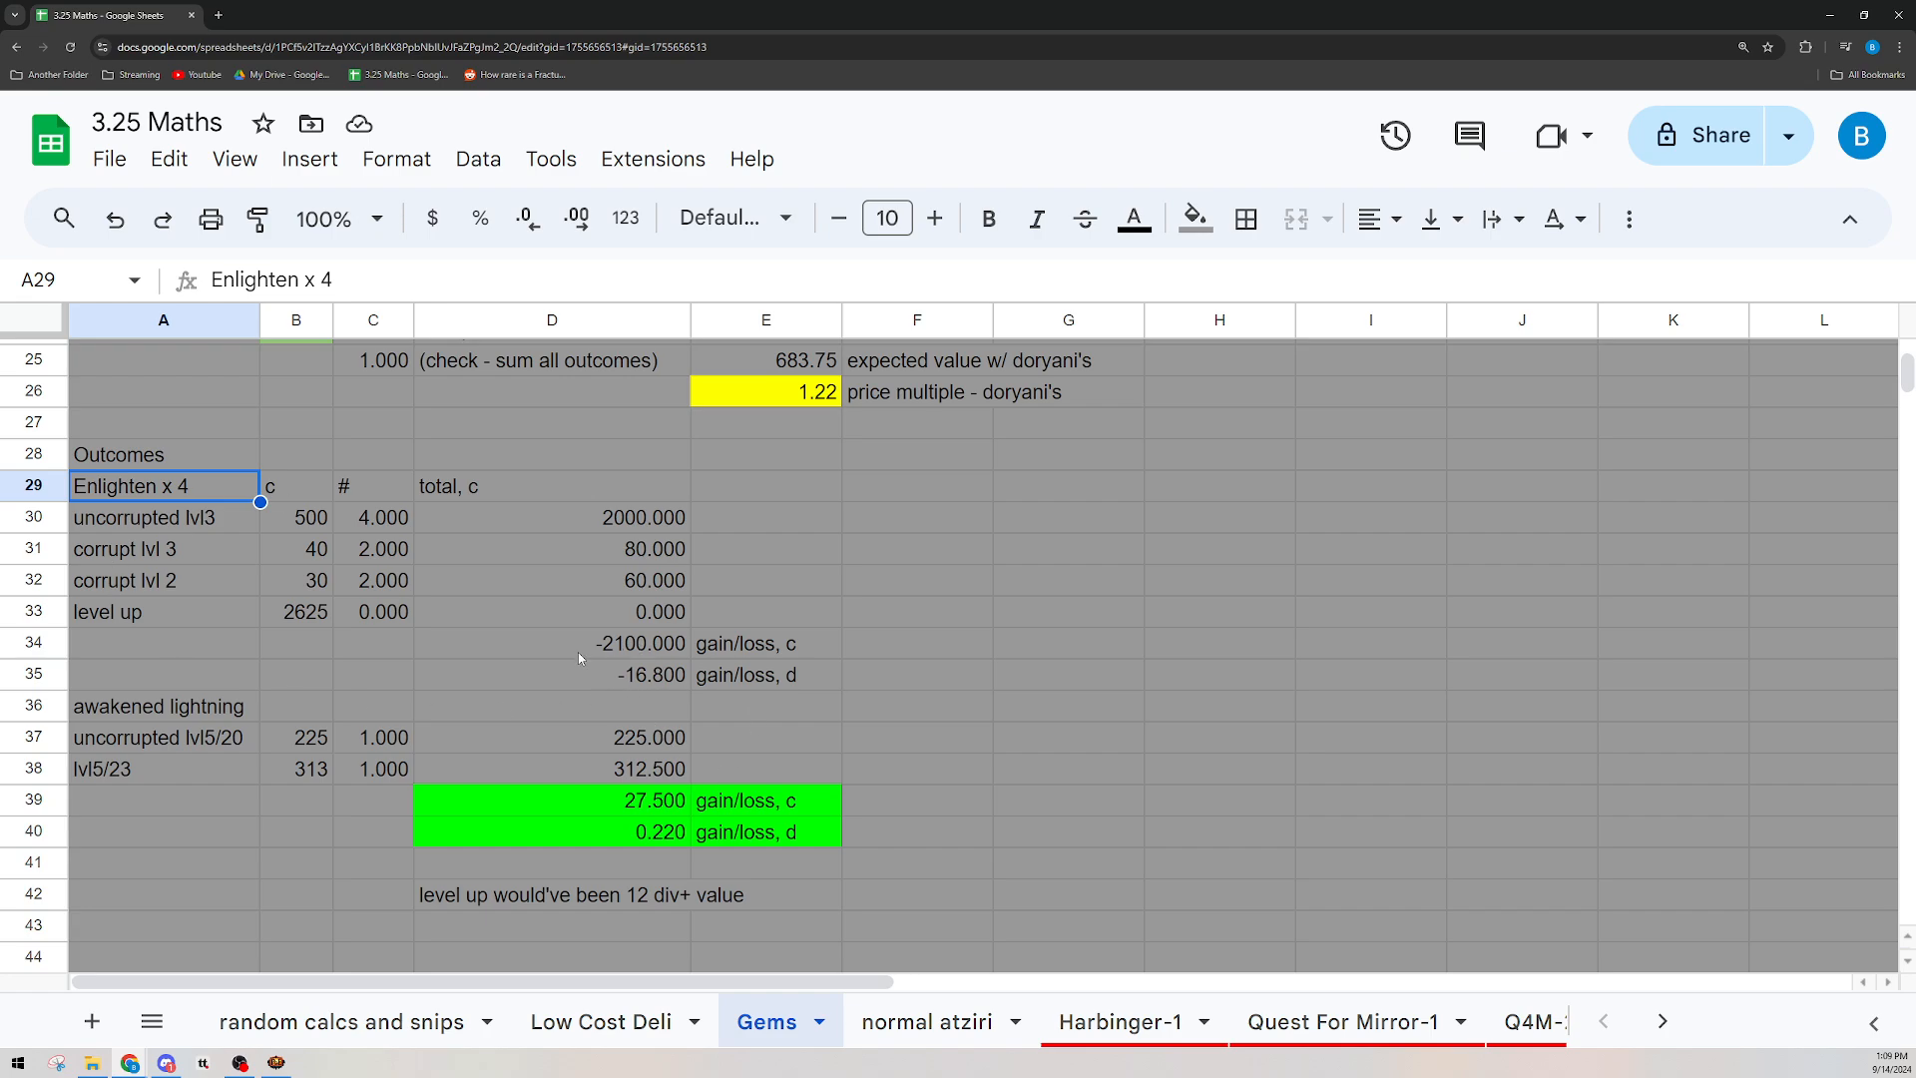
mouse_move(199, 757)
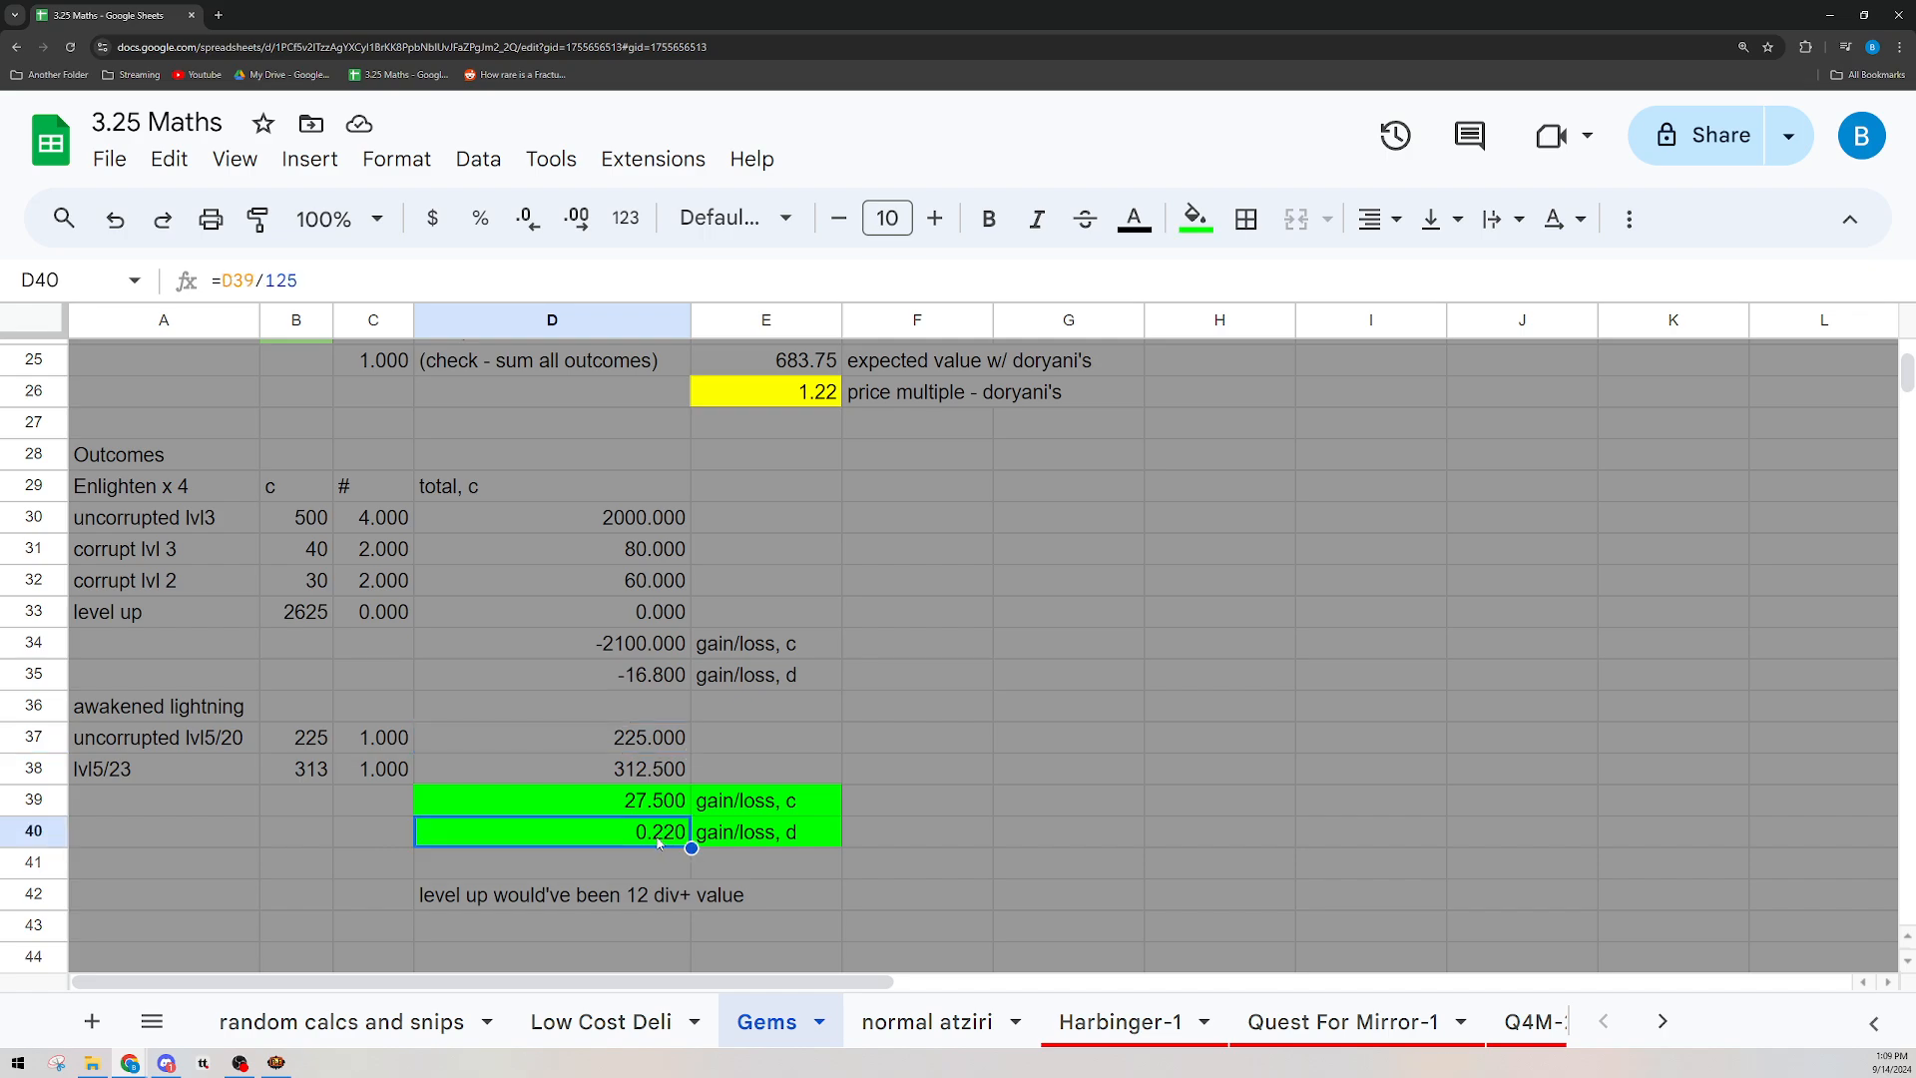
mouse_move(667, 918)
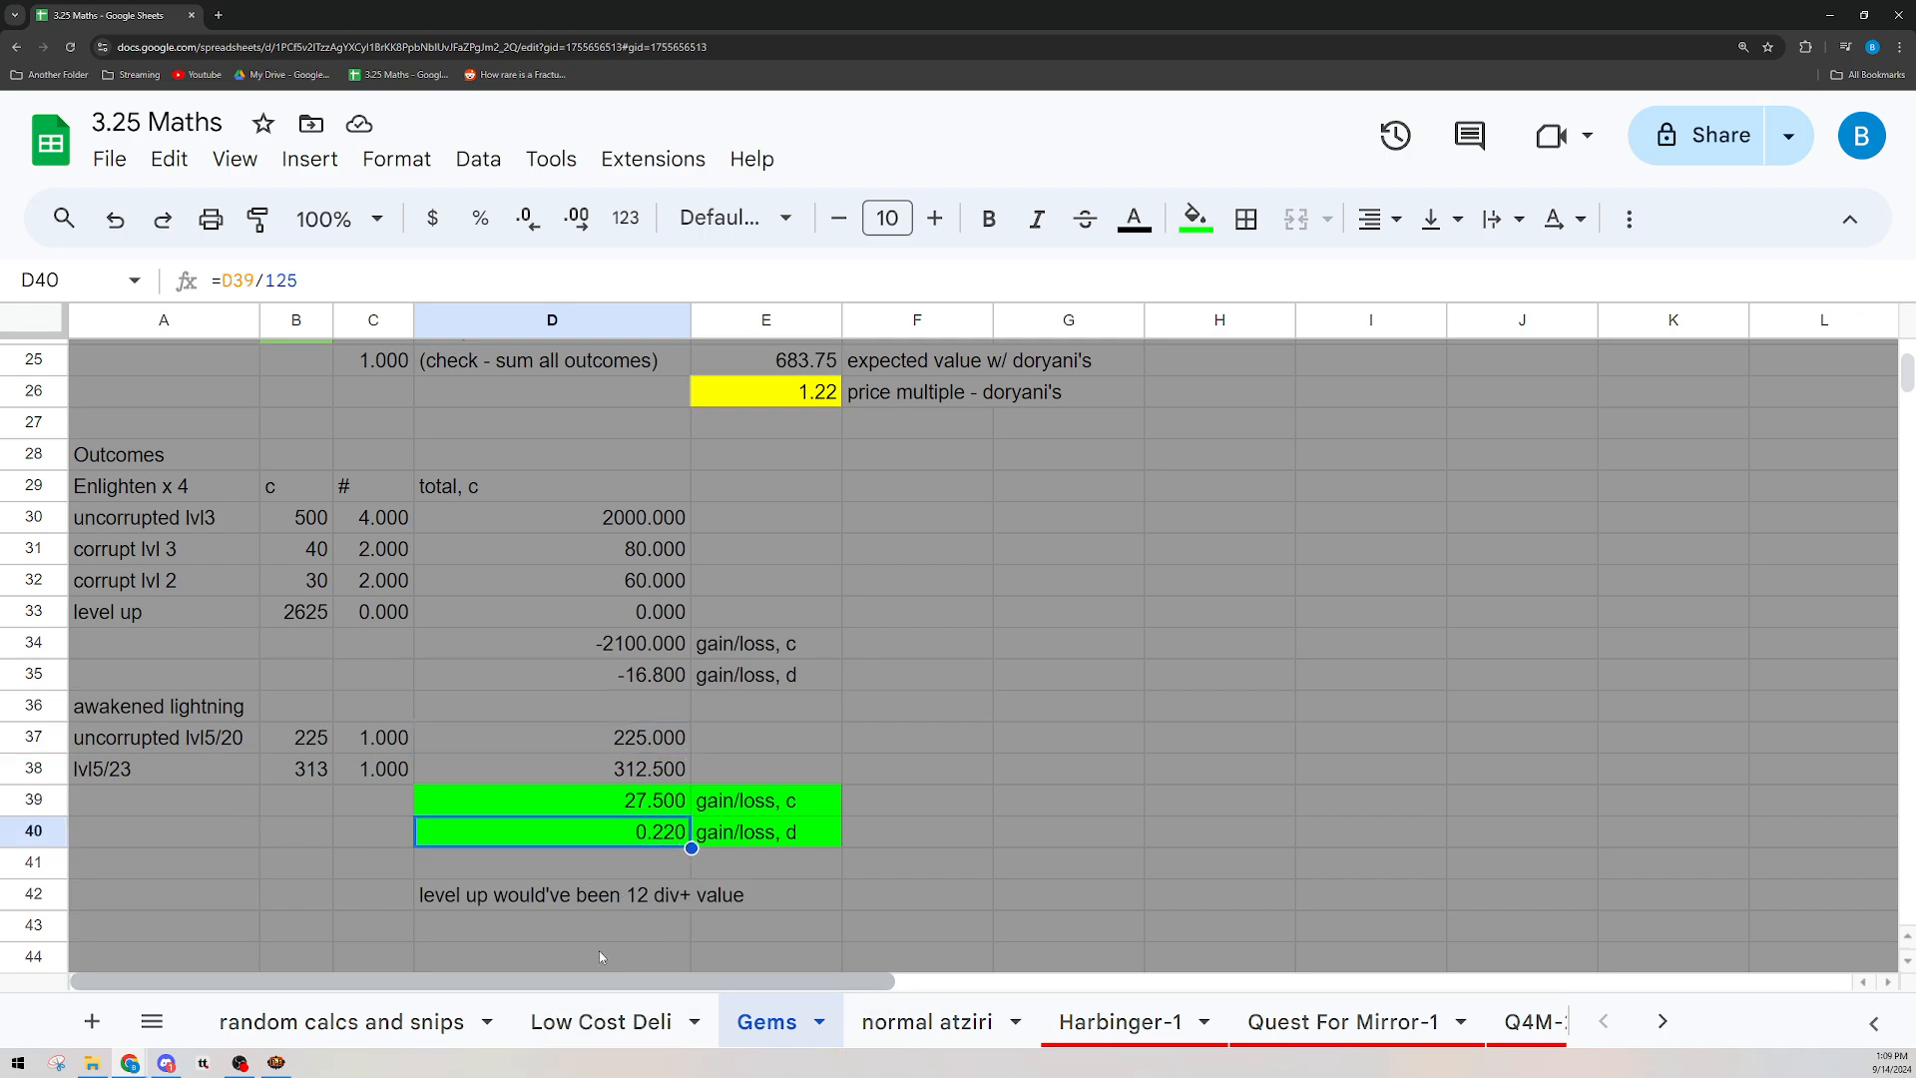
left_click(551, 862)
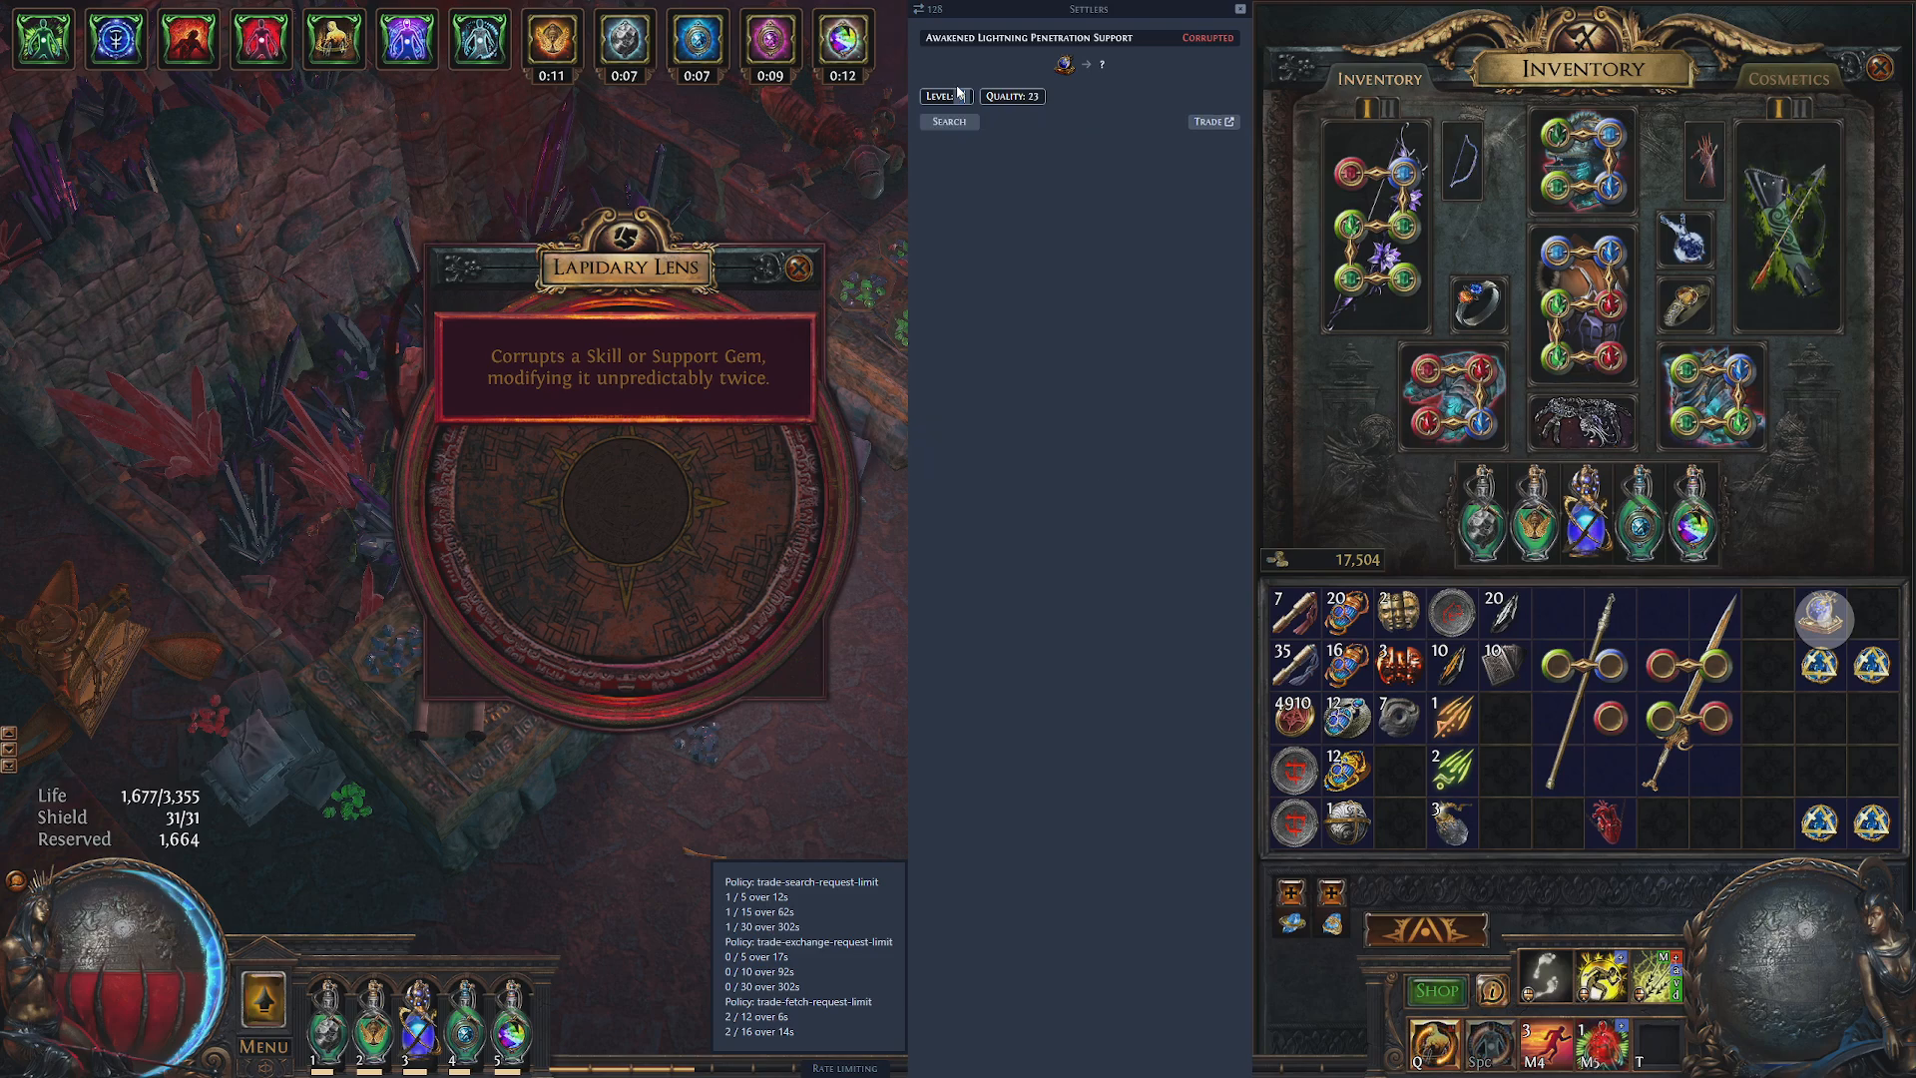
left_click(950, 122)
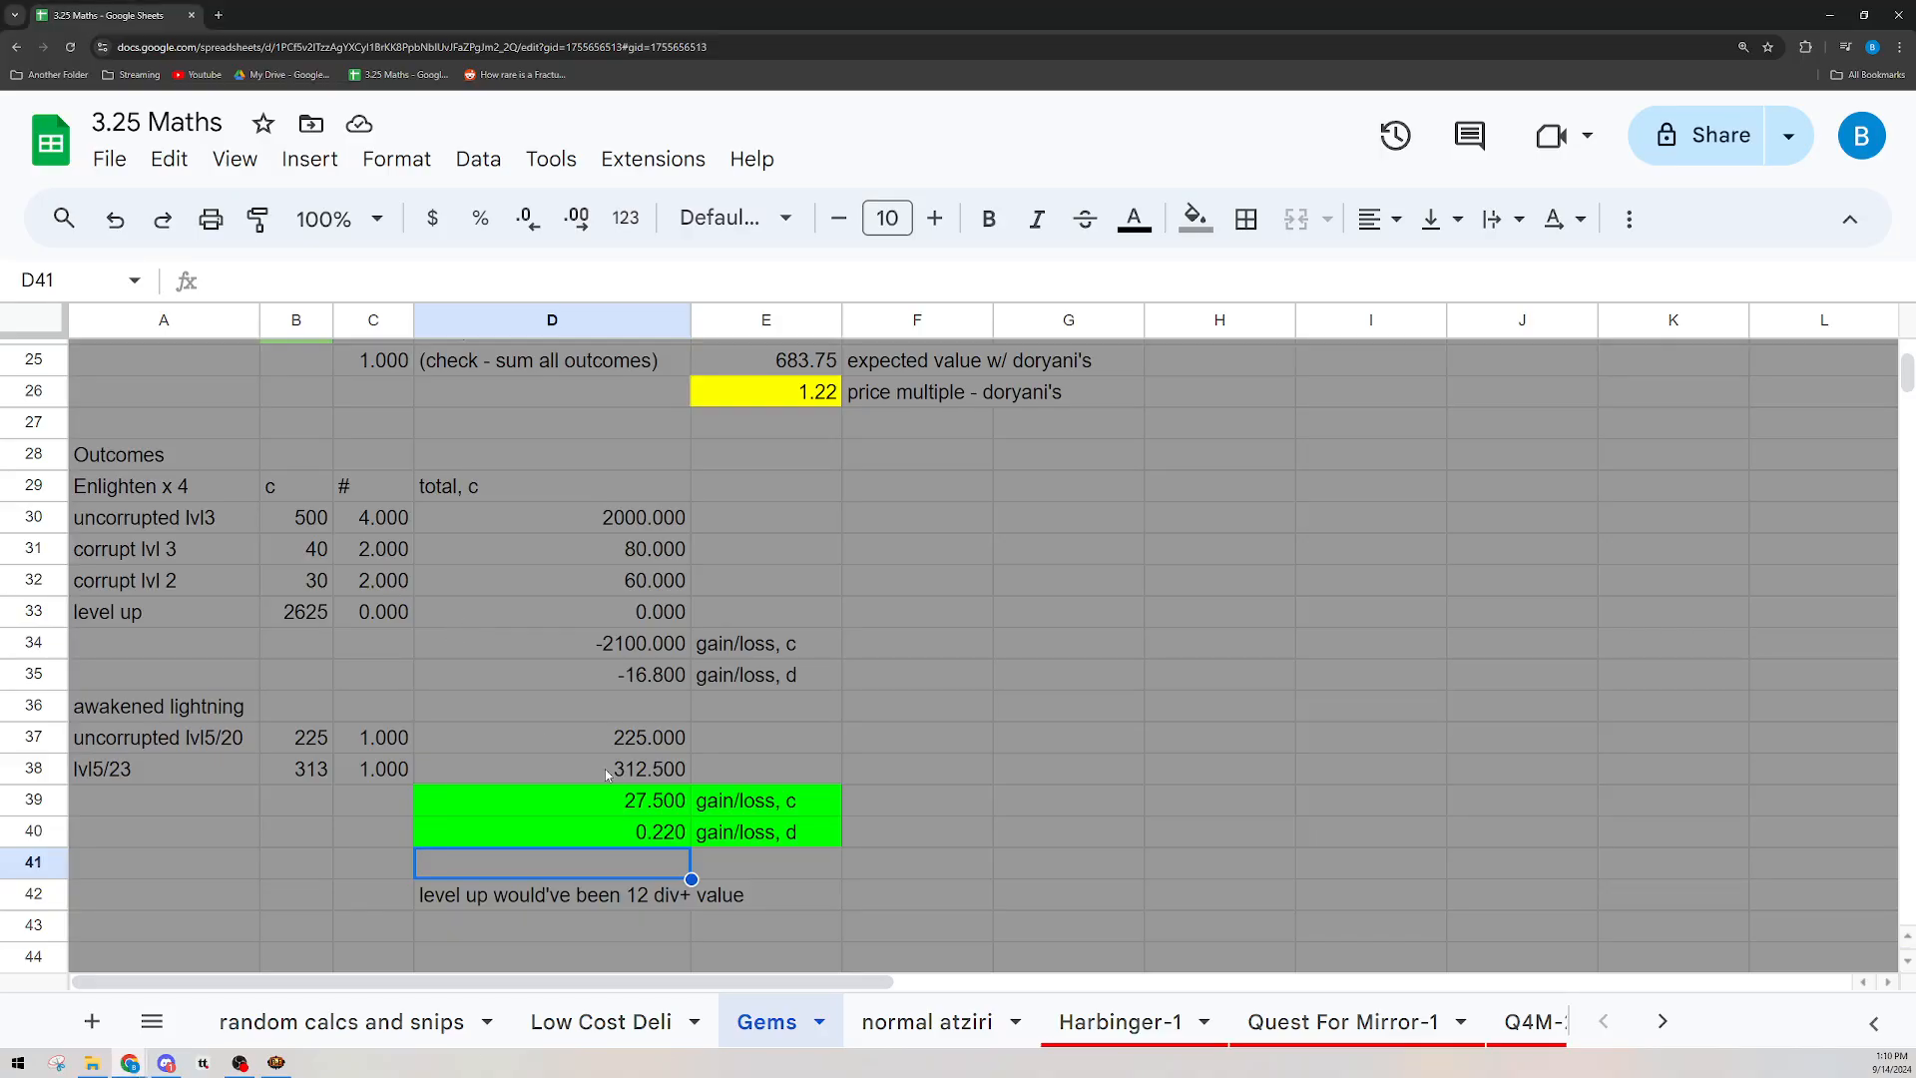
left_click(1066, 736)
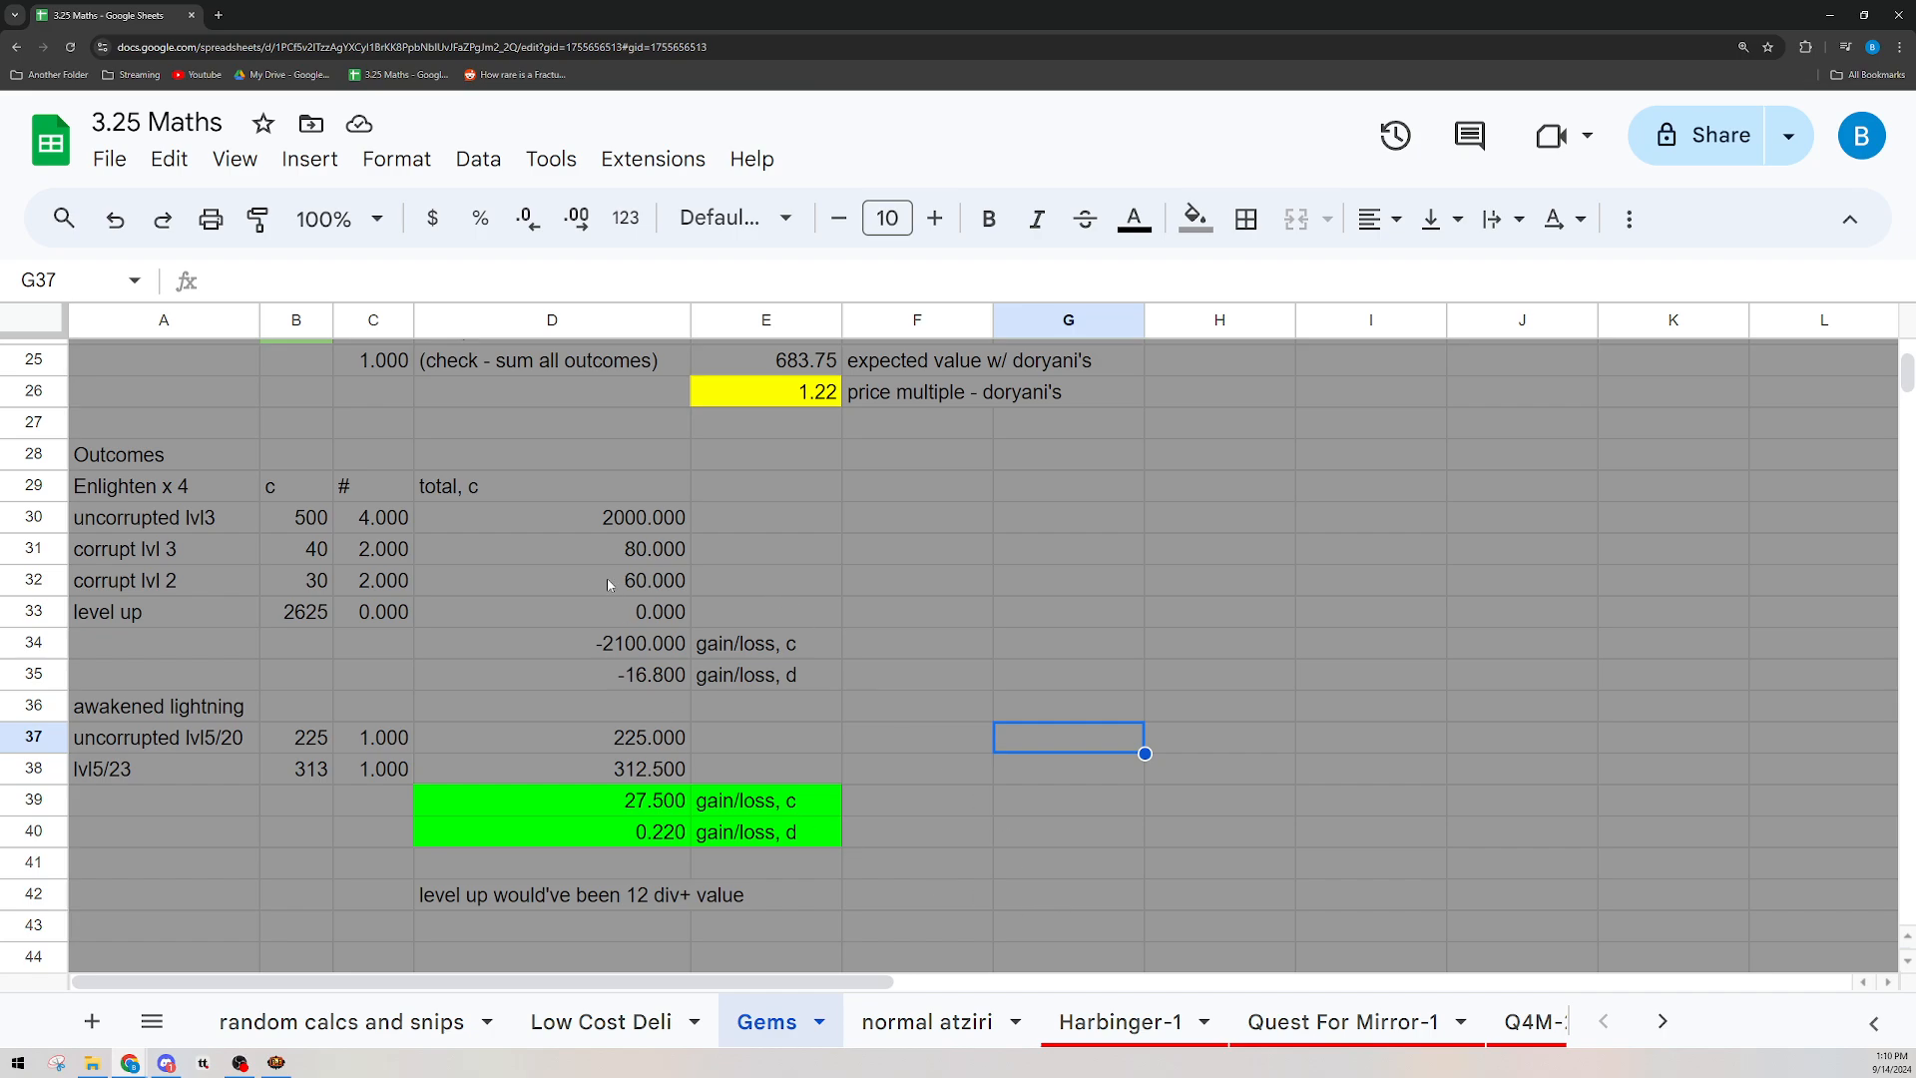